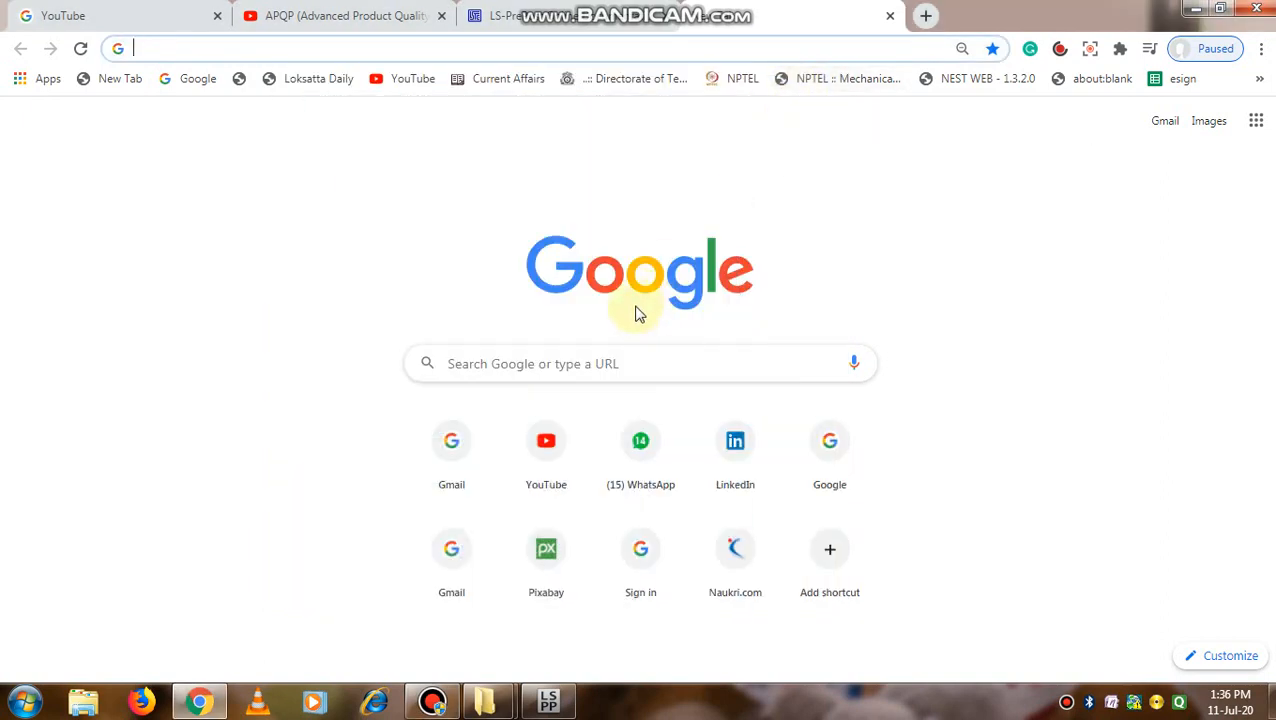
pyautogui.moveTo(640, 315)
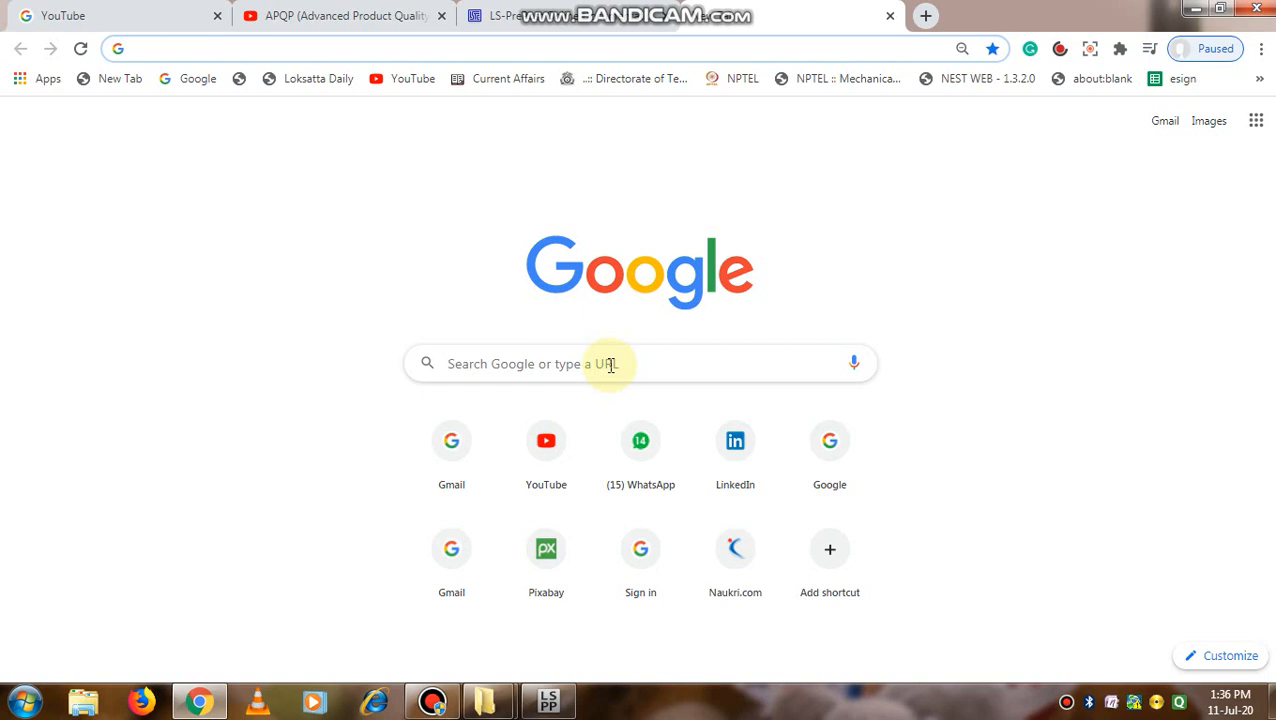
# - Google 'LS Prepost' and open the 'LS-PrePost | Livermore Software Technology Corp. - LSTC' result
pyautogui.click(135, 48)
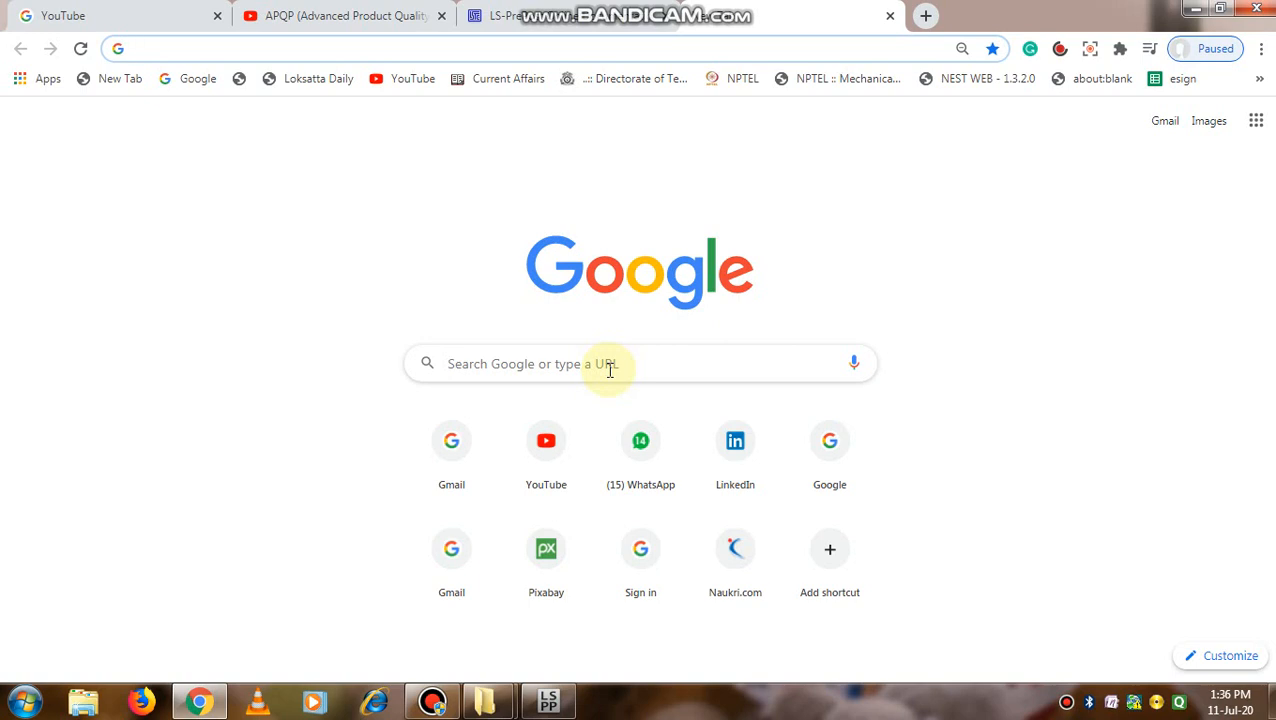
pyautogui.moveTo(588, 356)
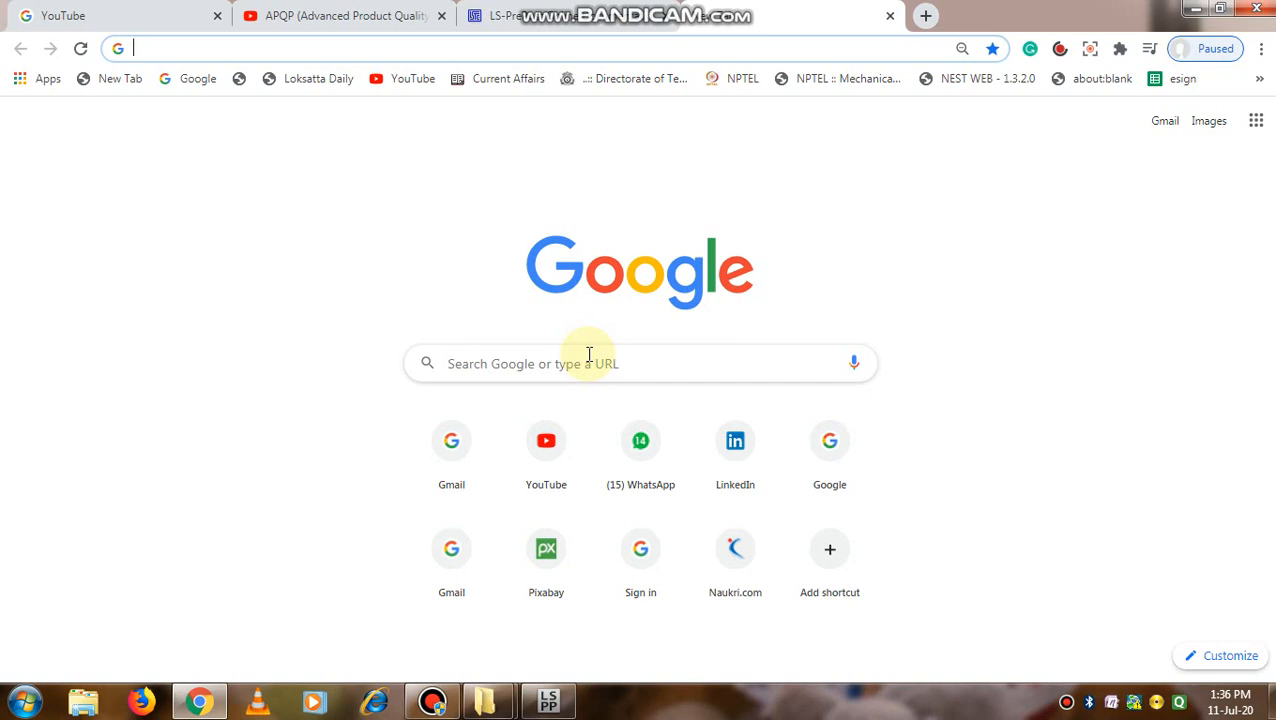
pyautogui.click(590, 363)
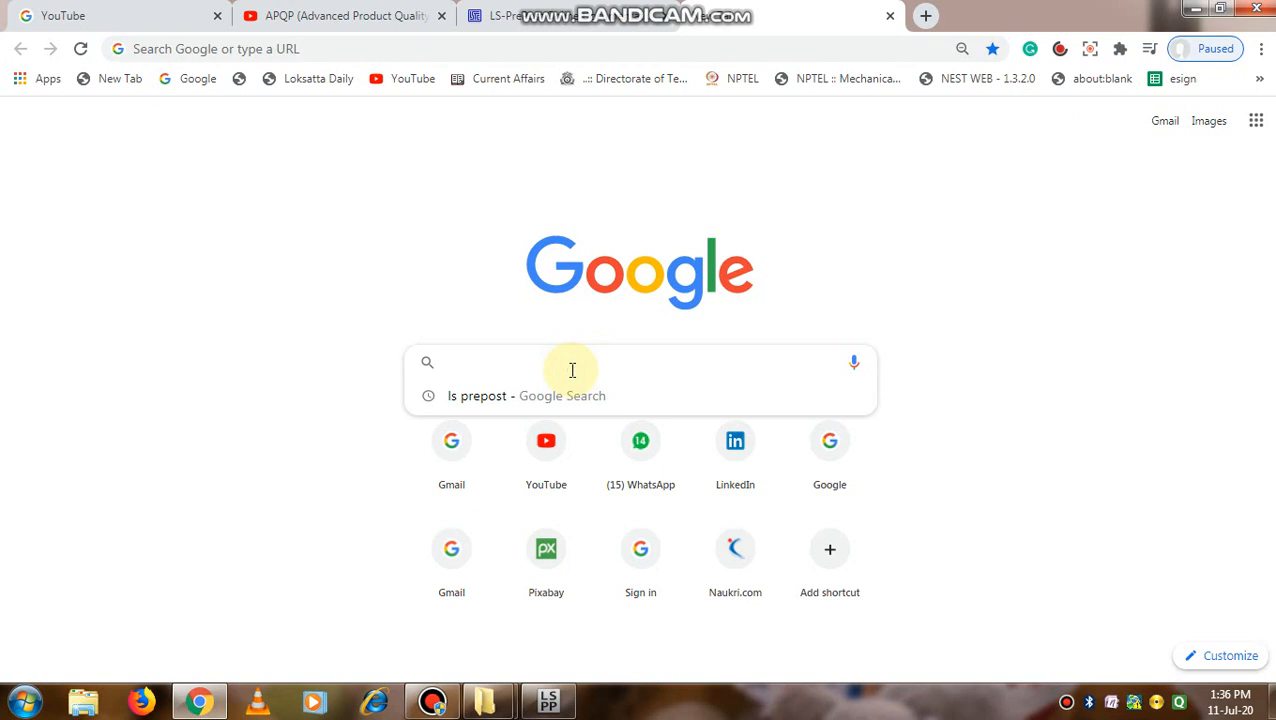
pyautogui.write('LS Prepost')
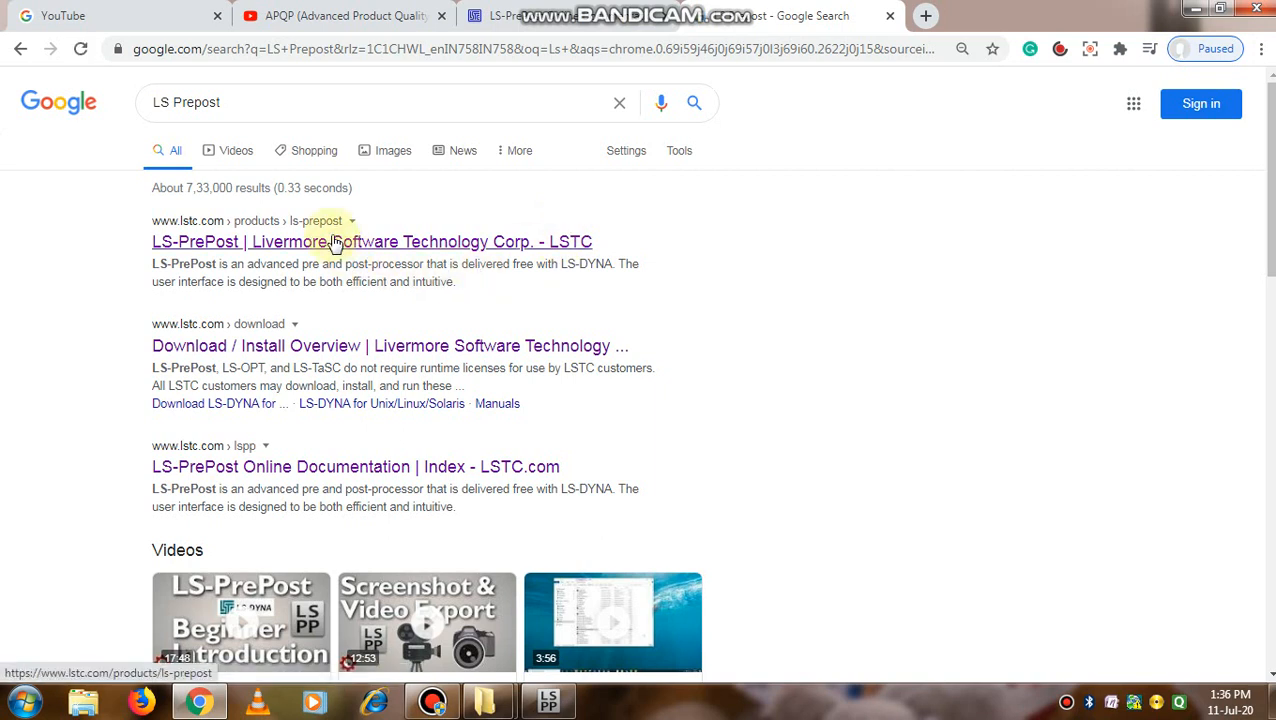
pyautogui.click(371, 241)
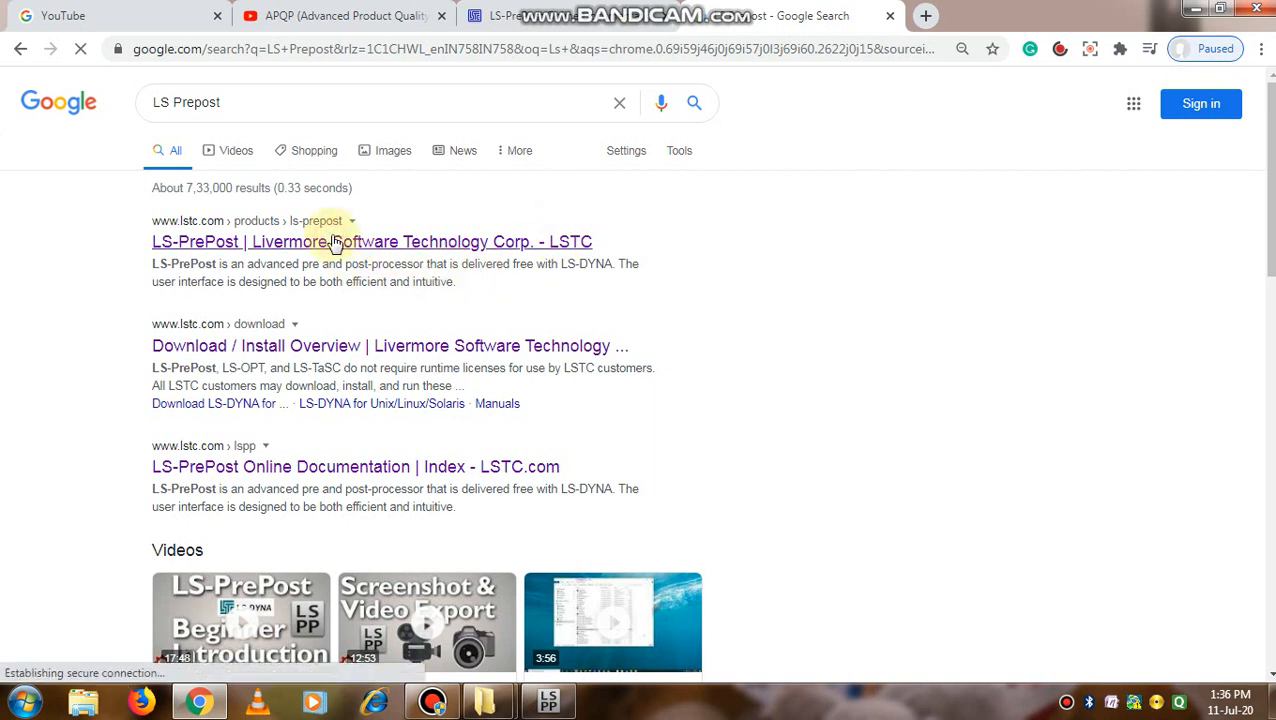
pyautogui.moveTo(167, 235)
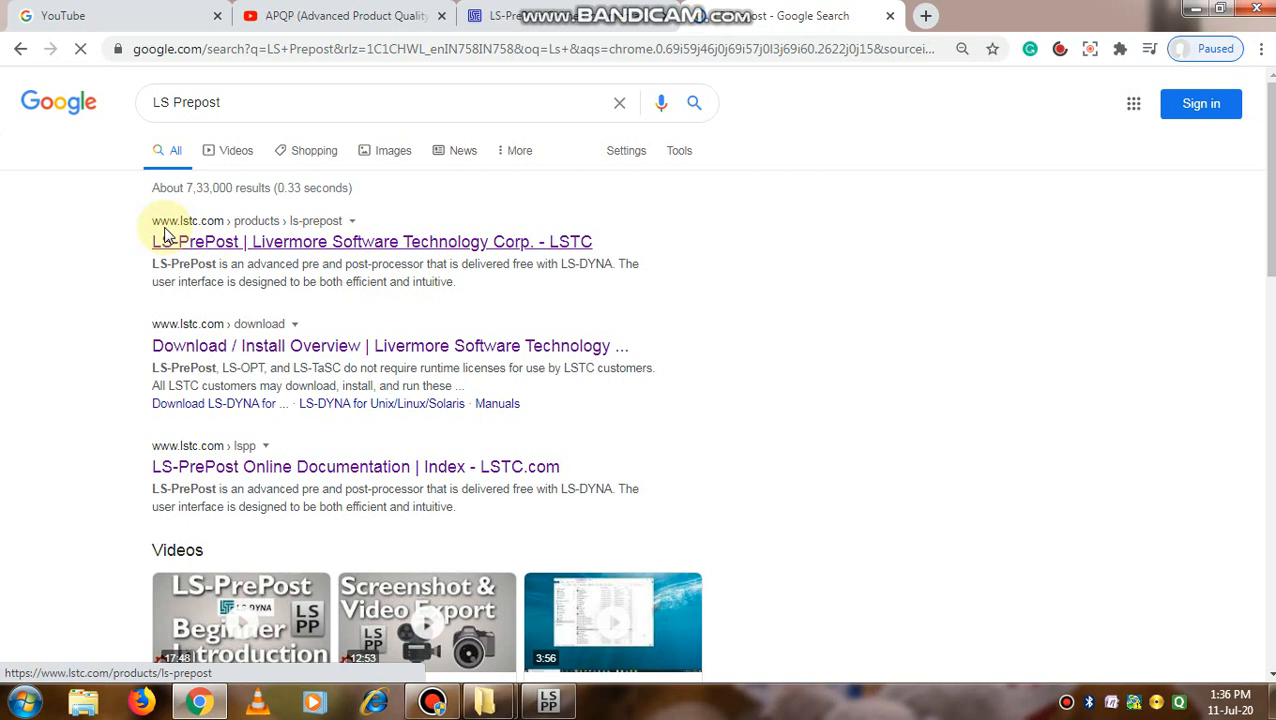
# - Load the lstc.com LS-PrePost page and scroll down to its Suggested Links section
pyautogui.click(371, 241)
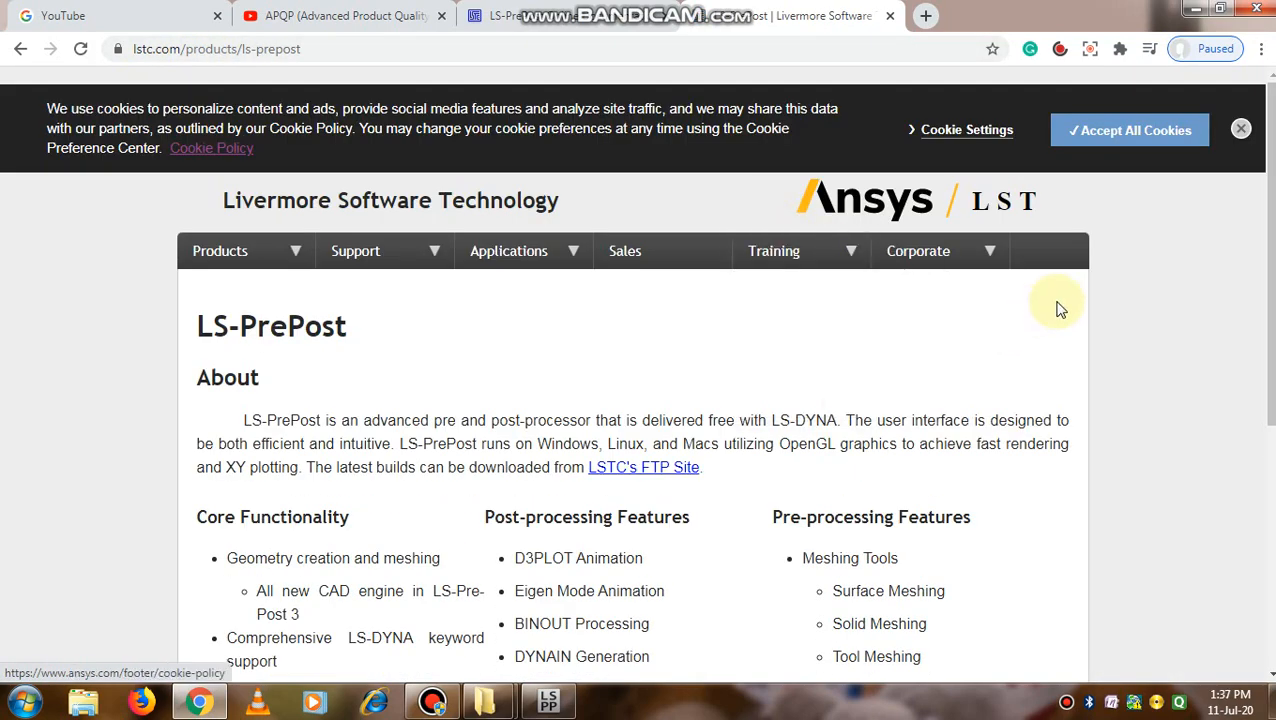
pyautogui.moveTo(515, 230)
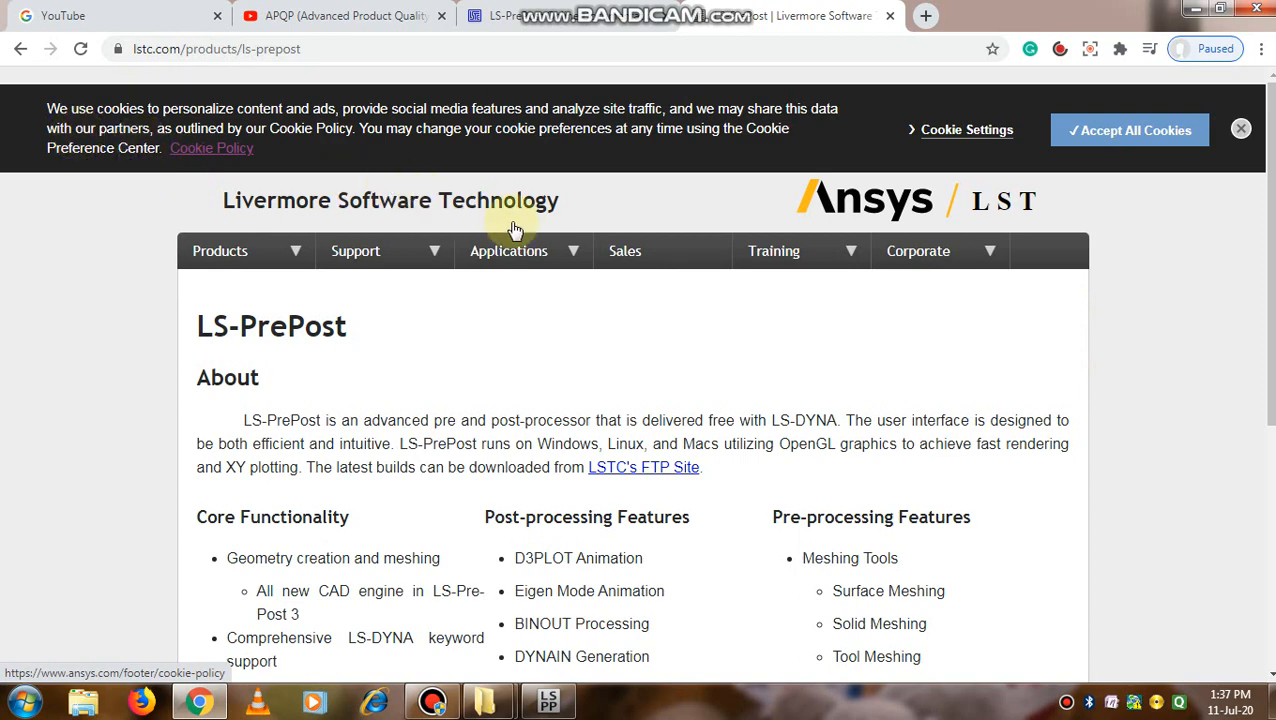
pyautogui.scroll(-3)
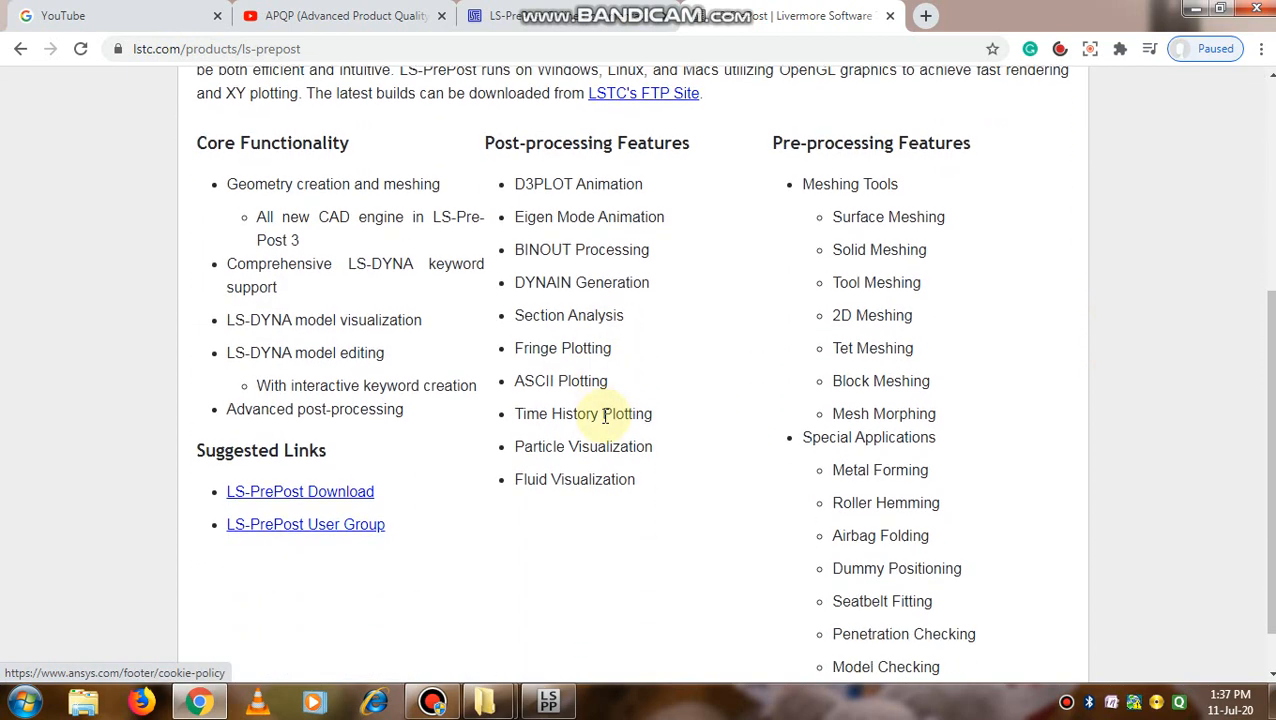
pyautogui.scroll(-3)
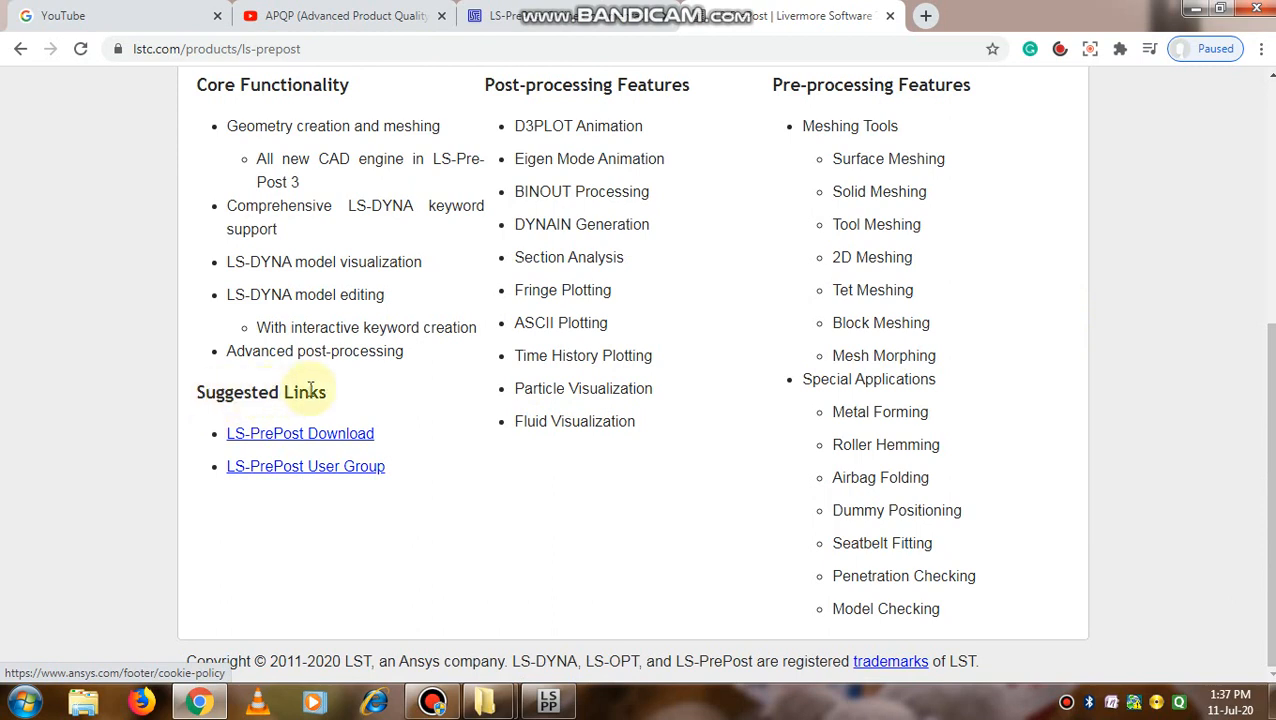
pyautogui.moveTo(323, 440)
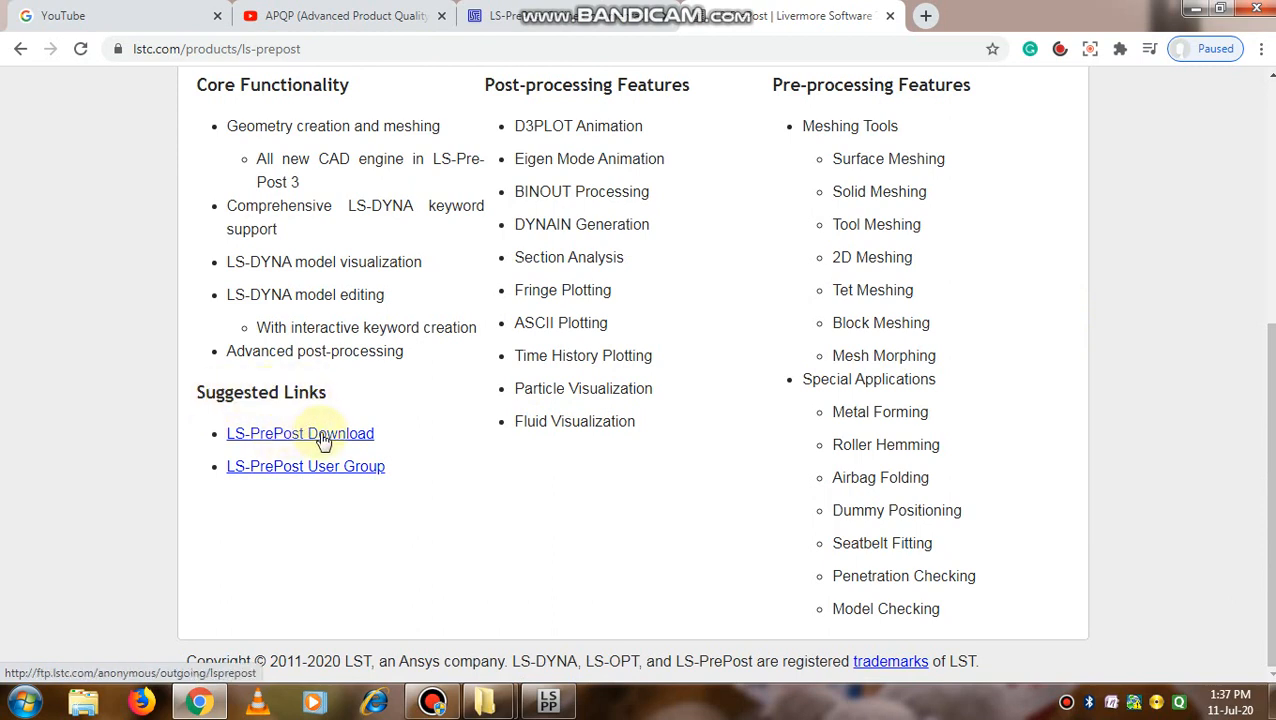
# - Follow the 'LS-PrePost Download' link into the ftp index's 4.3/ folder
pyautogui.click(300, 433)
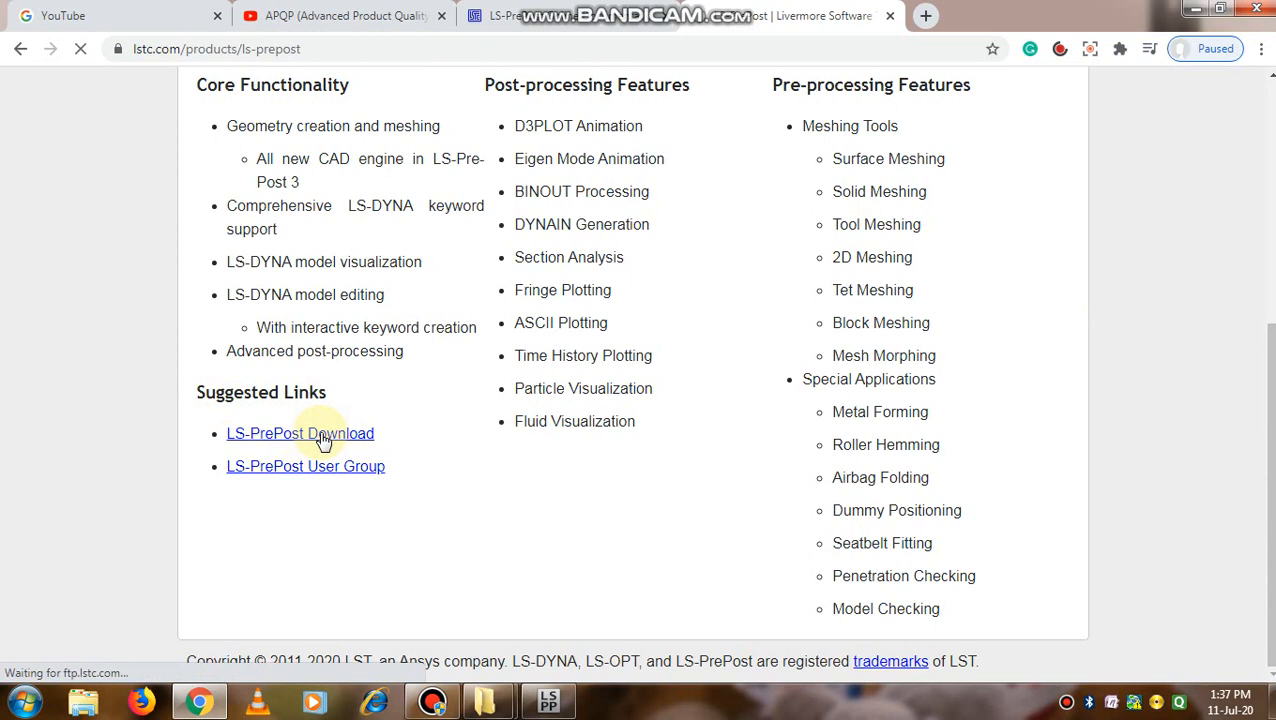
pyautogui.click(300, 433)
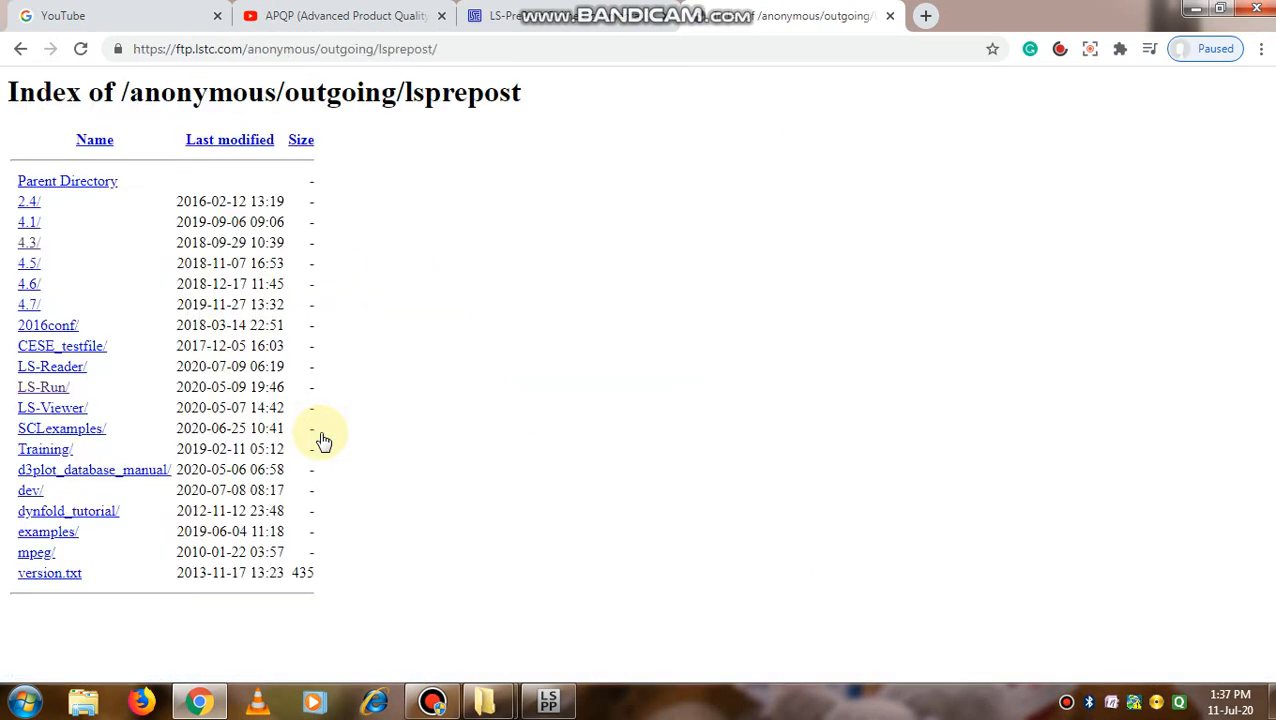
pyautogui.moveTo(67, 187)
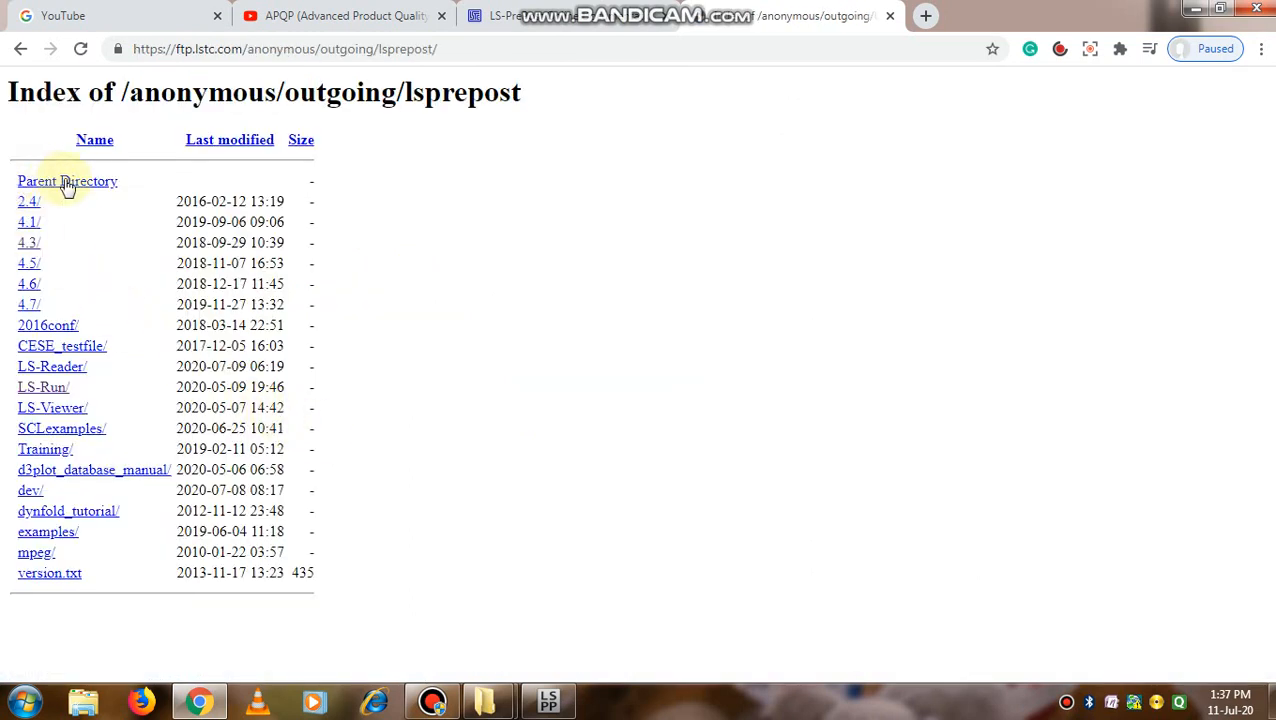
pyautogui.moveTo(99, 188)
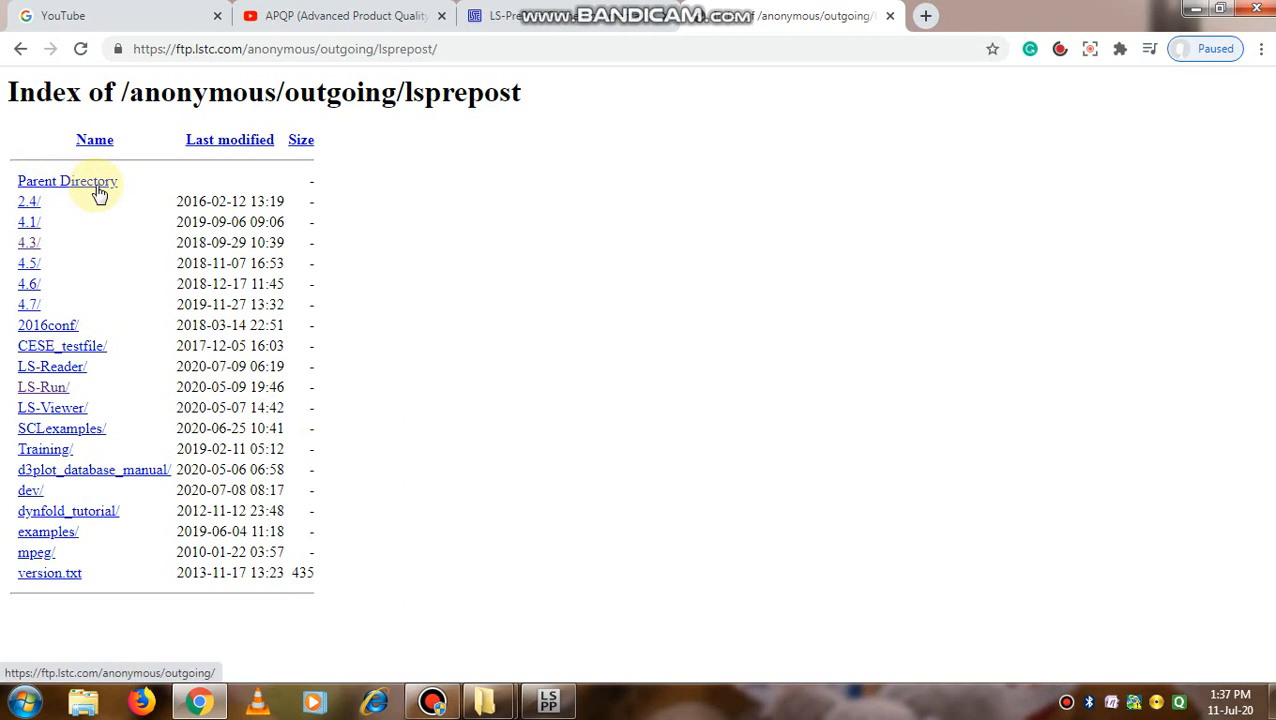
pyautogui.moveTo(30, 201)
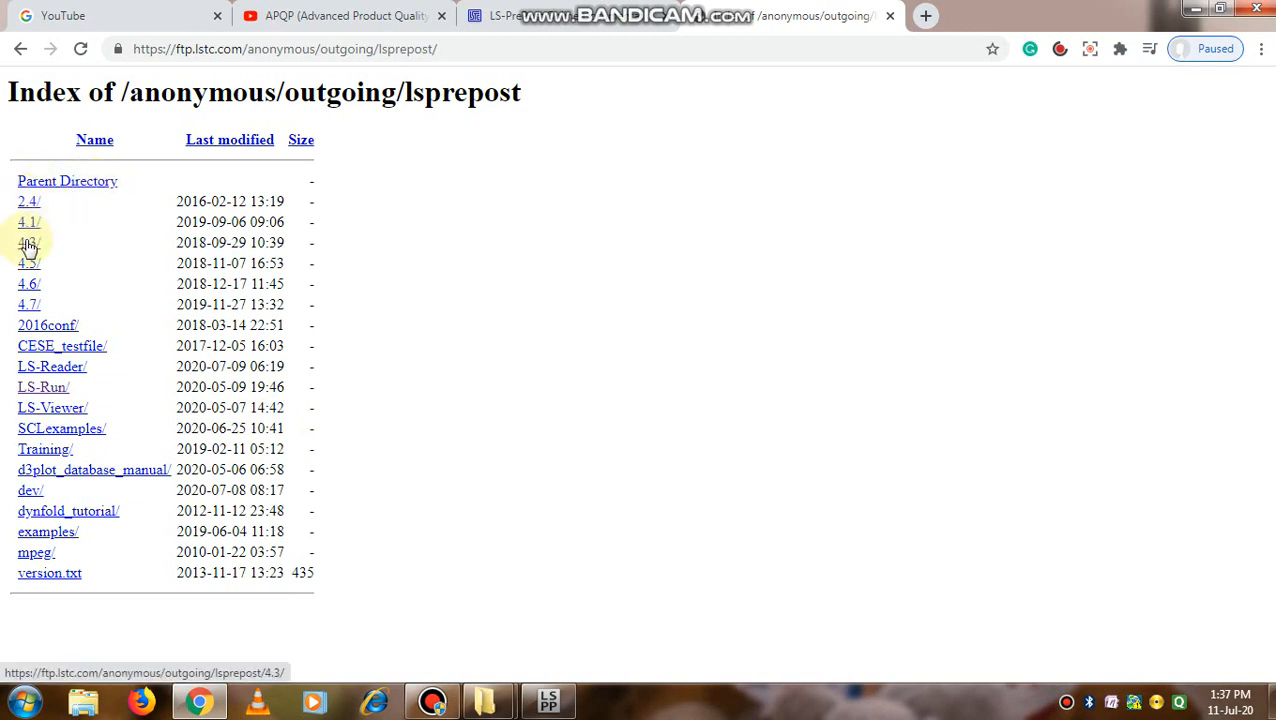
pyautogui.click(29, 243)
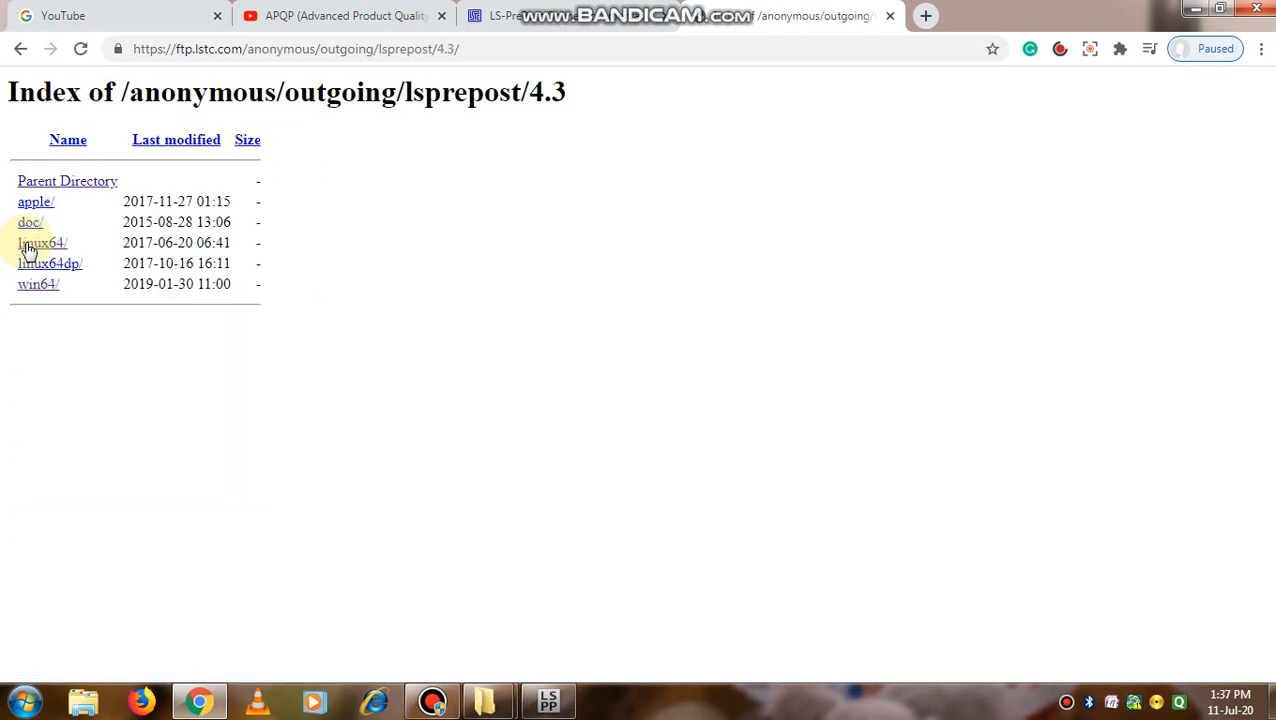
pyautogui.moveTo(70, 217)
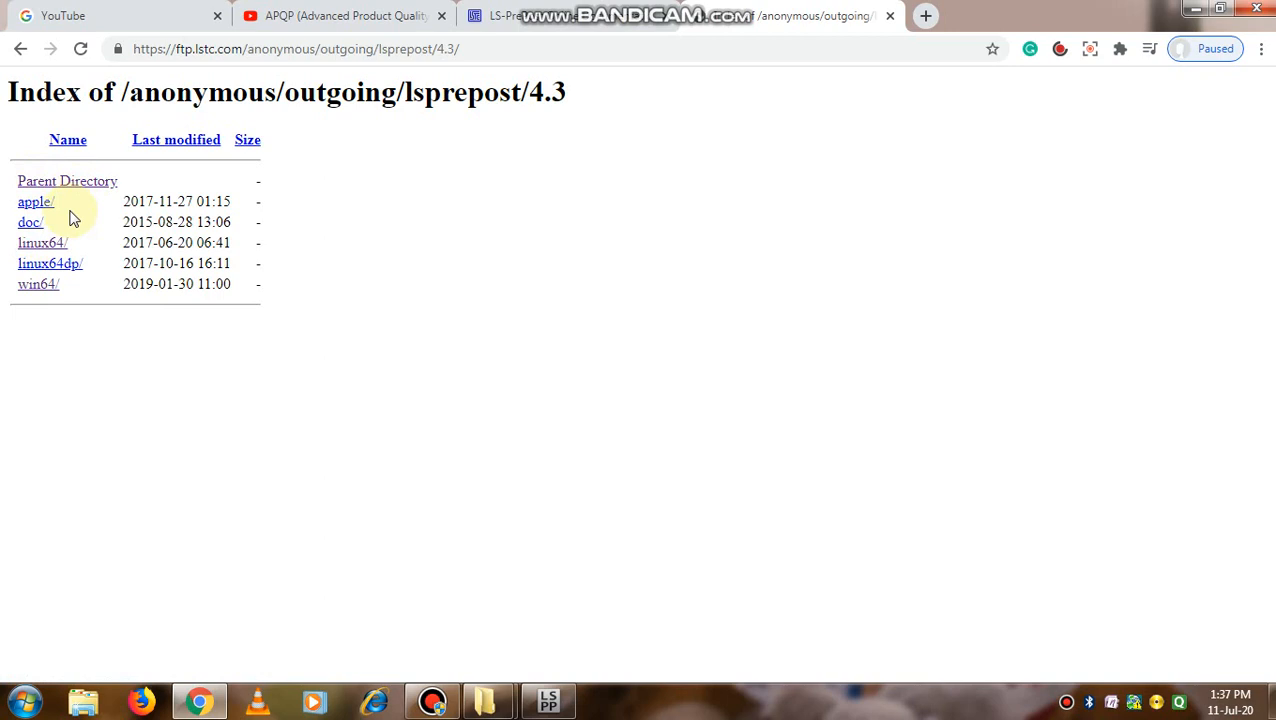
pyautogui.moveTo(36, 201)
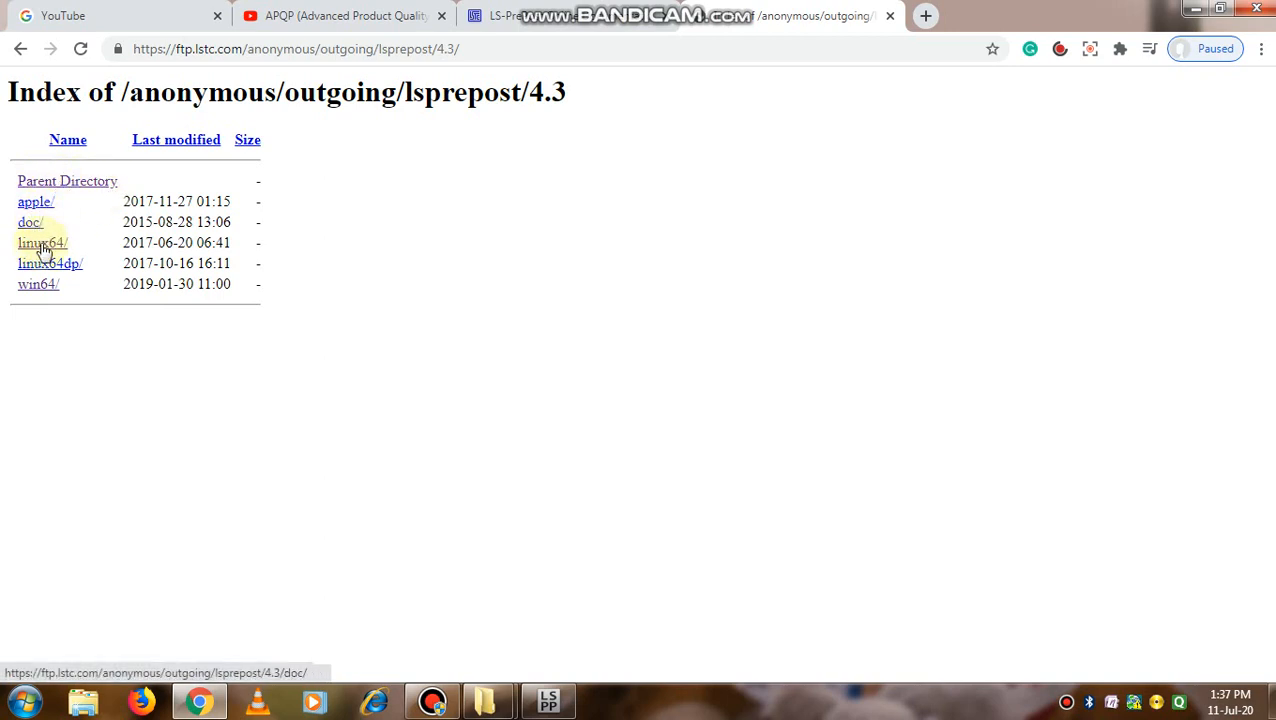
pyautogui.moveTo(35, 300)
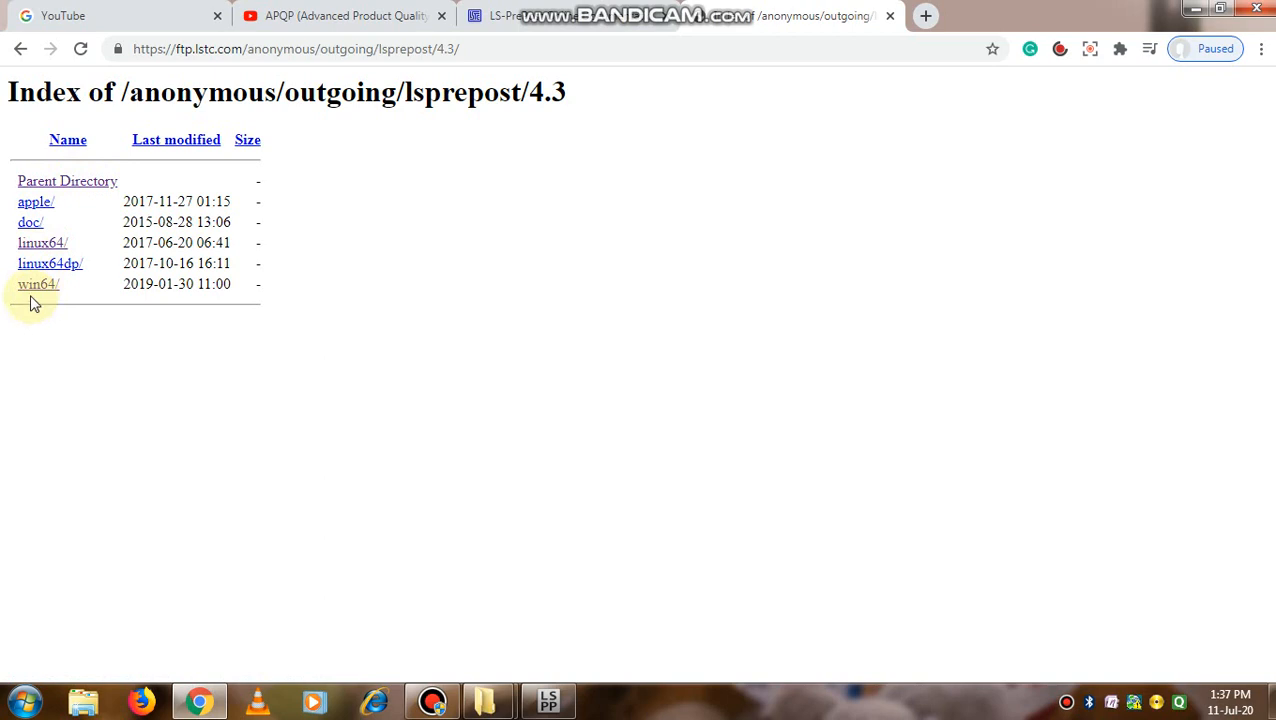
pyautogui.moveTo(38, 284)
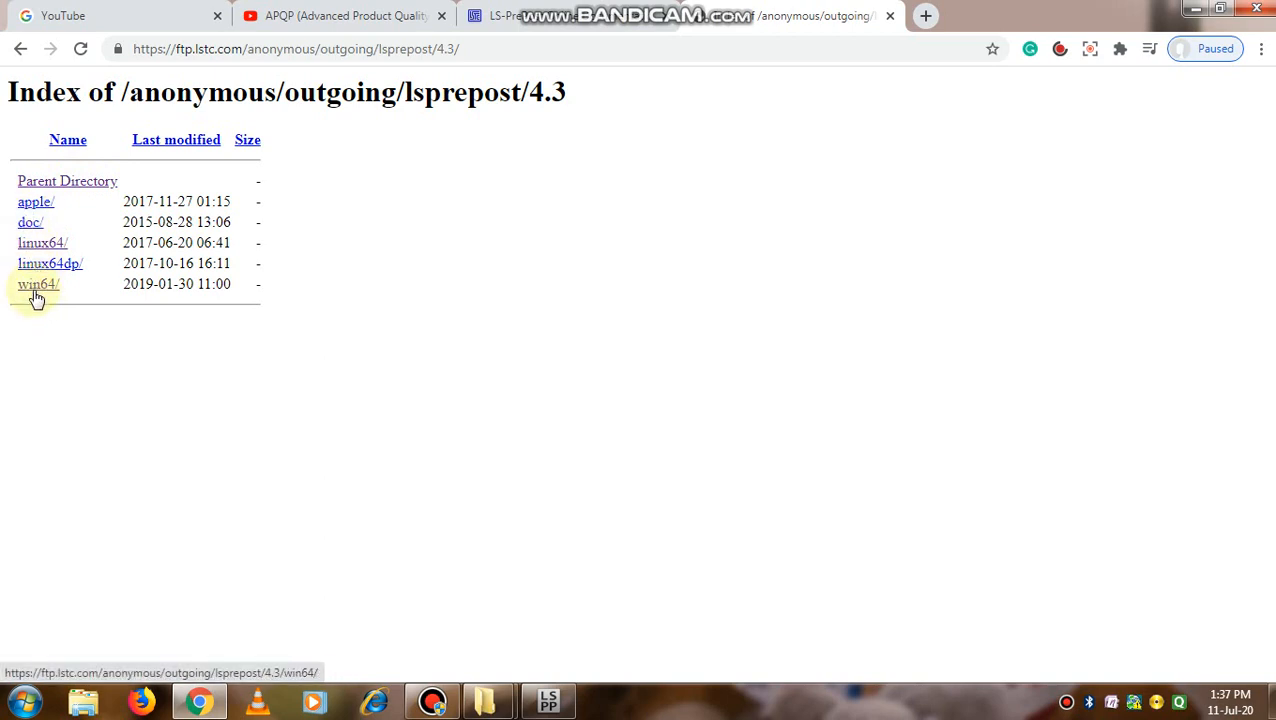
# - Open the win64/ folder listing the LS-PrePost 4.3.35–4.3.38 setup installers
pyautogui.click(38, 284)
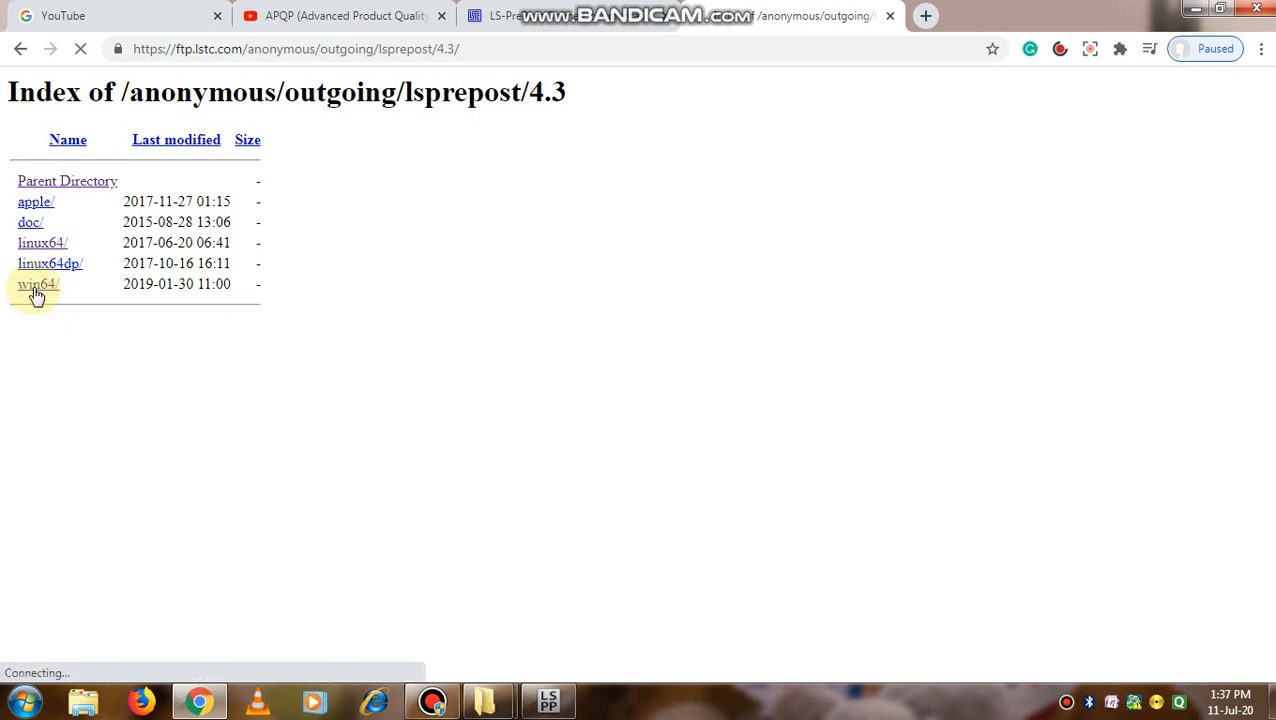
pyautogui.click(38, 284)
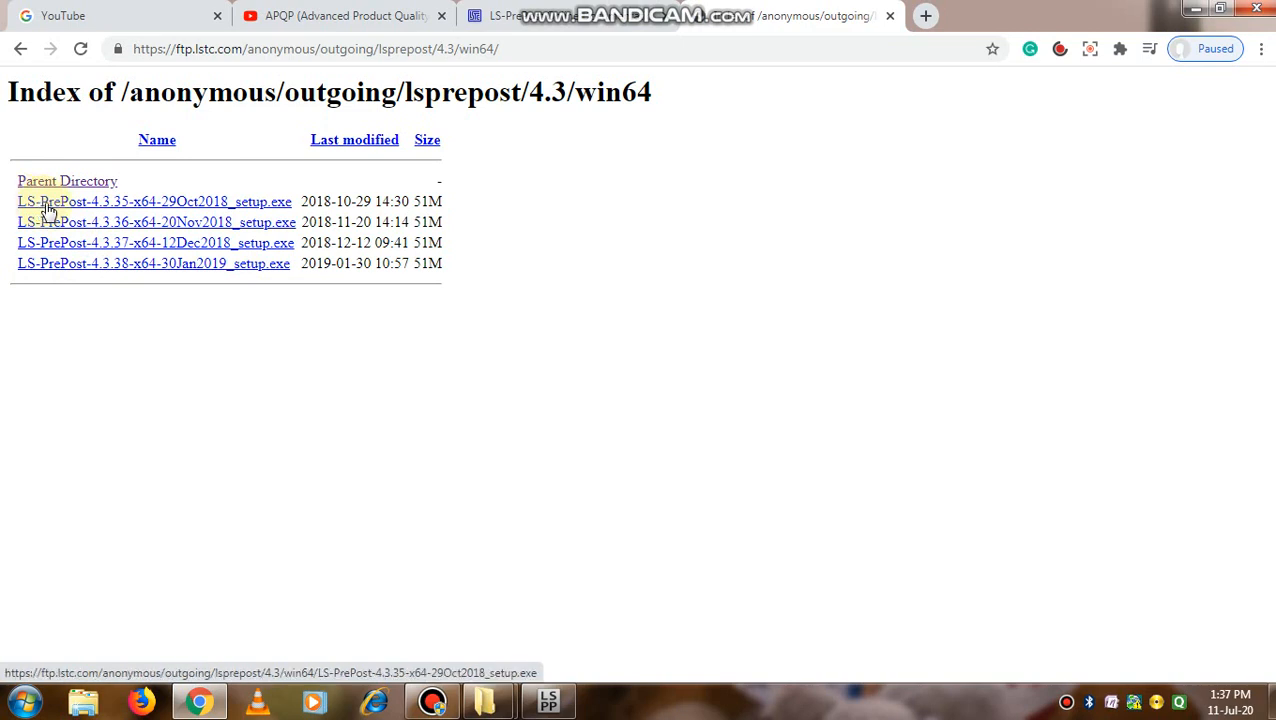
pyautogui.moveTo(88, 248)
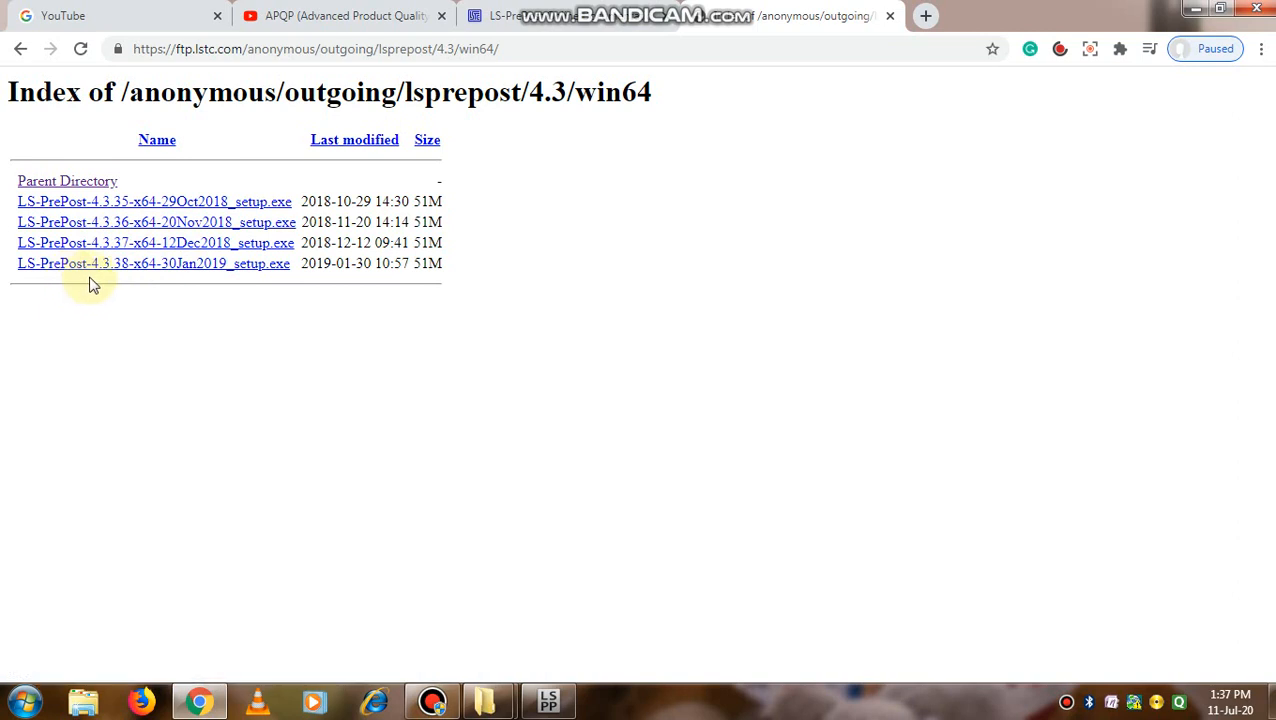
pyautogui.moveTo(78, 267)
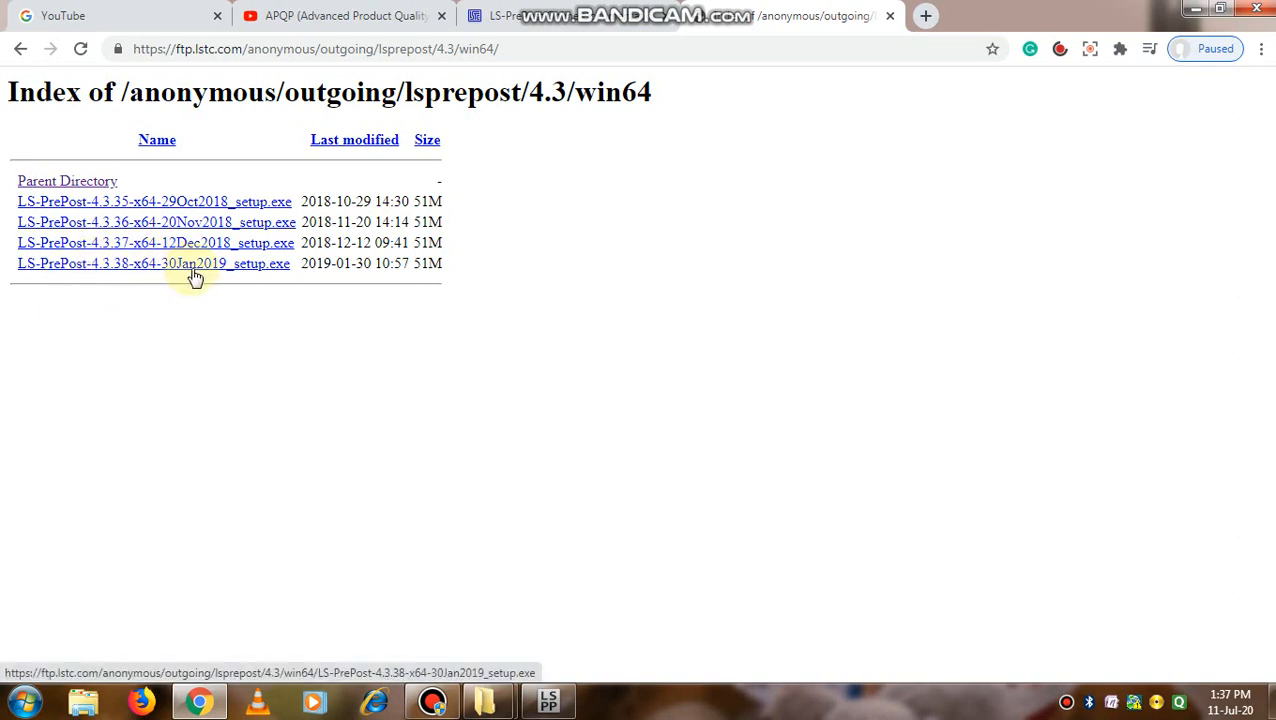
pyautogui.moveTo(250, 275)
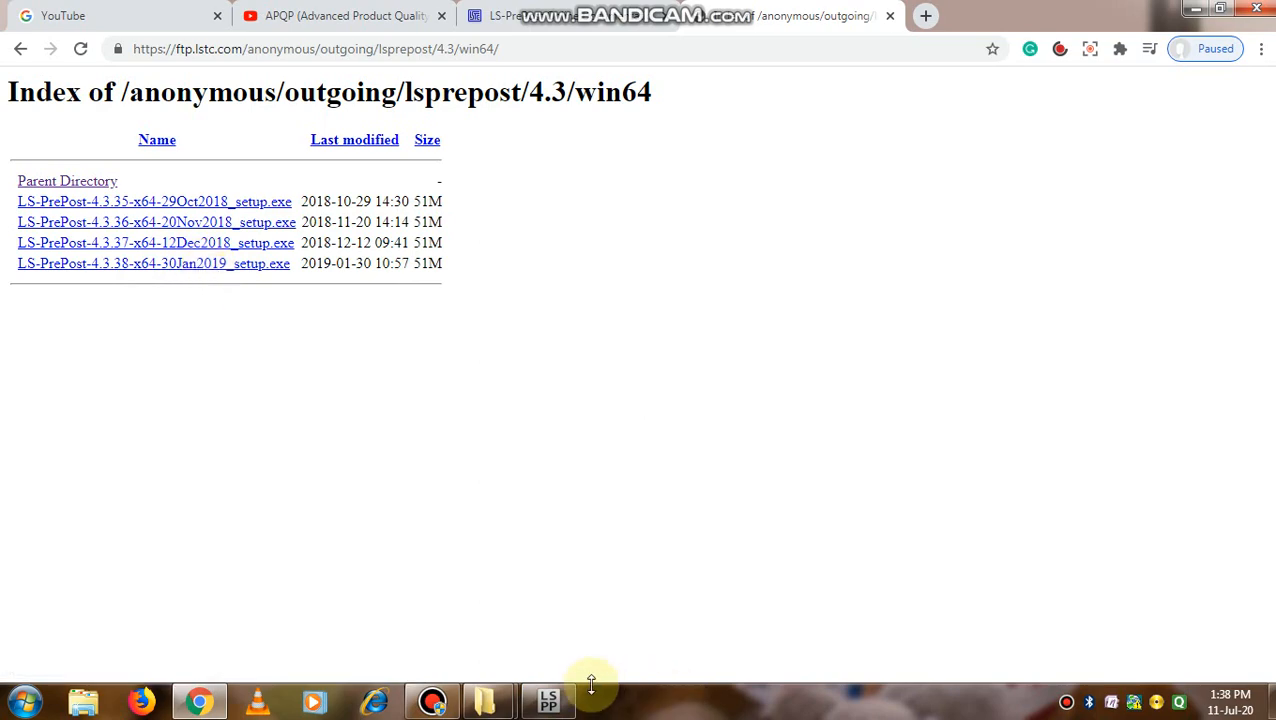
# - Close the LS-PrePost 4.x Usage Helpful Hints dialog with Ok
pyautogui.click(547, 700)
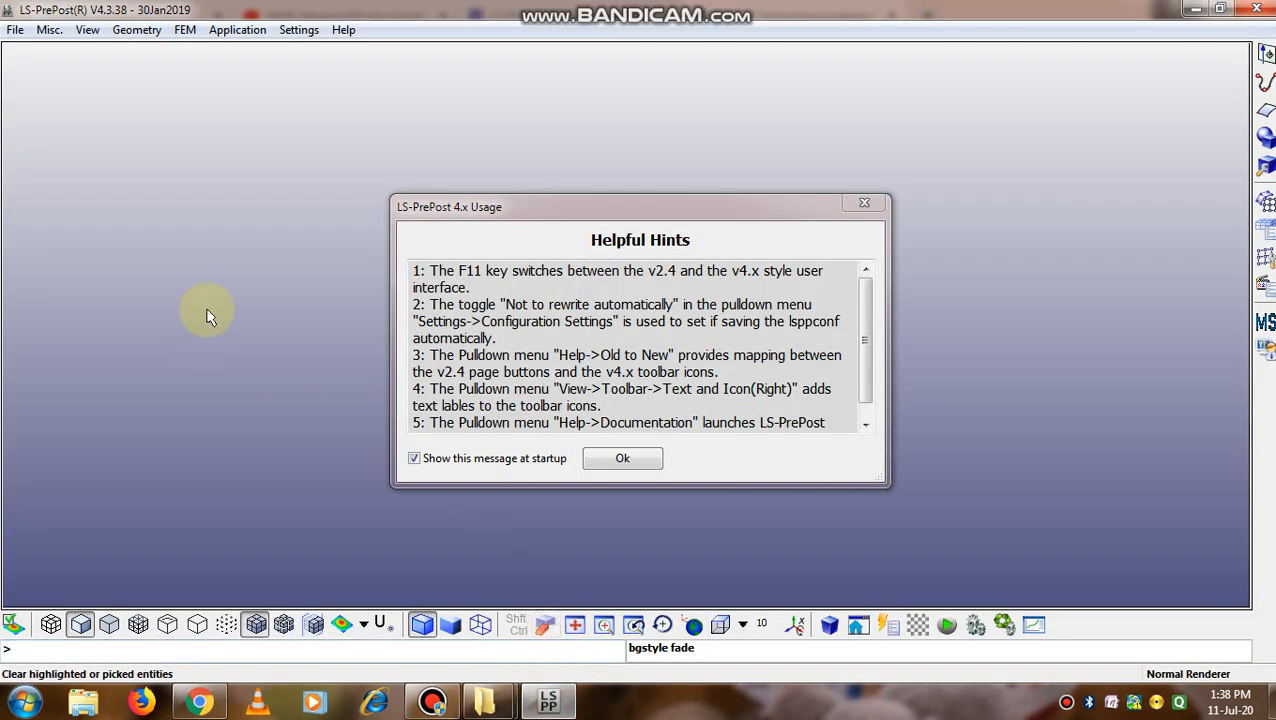
pyautogui.moveTo(265, 220)
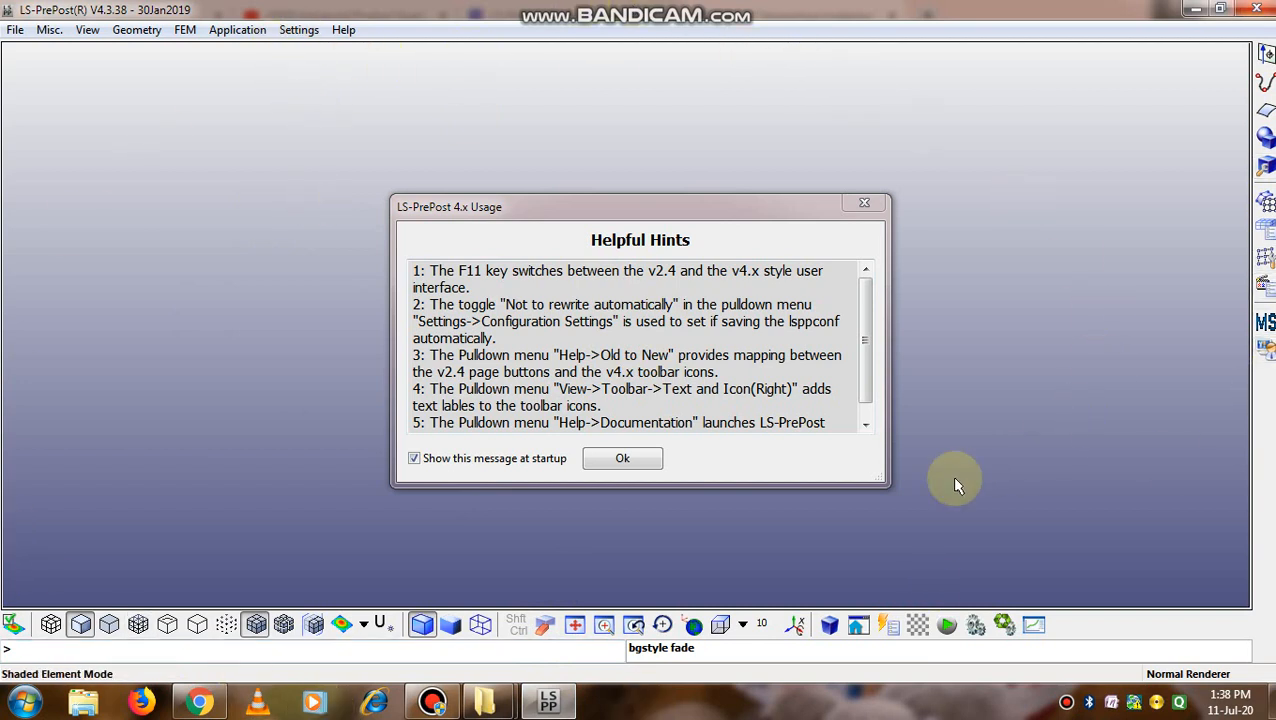
pyautogui.moveTo(640, 225)
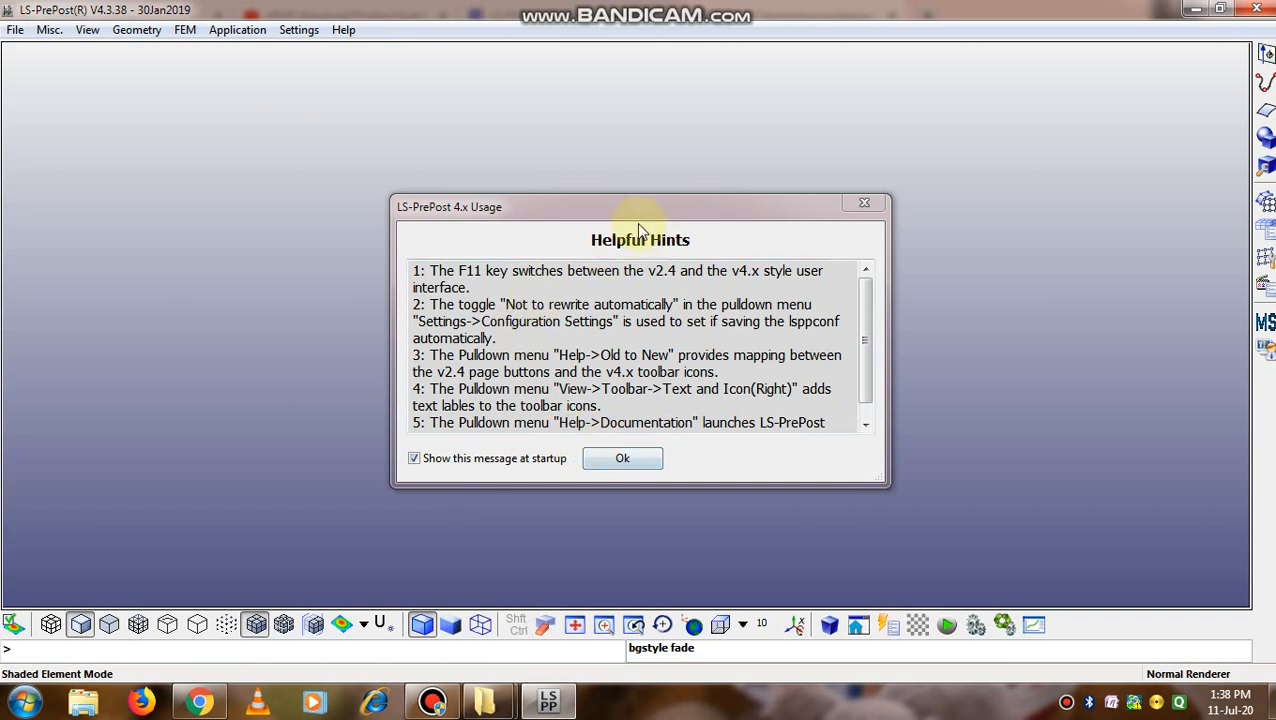
pyautogui.moveTo(814, 287)
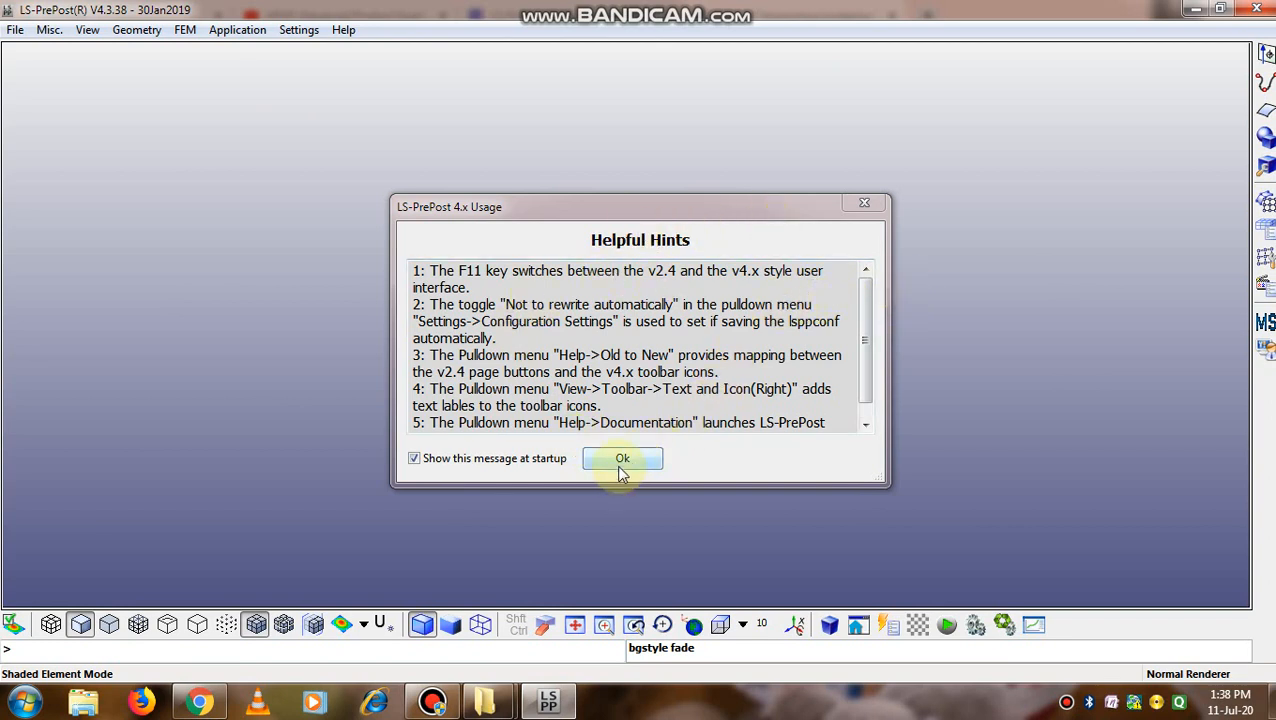
pyautogui.click(622, 458)
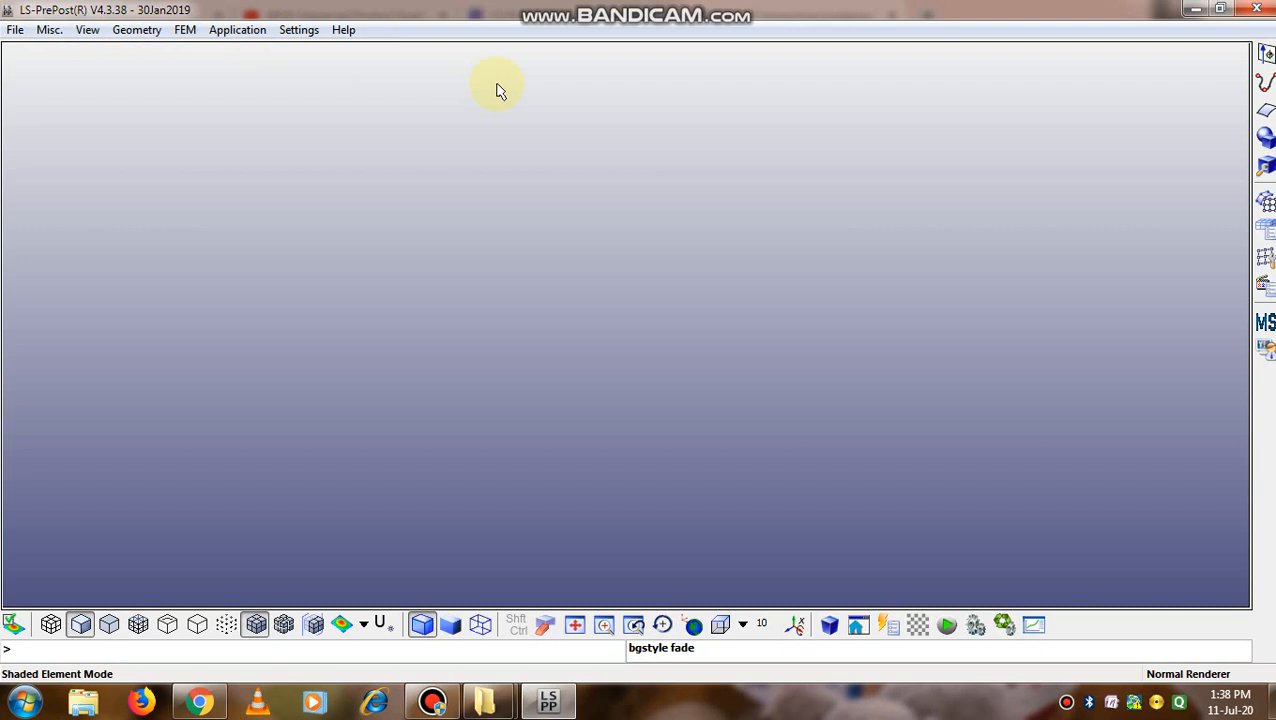
pyautogui.moveTo(371, 76)
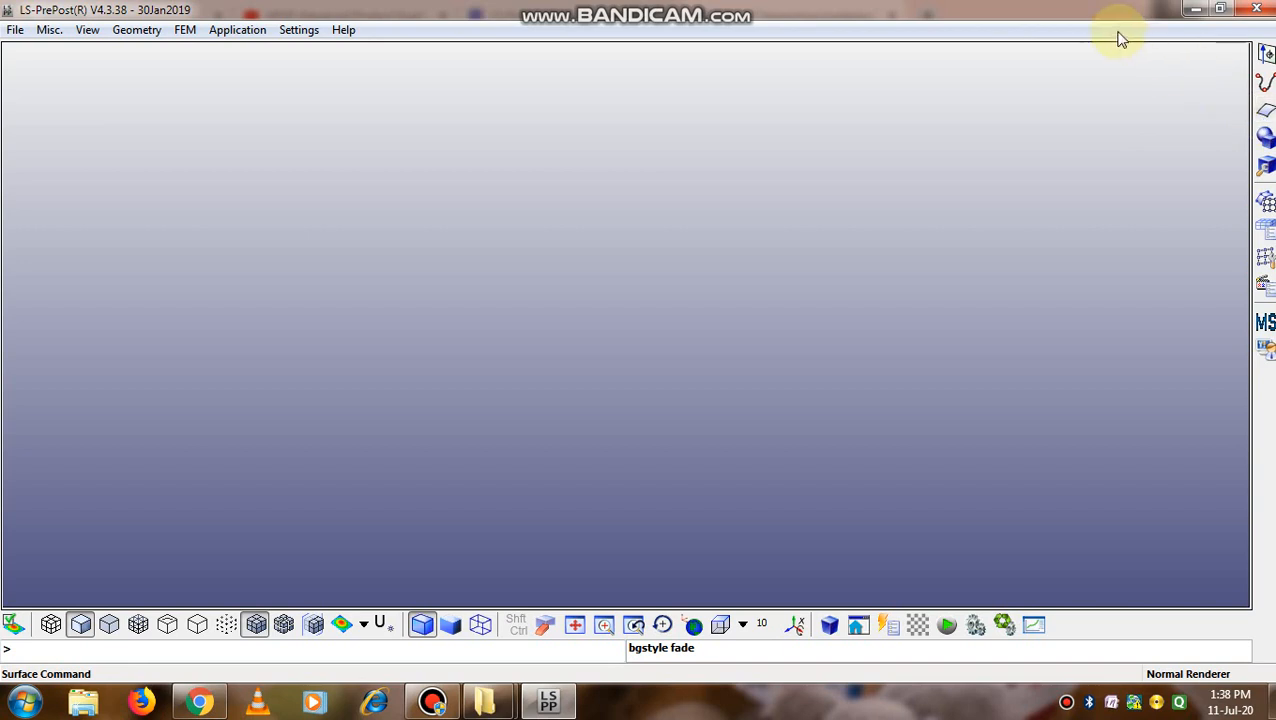
pyautogui.moveTo(828, 115)
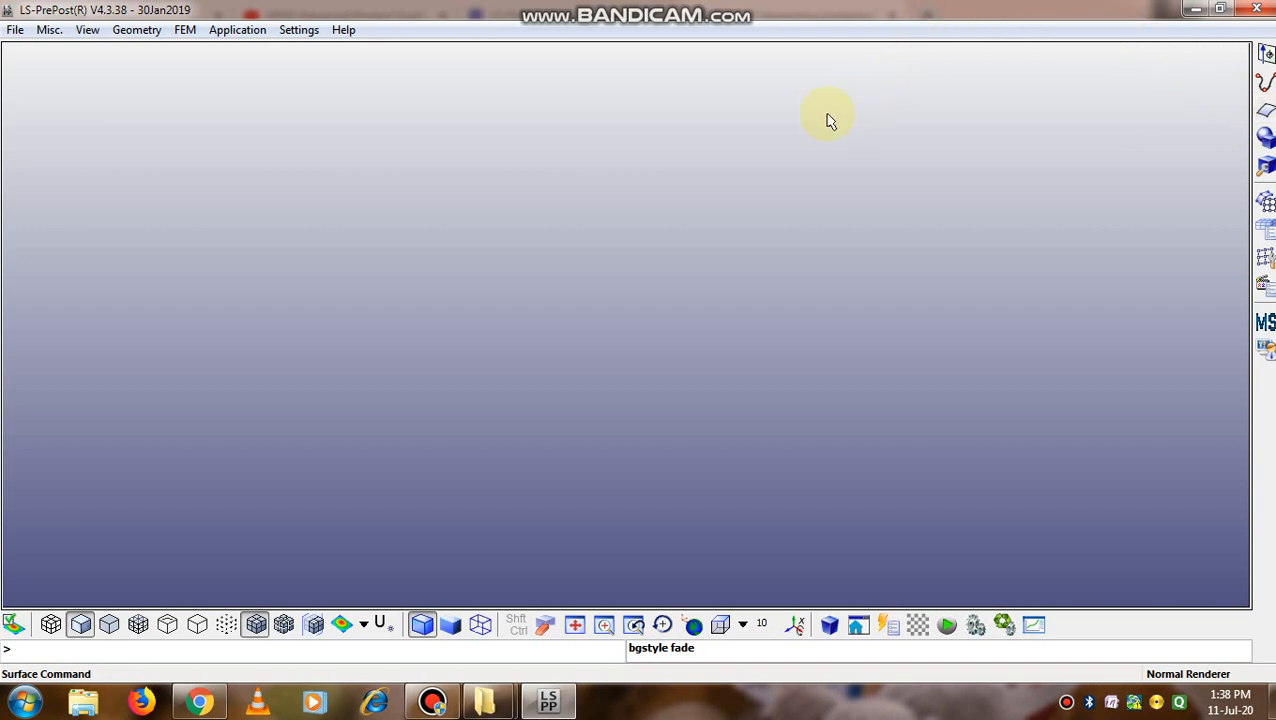
pyautogui.moveTo(550, 189)
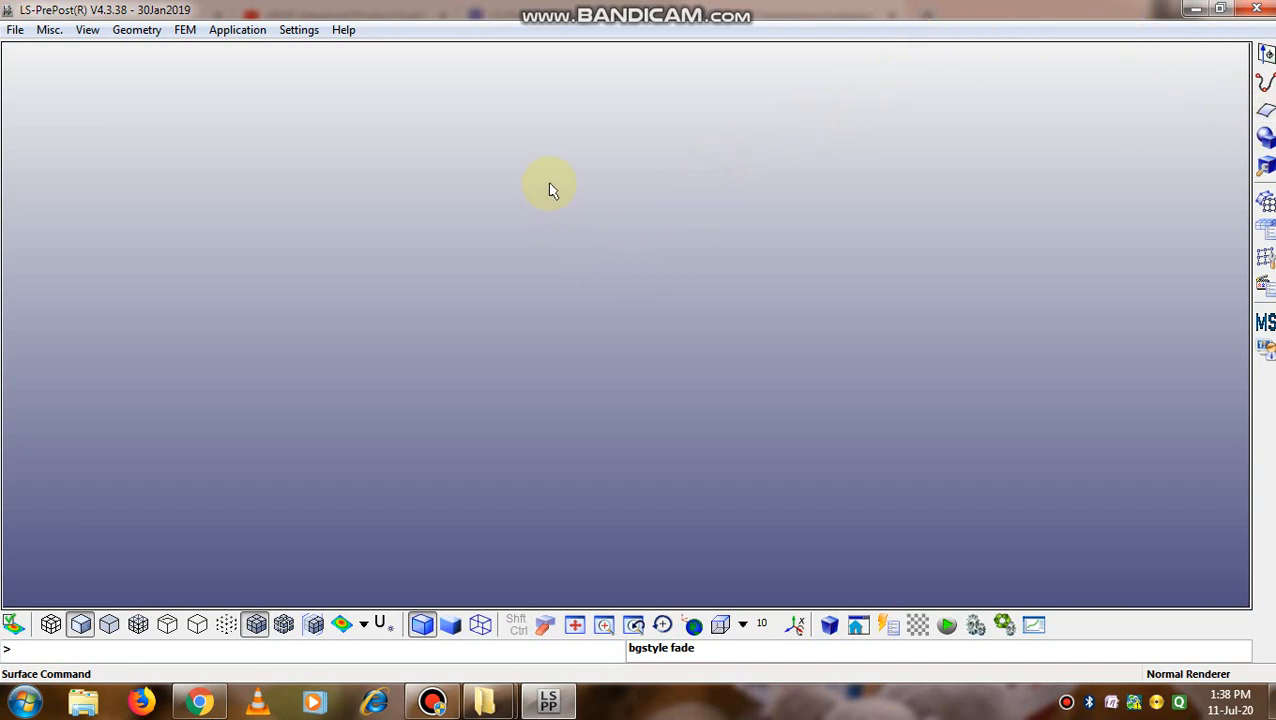
pyautogui.moveTo(390, 180)
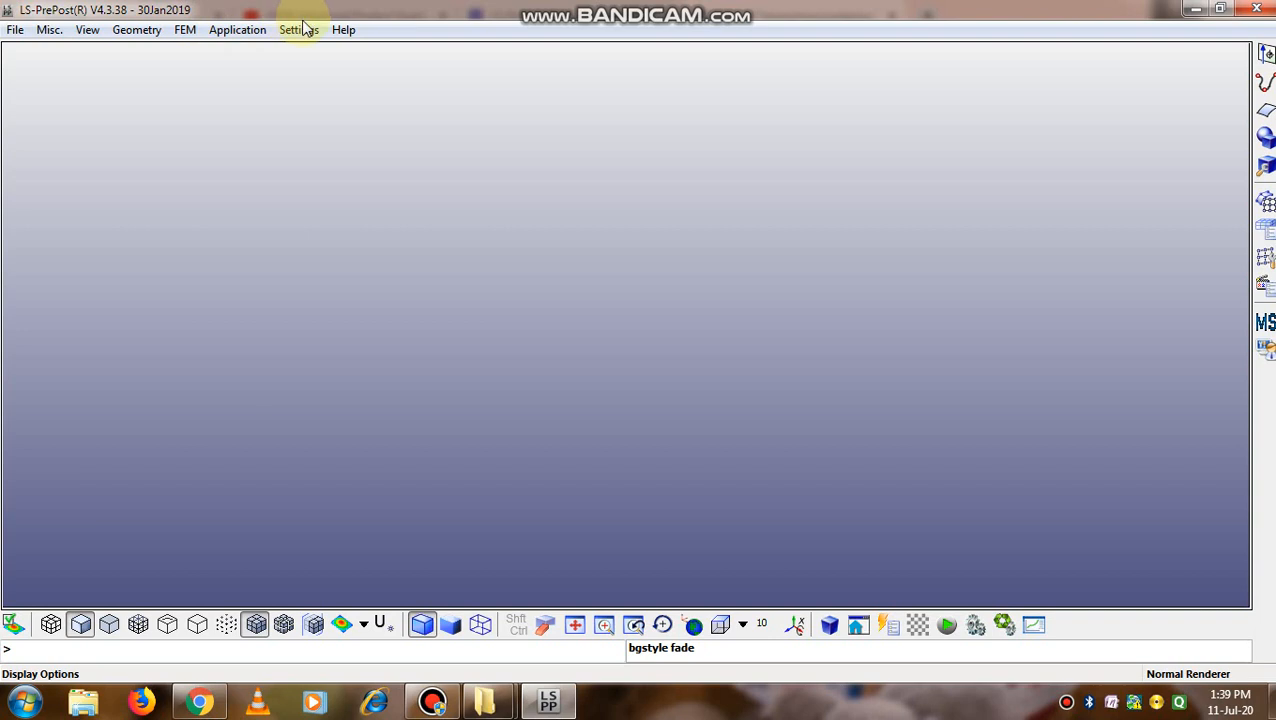
pyautogui.moveTo(378, 33)
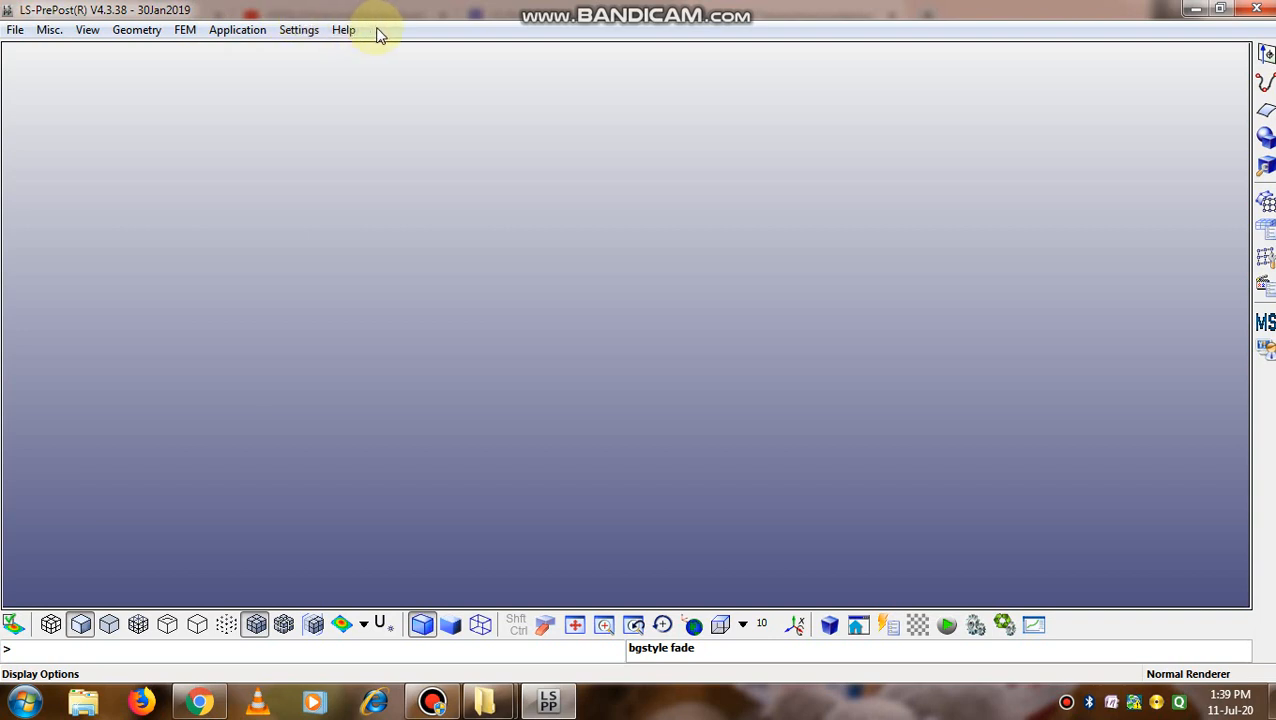
pyautogui.moveTo(370, 8)
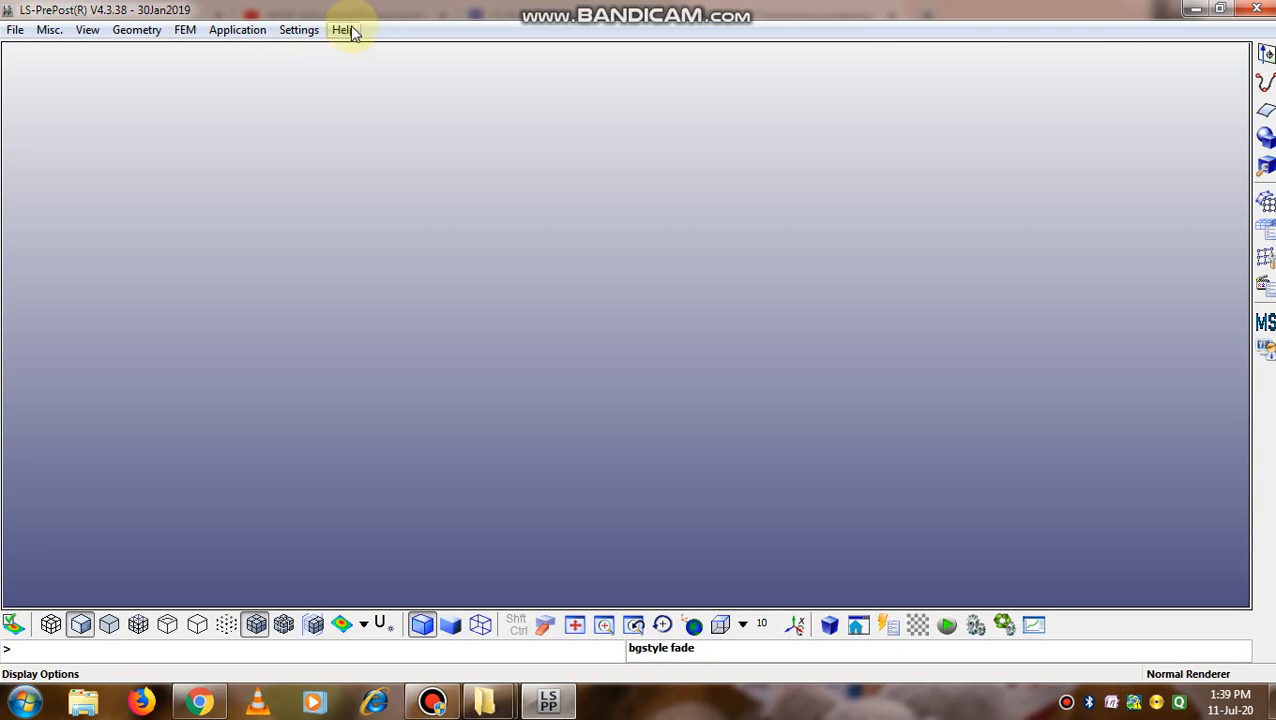
# - Browse the Help and Settings pulldown menus, then show the FEM menu
pyautogui.click(343, 29)
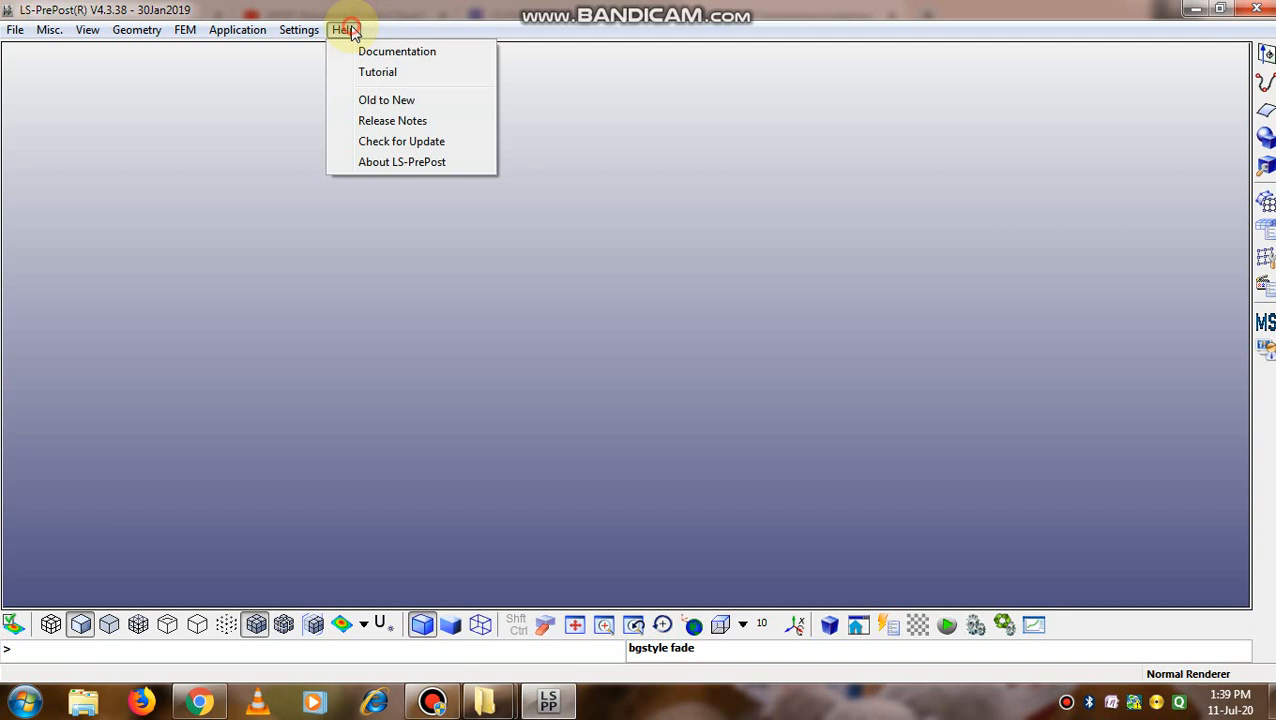
pyautogui.click(343, 29)
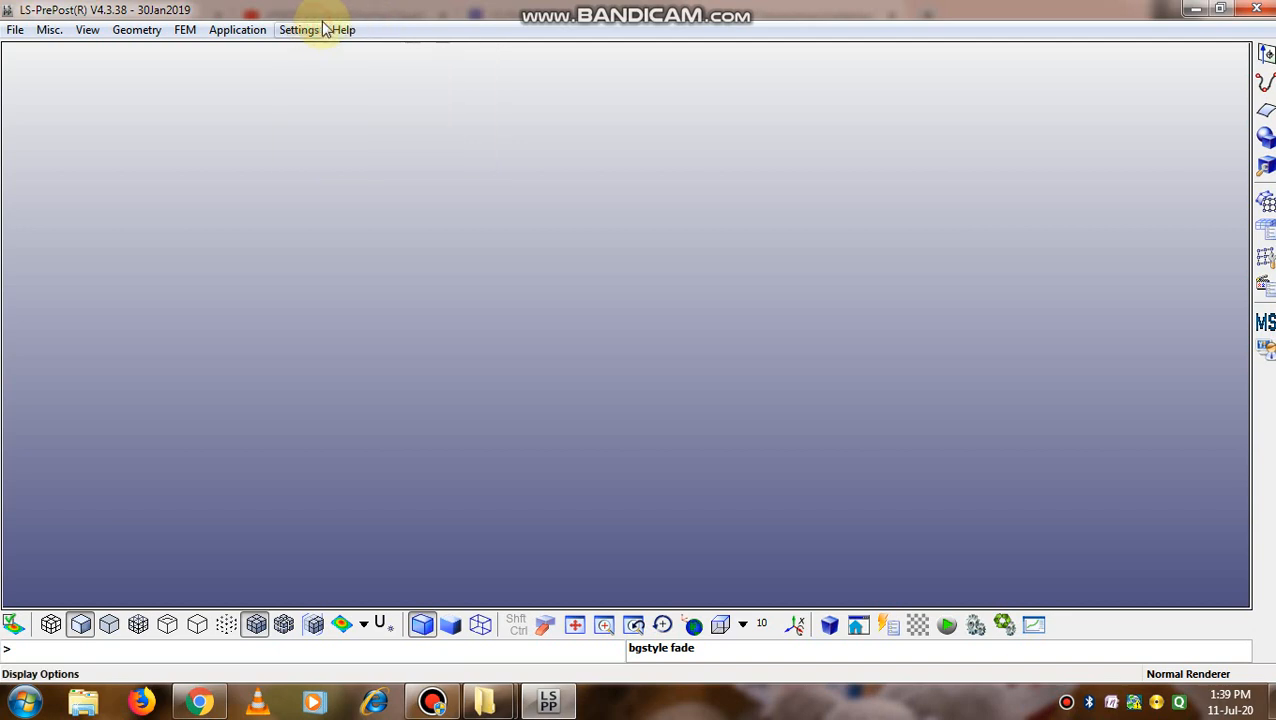
pyautogui.click(343, 29)
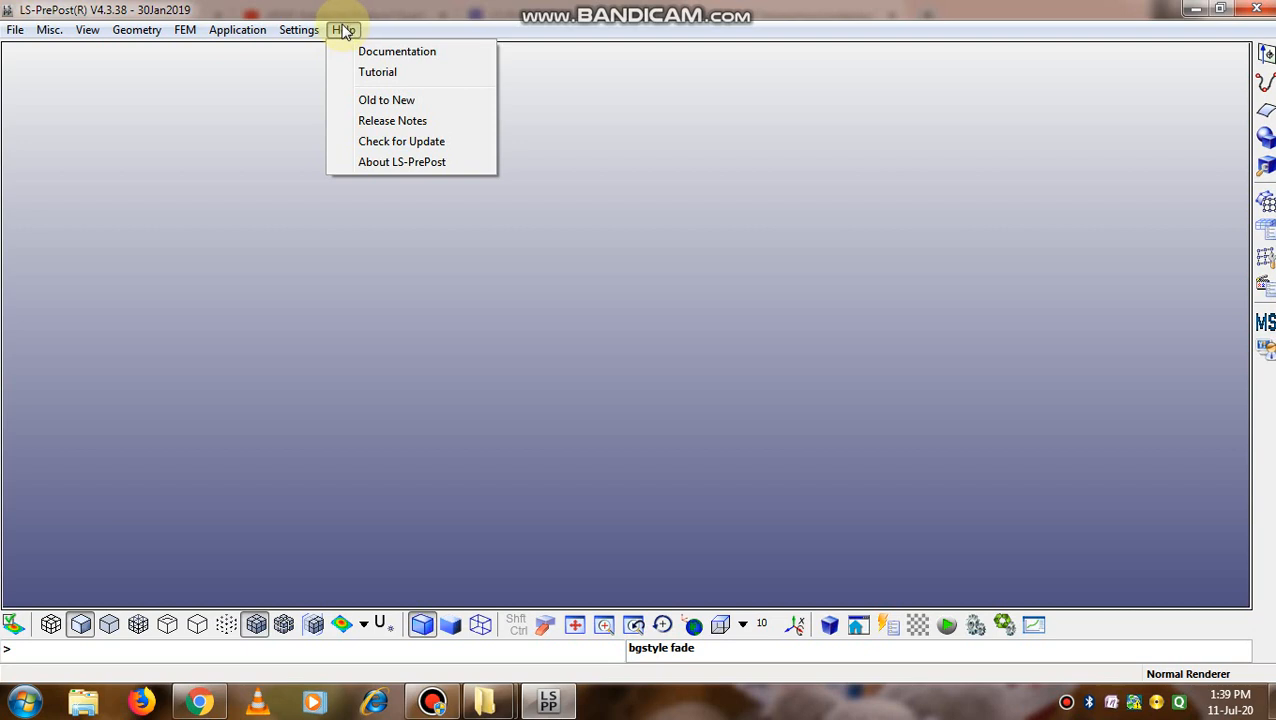
pyautogui.click(298, 29)
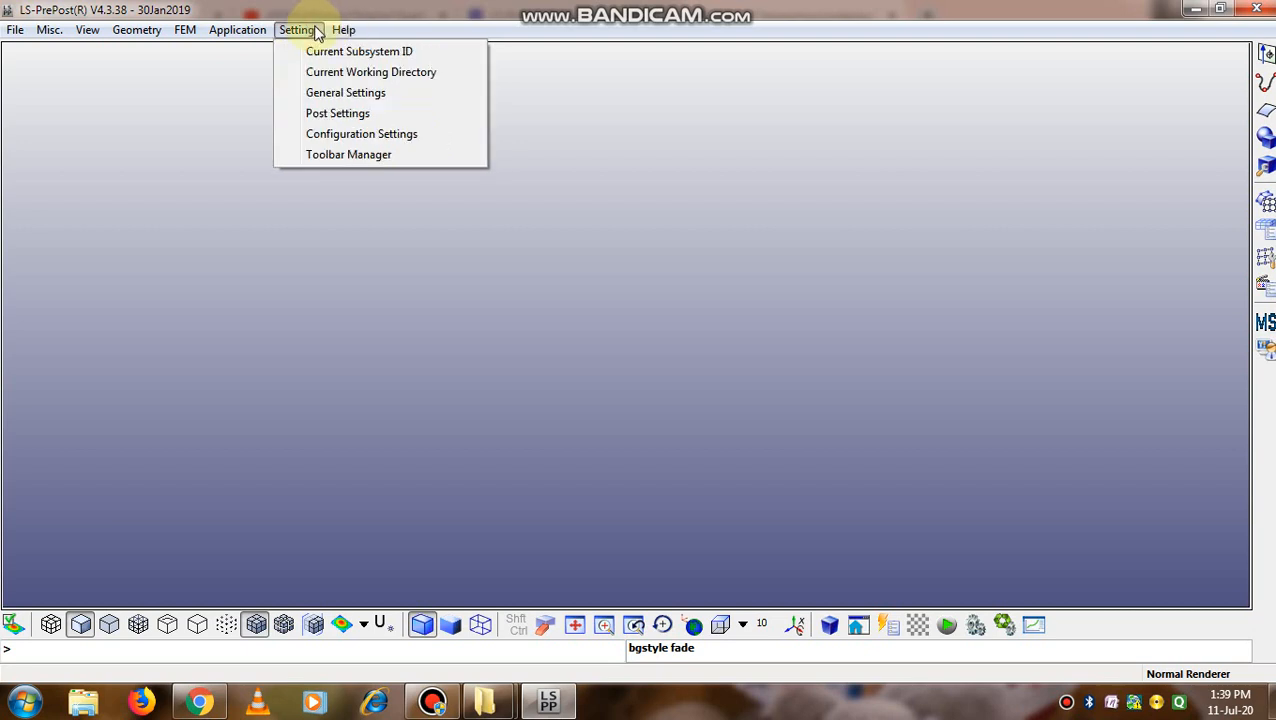
pyautogui.click(48, 29)
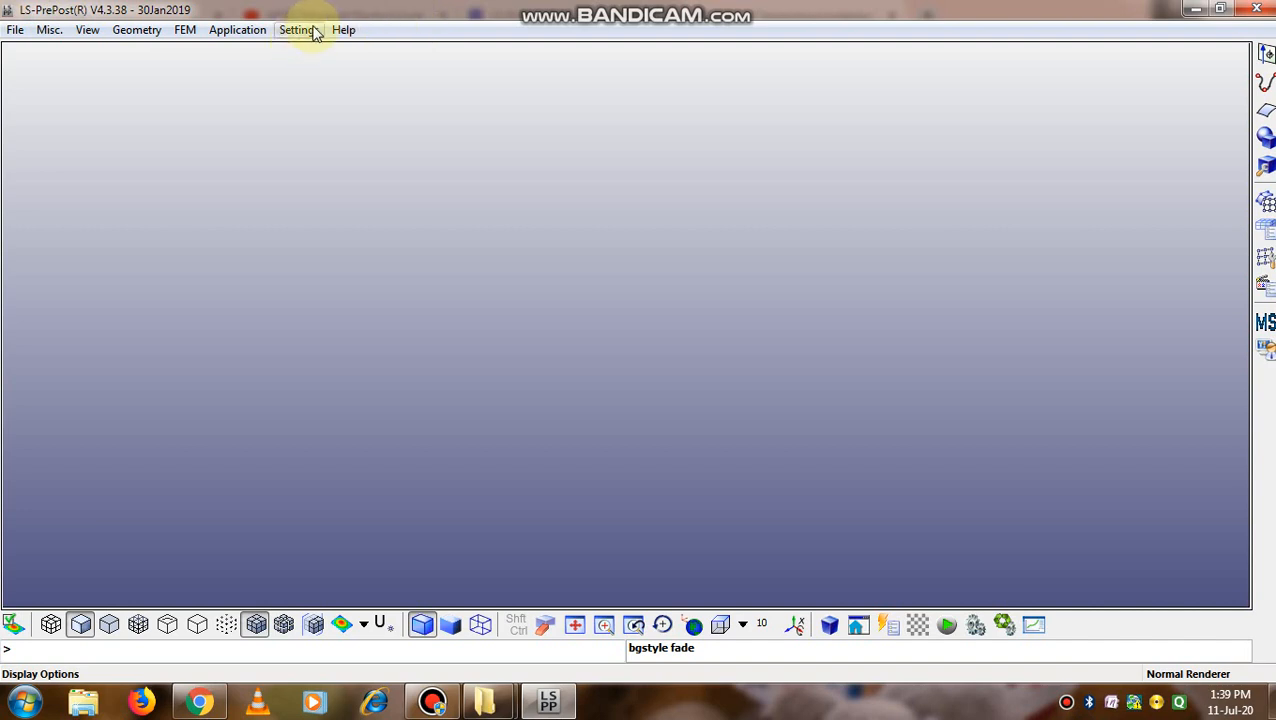
pyautogui.click(298, 29)
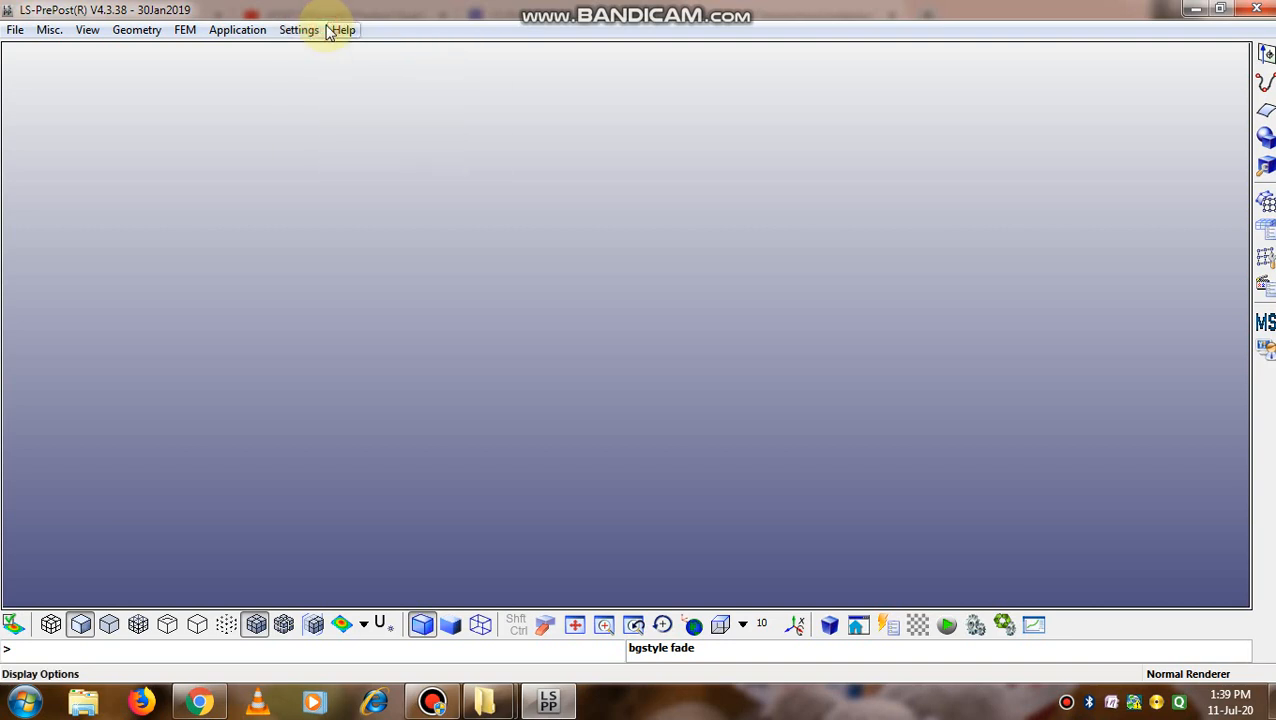
pyautogui.moveTo(298, 29)
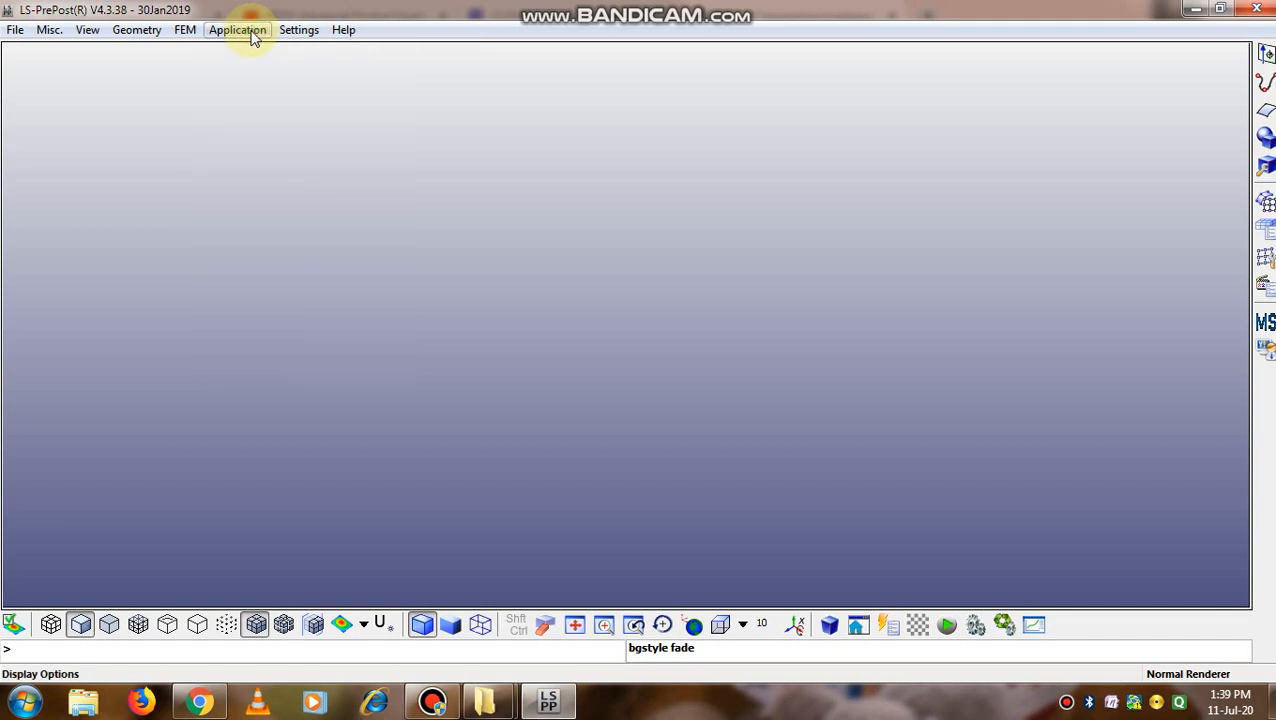
pyautogui.moveTo(245, 30)
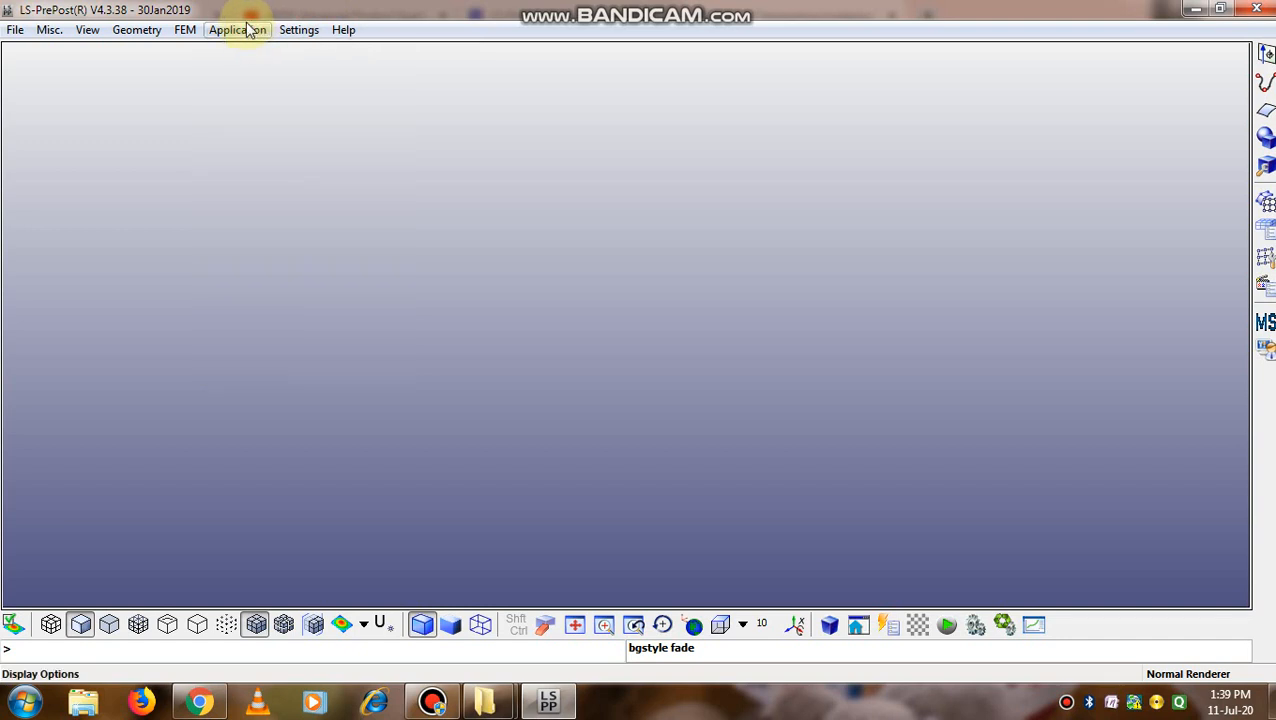
pyautogui.click(185, 29)
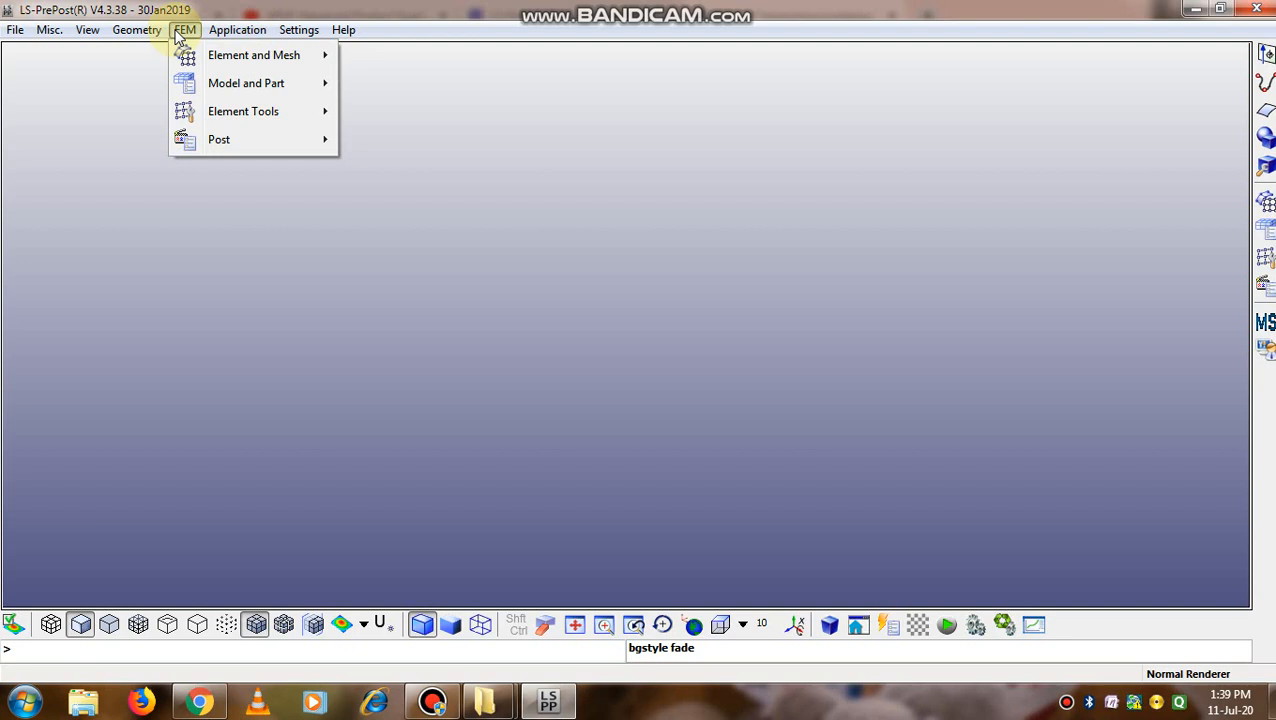
# - View the Geometry menu, close the Windows color scheme dialog, and show the File menu
pyautogui.click(137, 29)
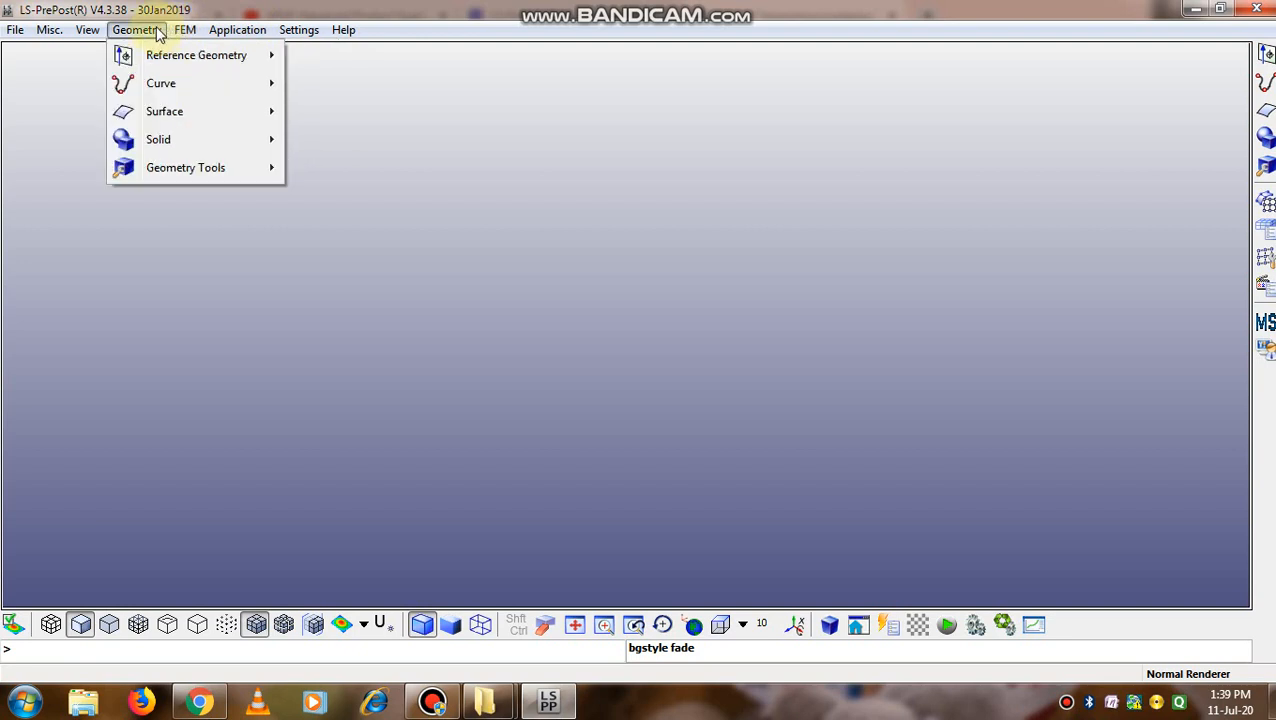
pyautogui.click(87, 29)
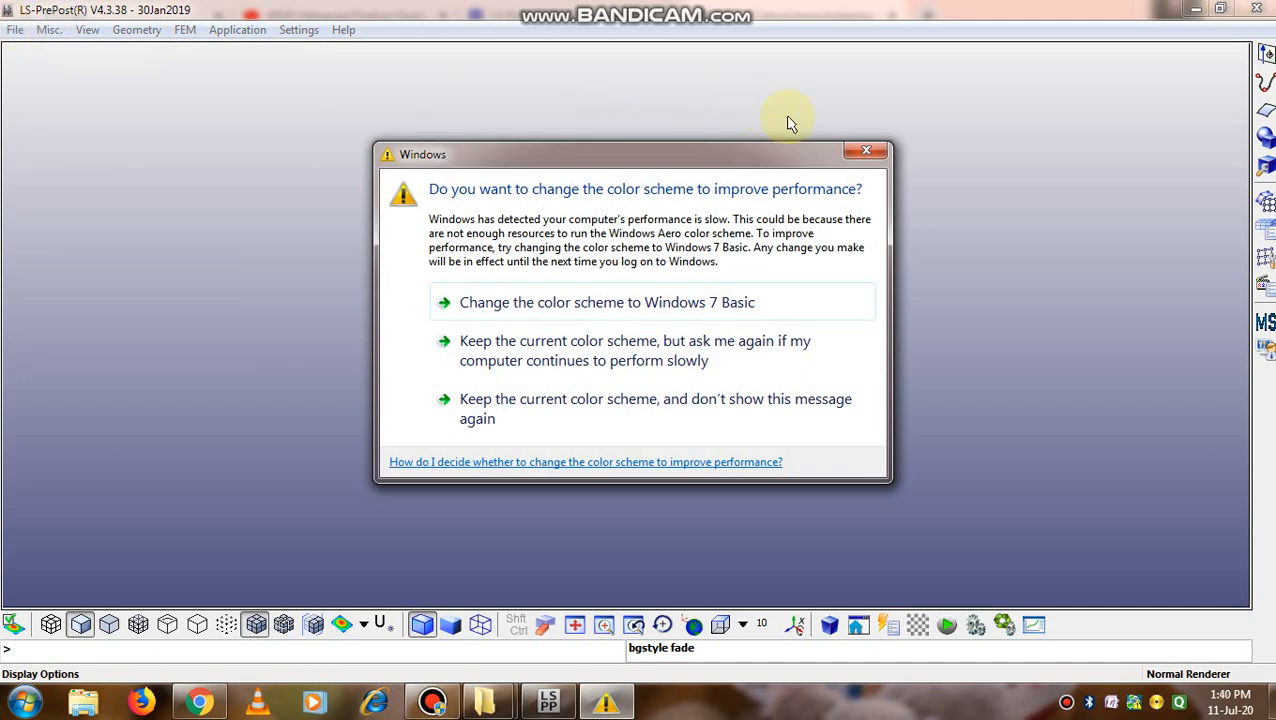
pyautogui.click(865, 150)
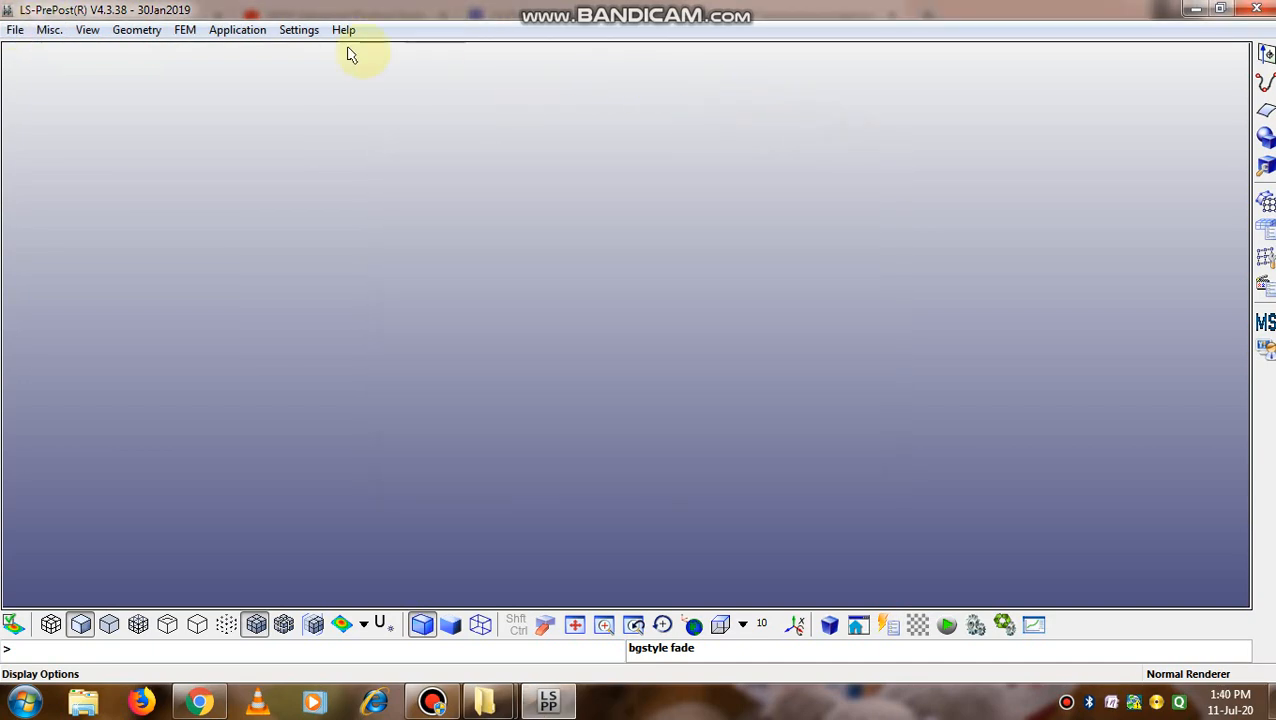
pyautogui.click(15, 29)
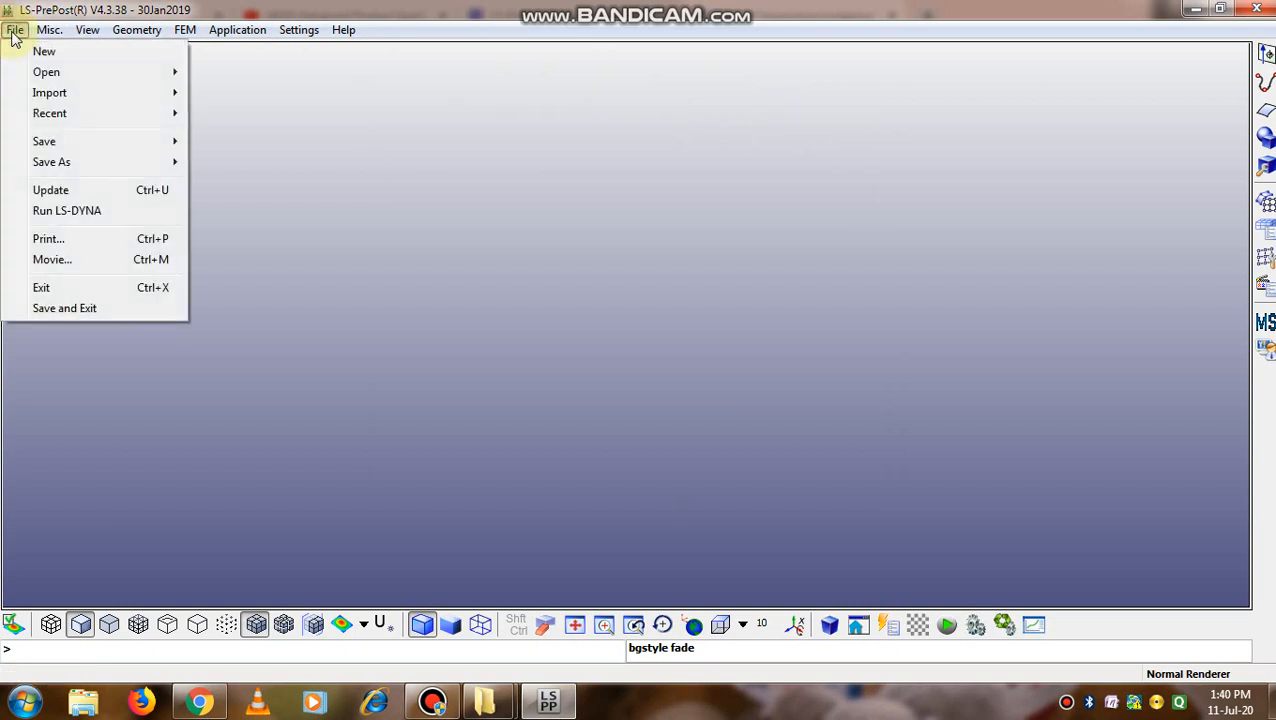
pyautogui.moveTo(44, 51)
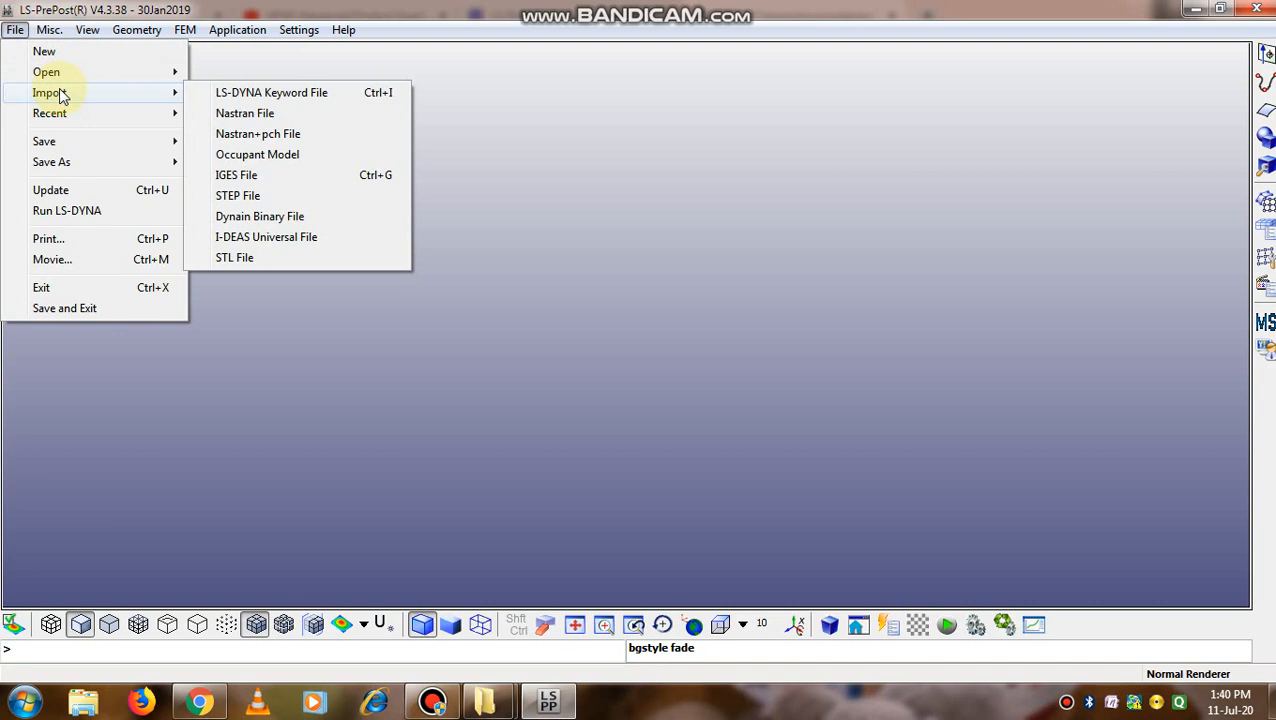
pyautogui.moveTo(252, 134)
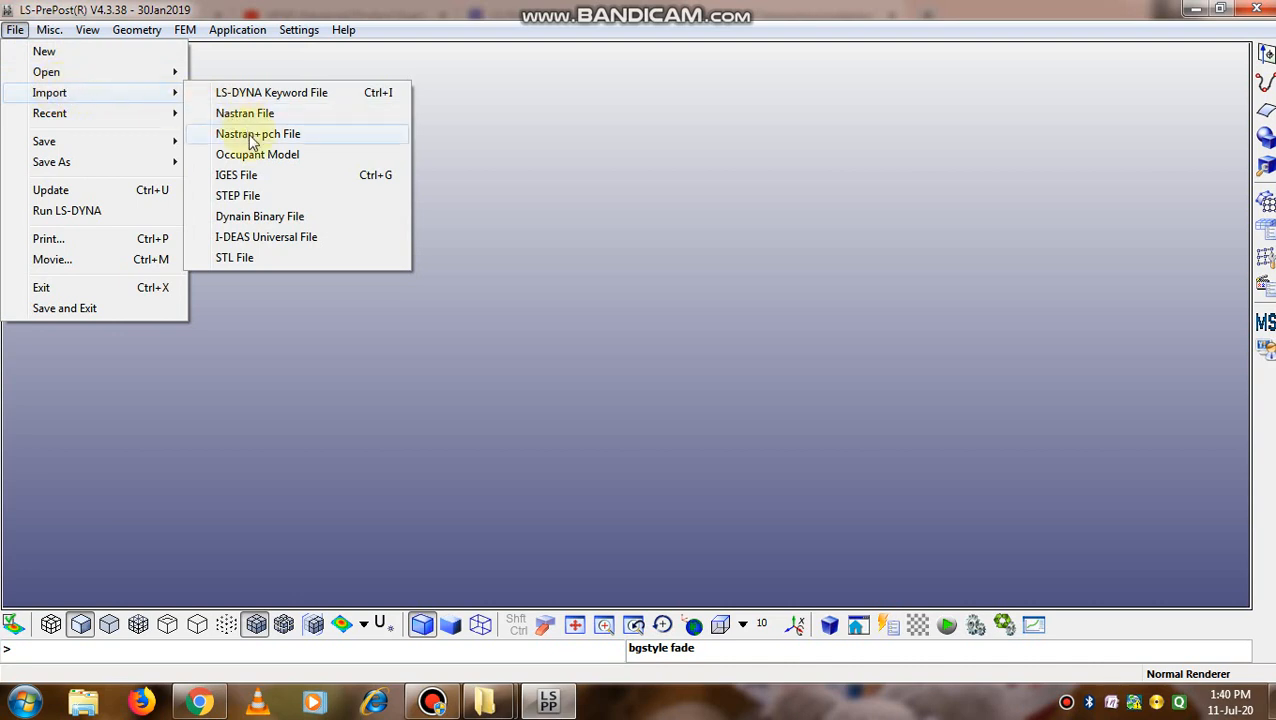
pyautogui.moveTo(244, 113)
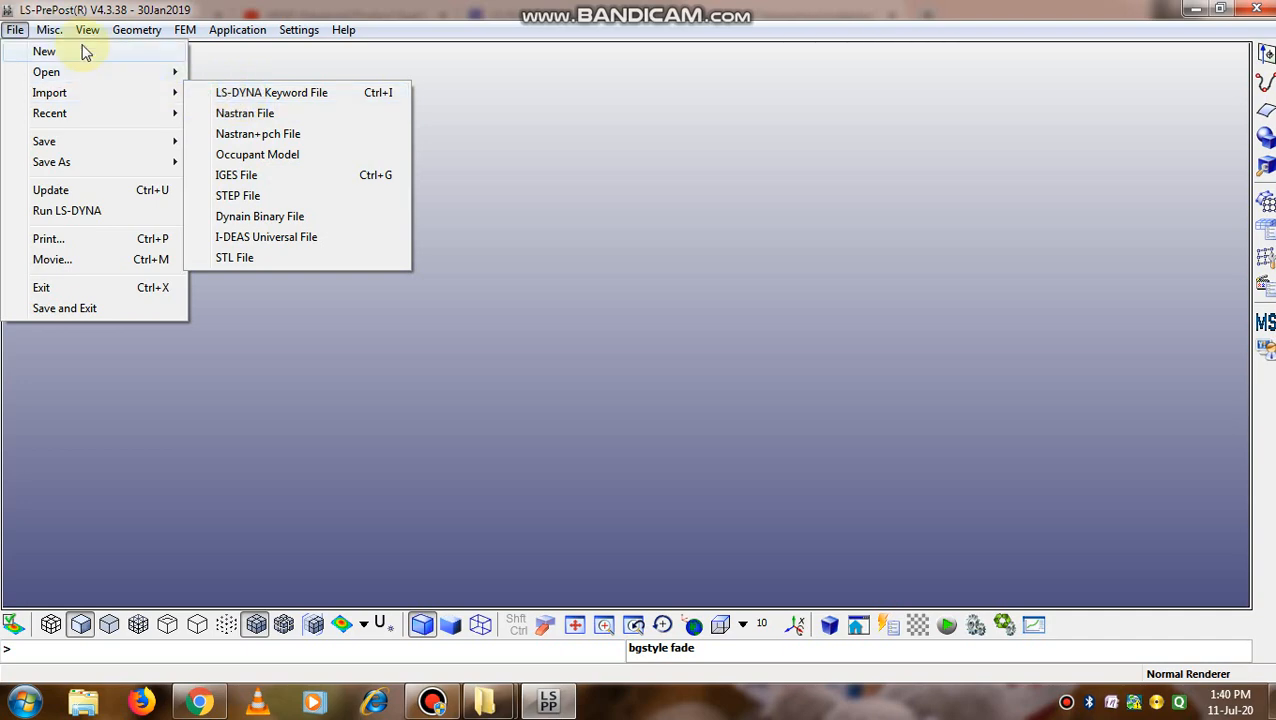
# - Show the Misc. pulldown menu with model info, ruler and macro options
pyautogui.click(48, 29)
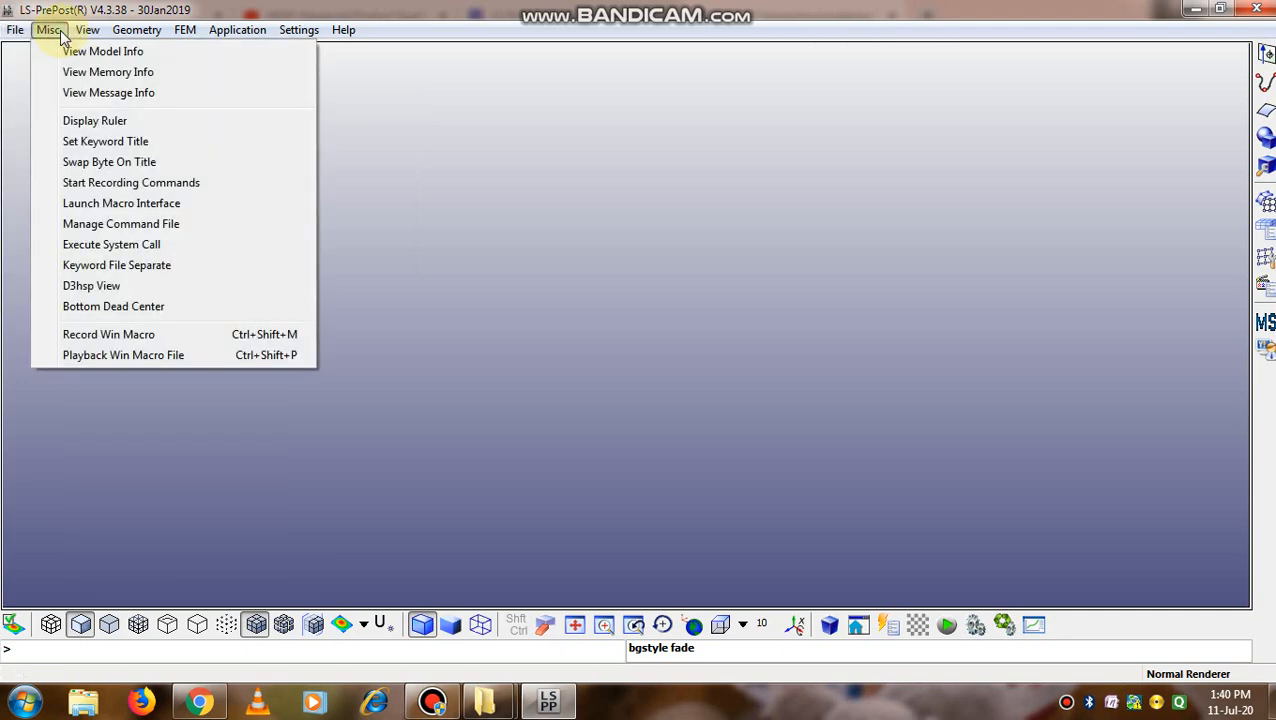
# - Browse View, Geometry and FEM menus, open Reference Geometry, then show the Application menu
pyautogui.click(87, 29)
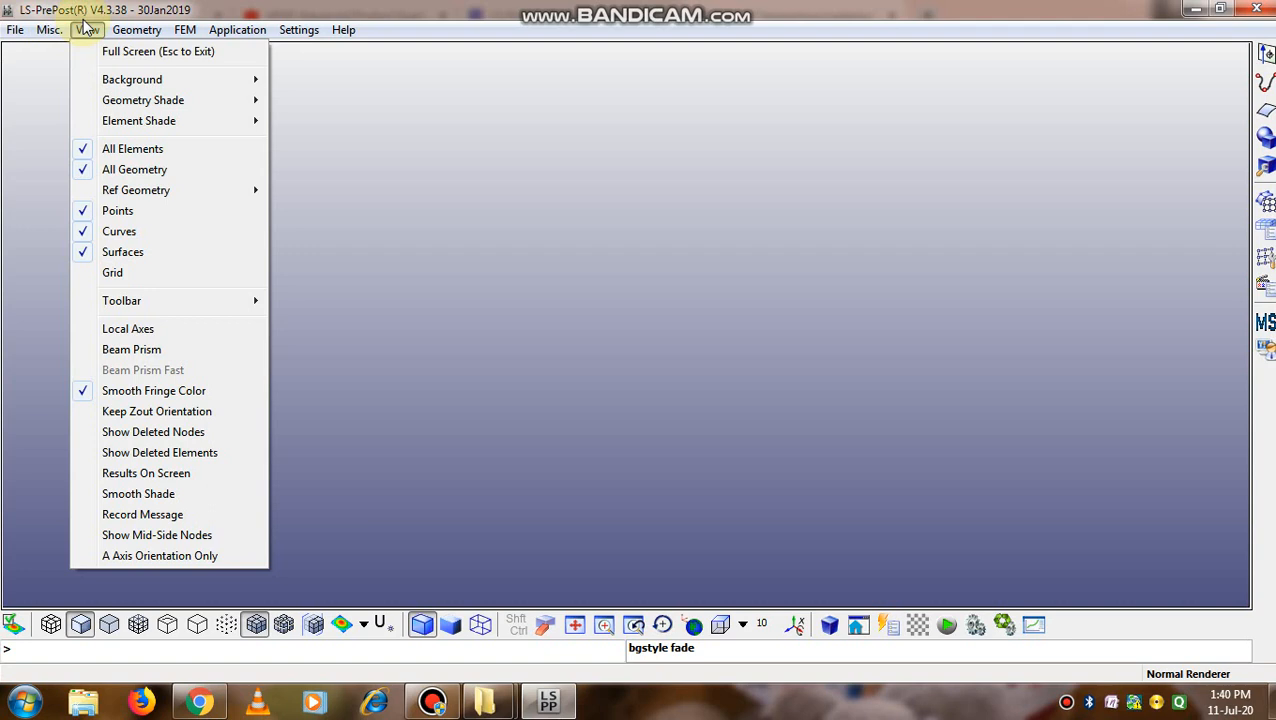
pyautogui.click(136, 29)
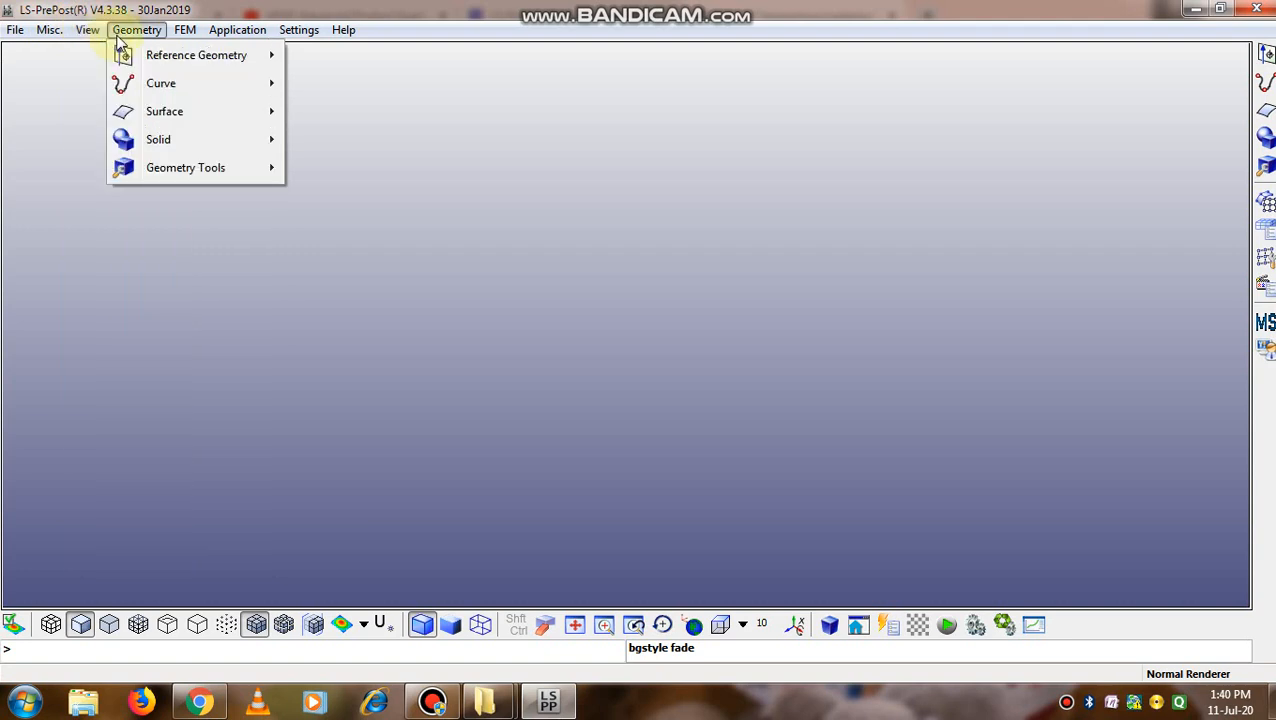
pyautogui.moveTo(196, 55)
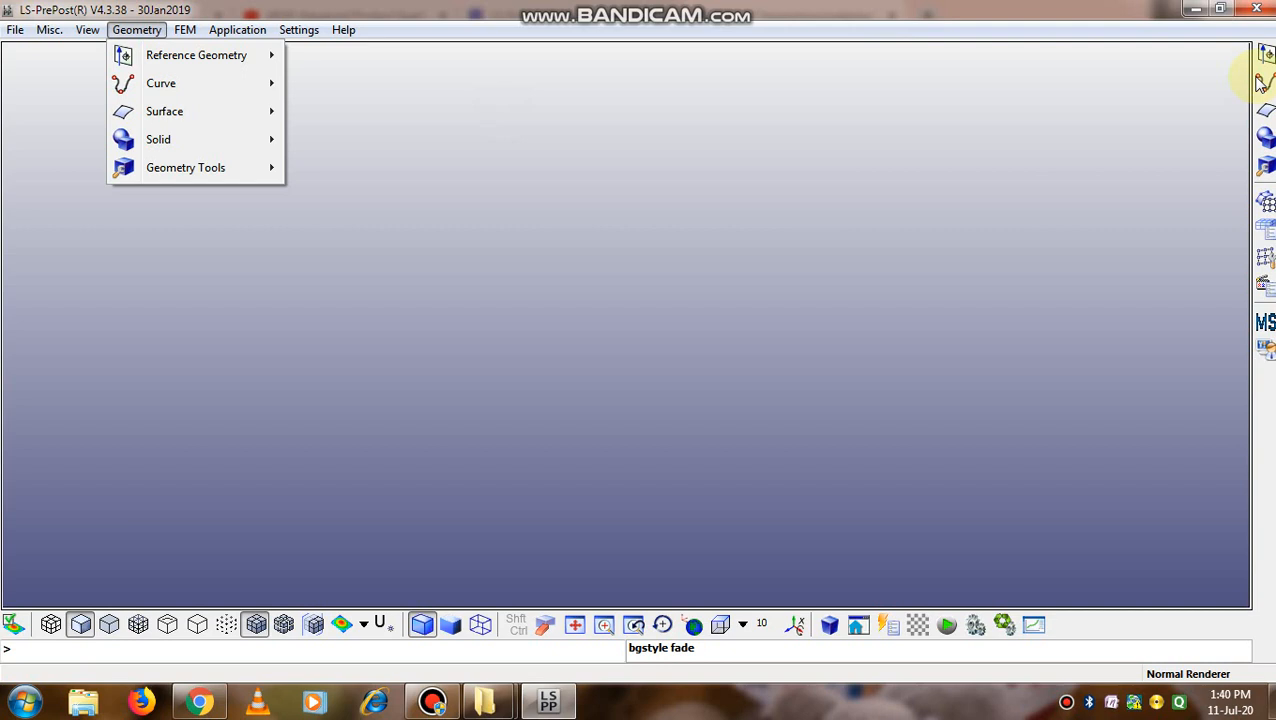
pyautogui.click(196, 55)
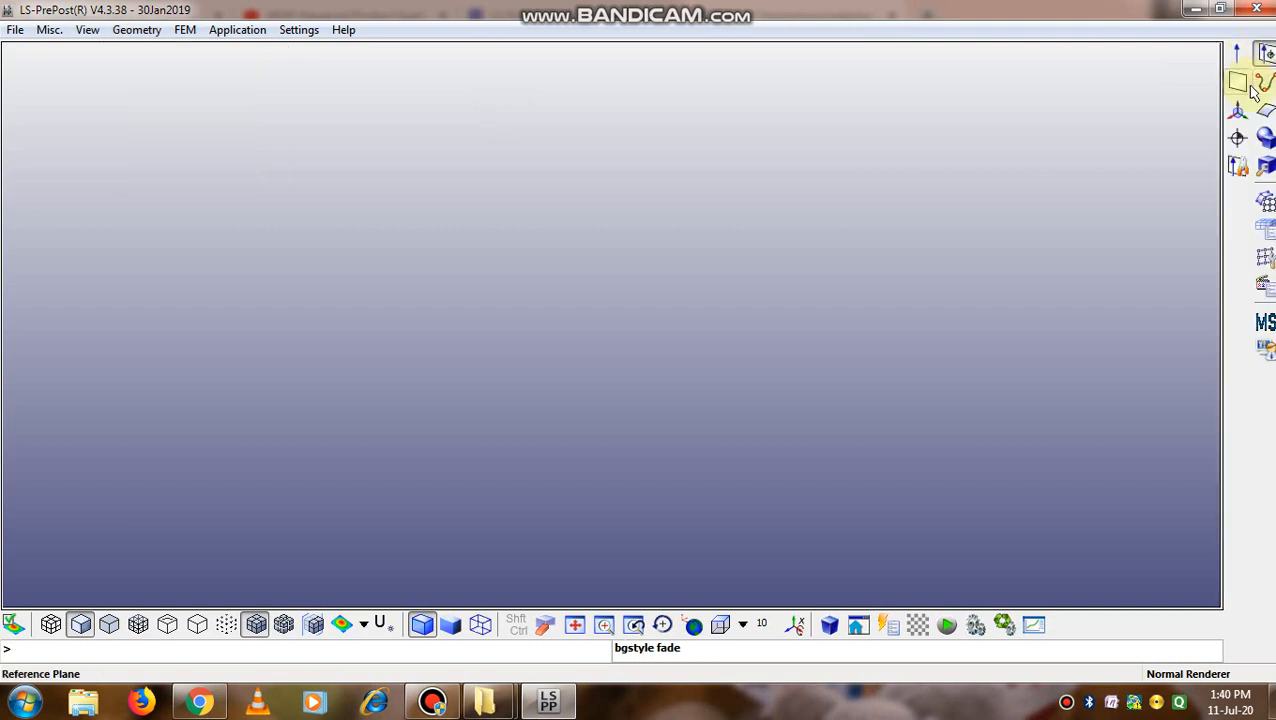
pyautogui.click(185, 29)
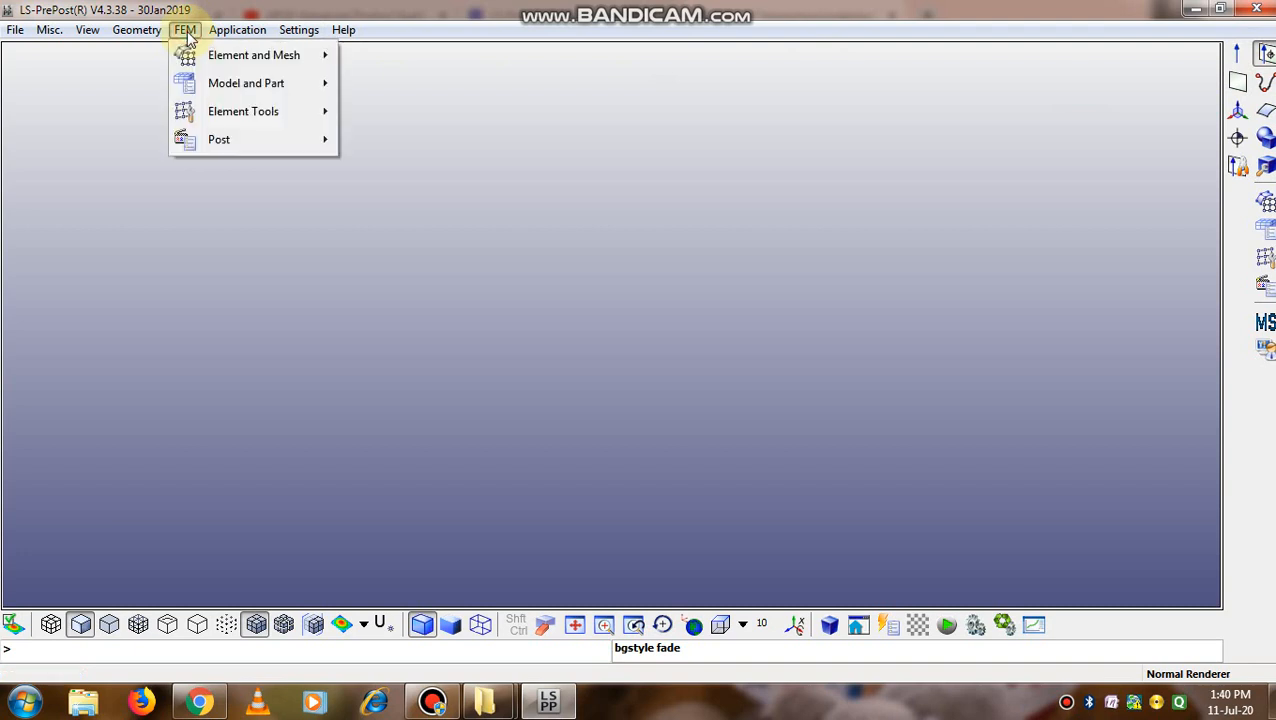
pyautogui.click(237, 29)
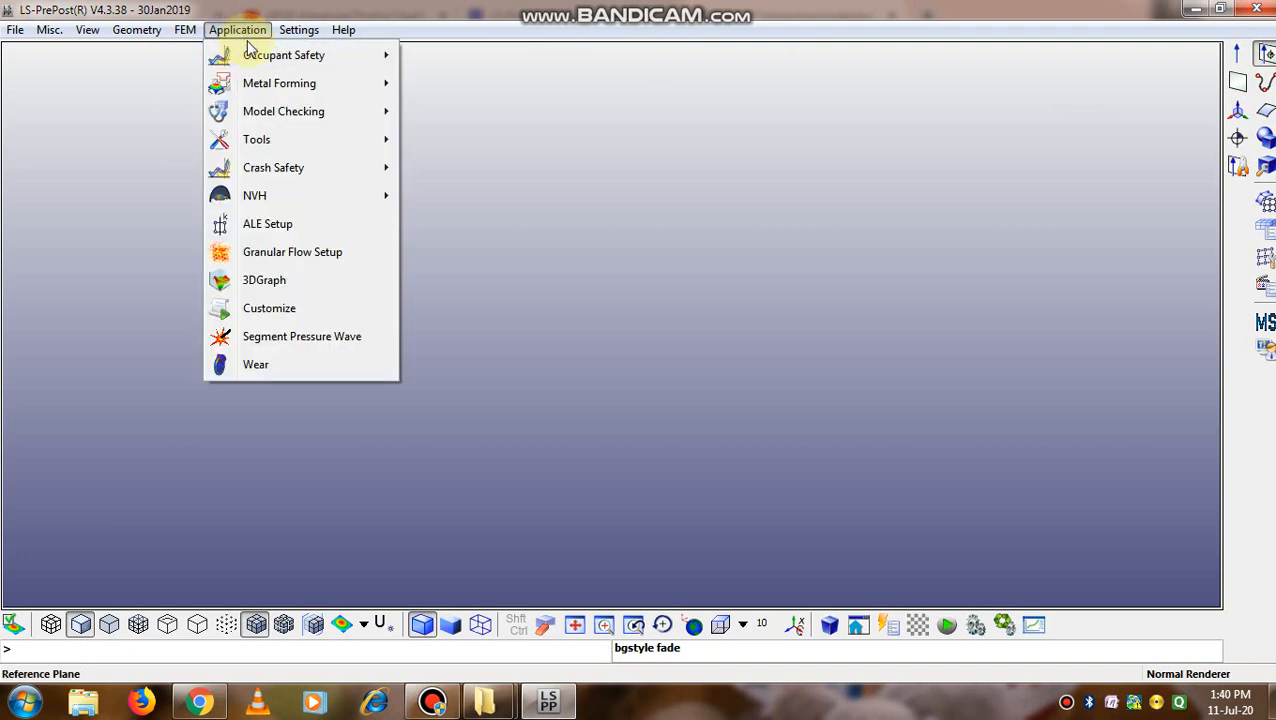
pyautogui.moveTo(283, 55)
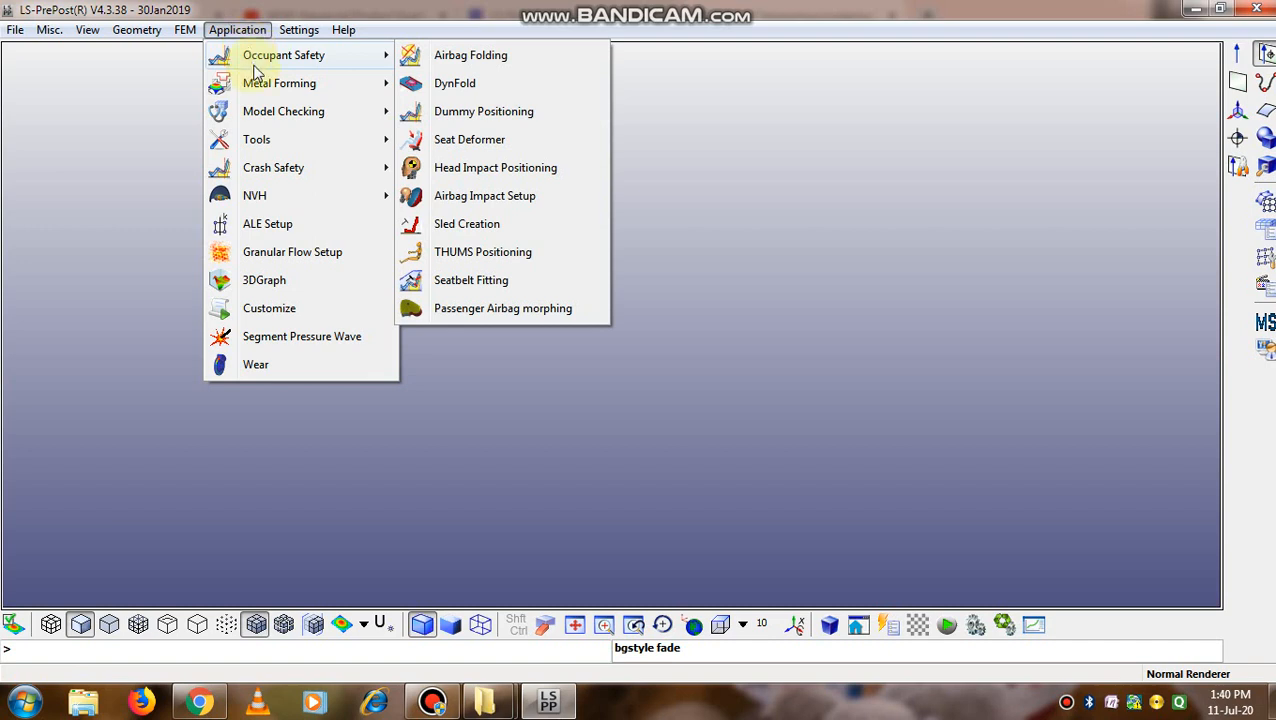
pyautogui.moveTo(455, 83)
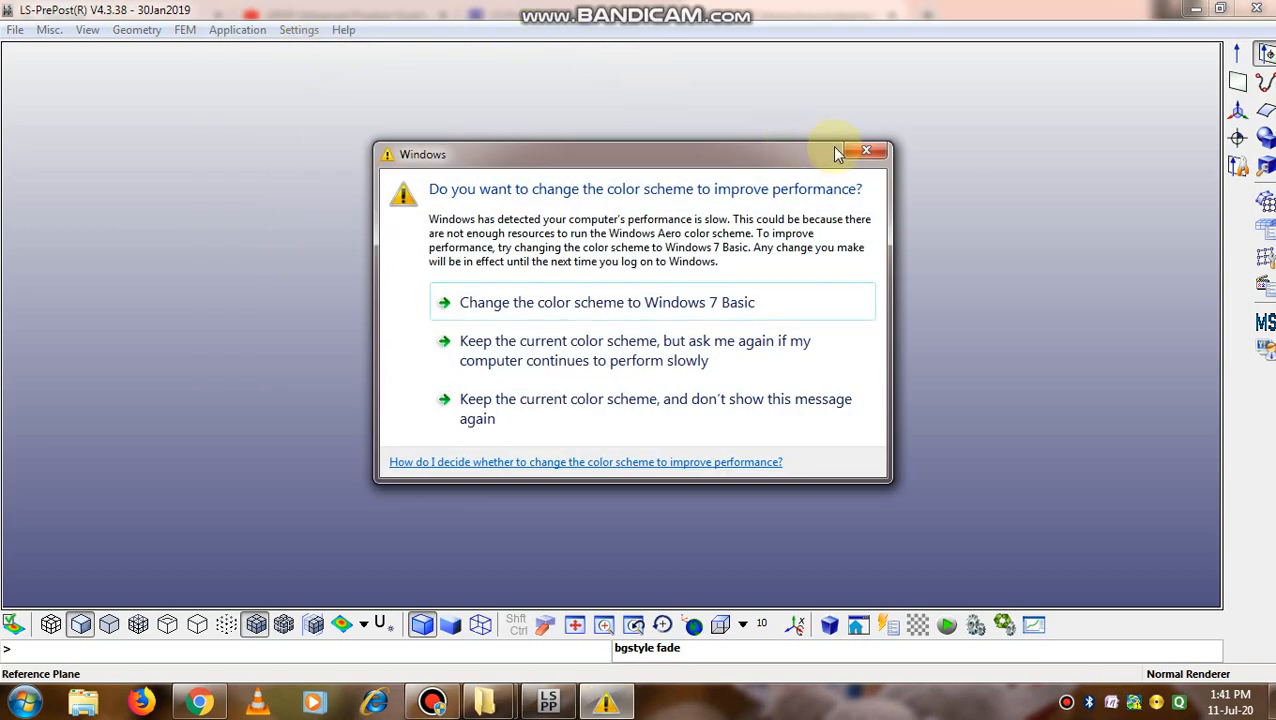
# - Close the Windows color scheme popup and expand Application > Occupant Safety
pyautogui.click(866, 150)
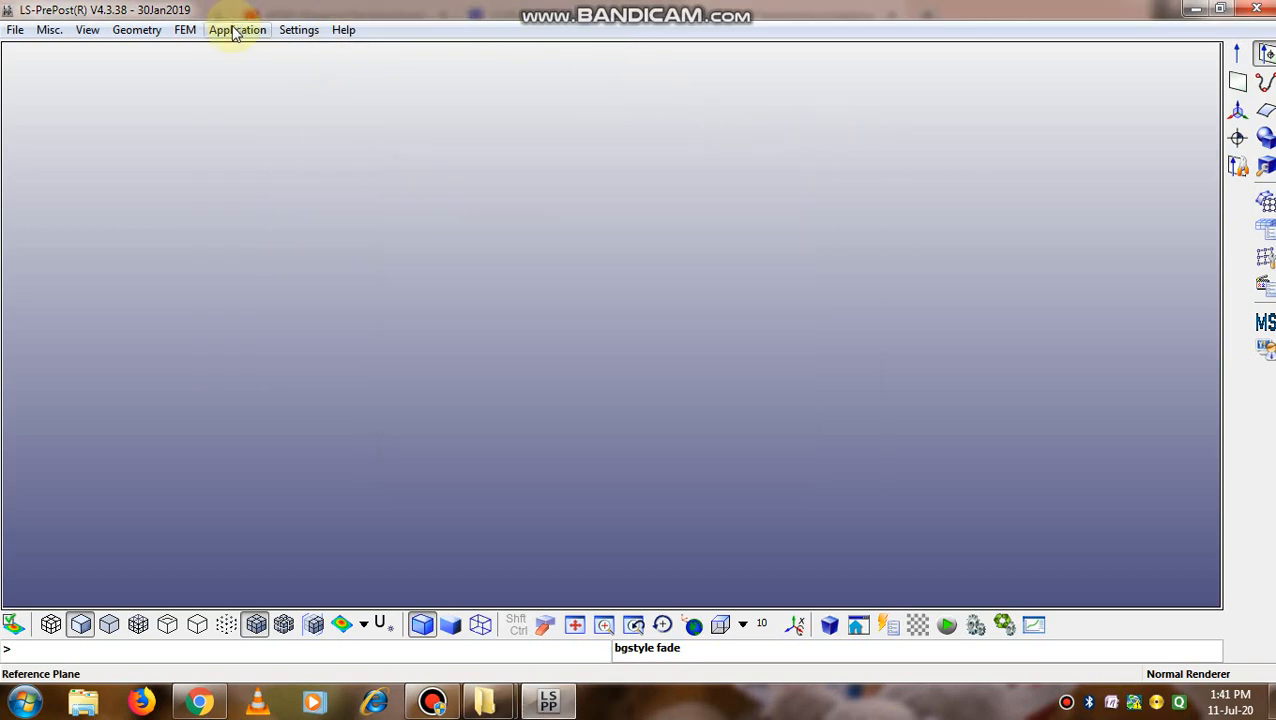
pyautogui.moveTo(136, 29)
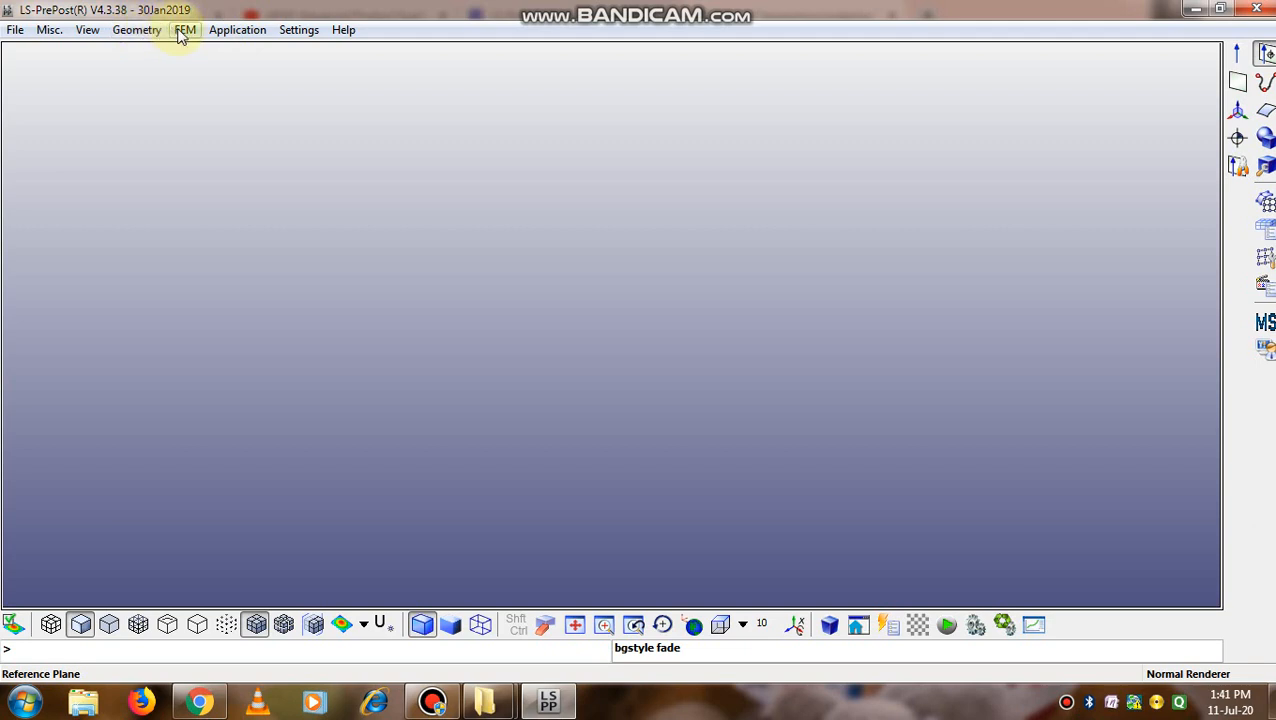
pyautogui.click(185, 29)
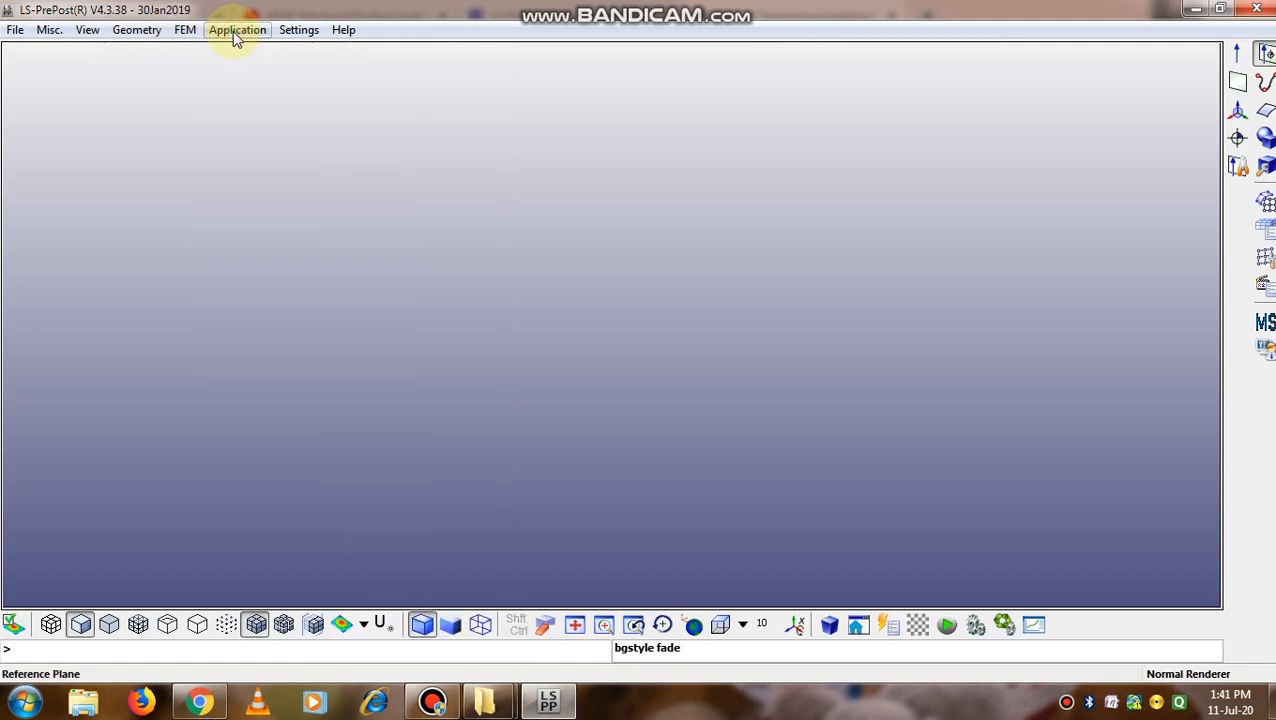
pyautogui.click(237, 29)
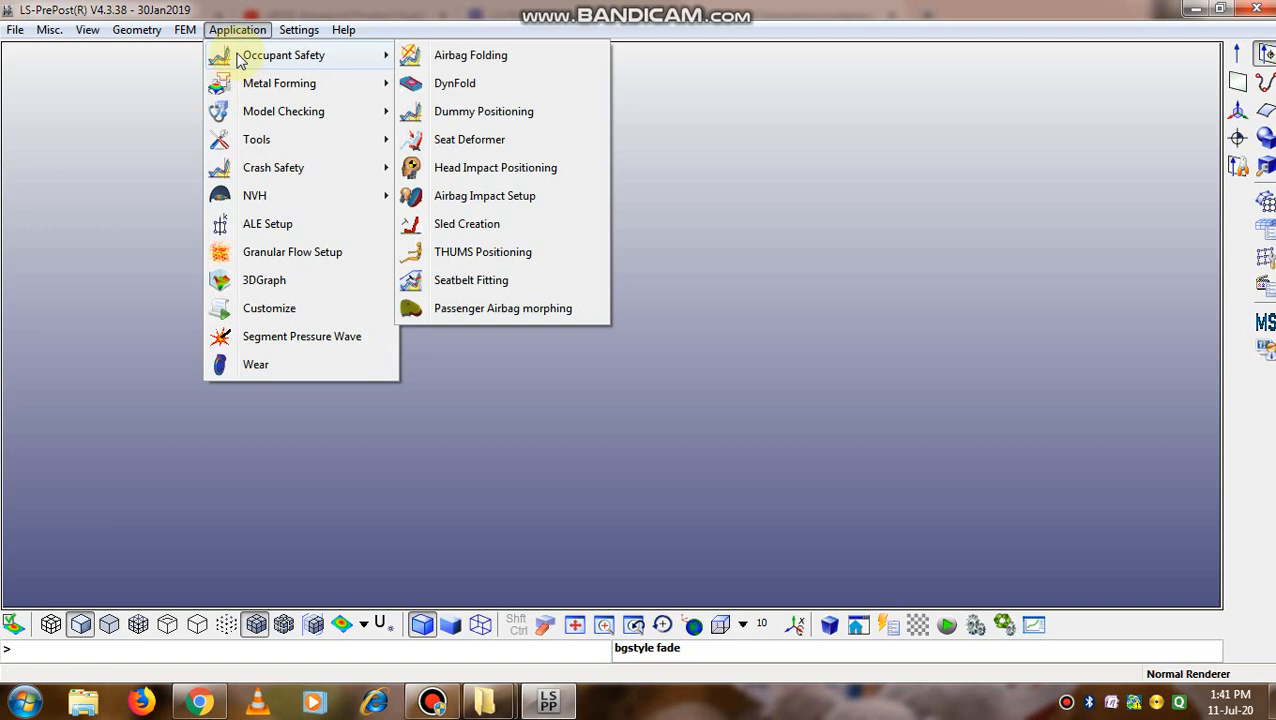
pyautogui.moveTo(279, 83)
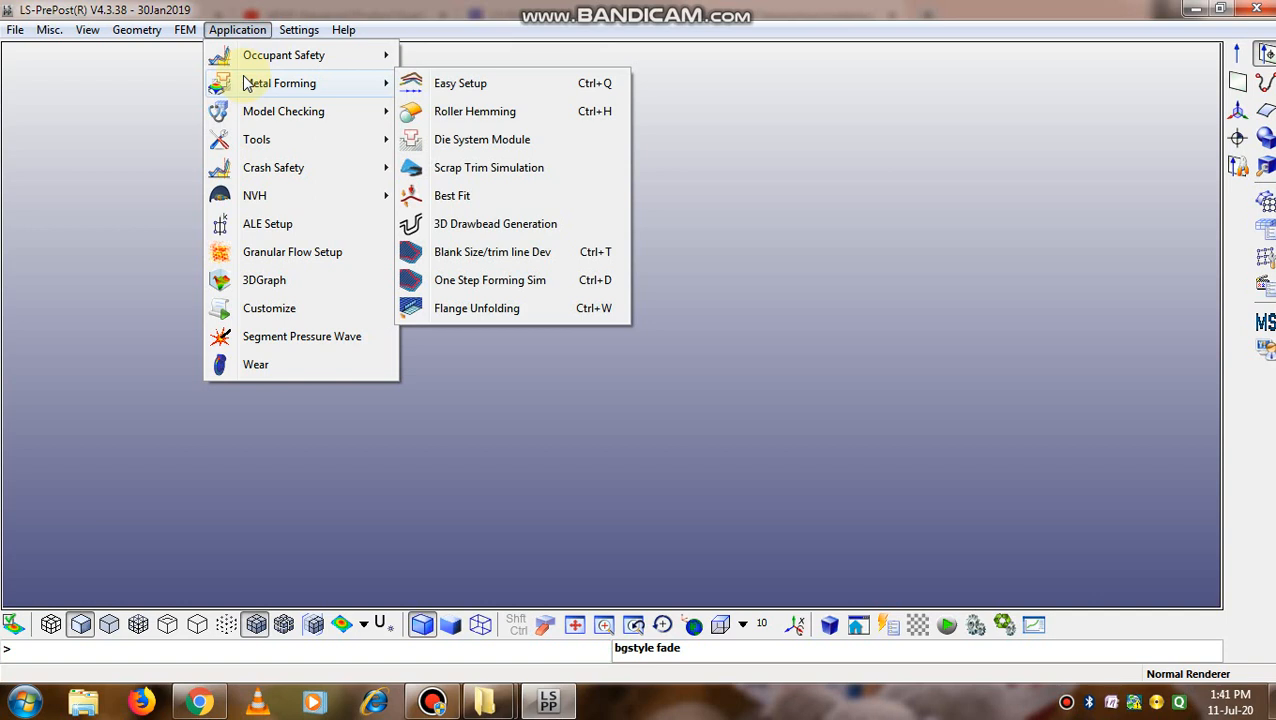
pyautogui.moveTo(283, 111)
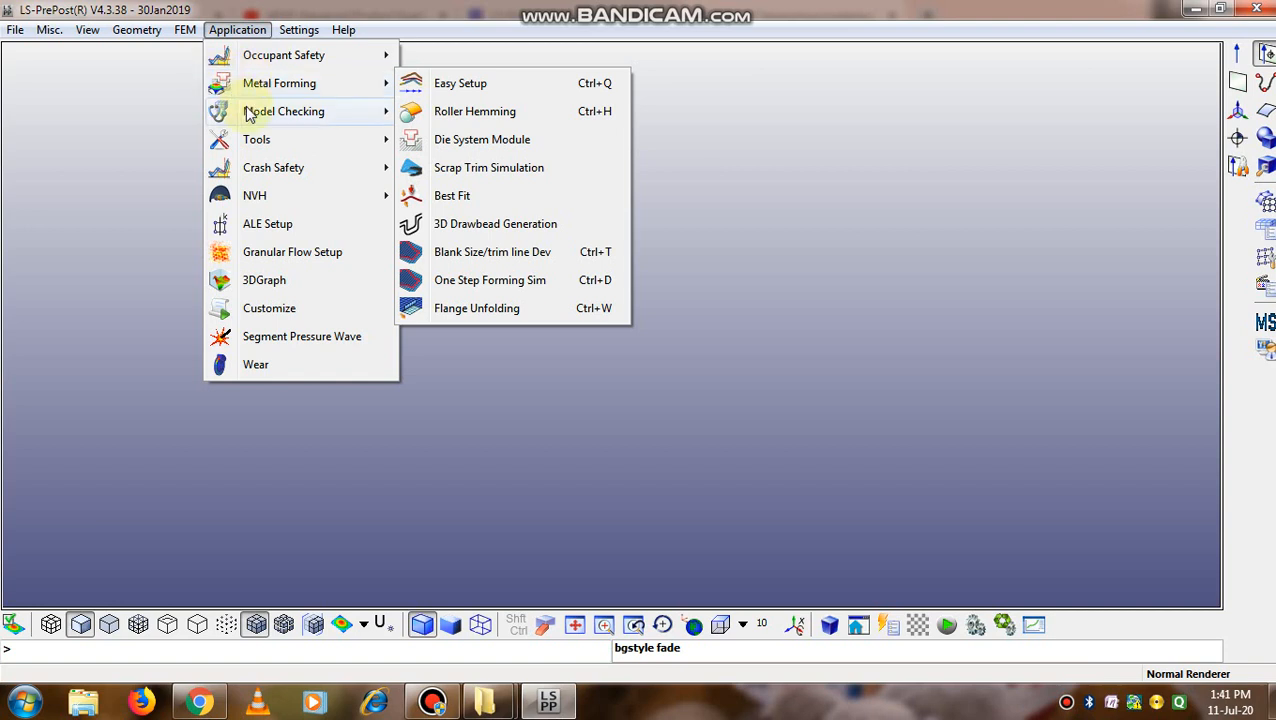
pyautogui.moveTo(256, 139)
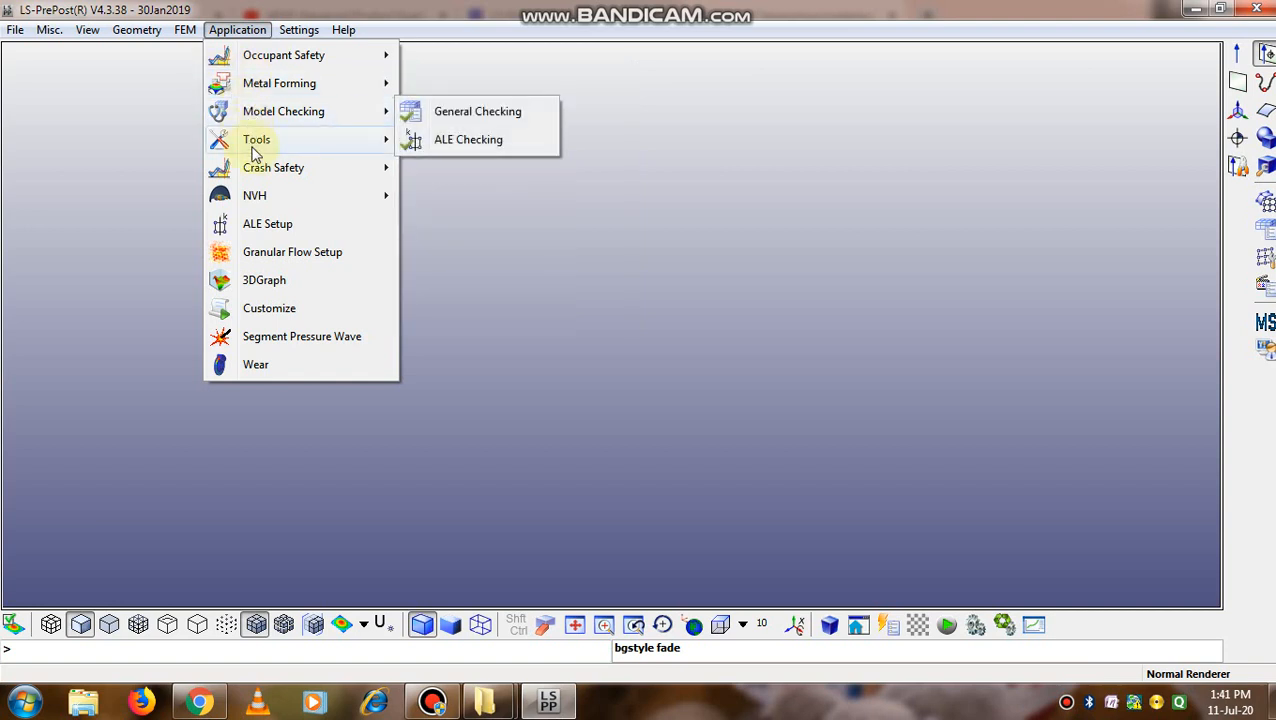
pyautogui.moveTo(273, 167)
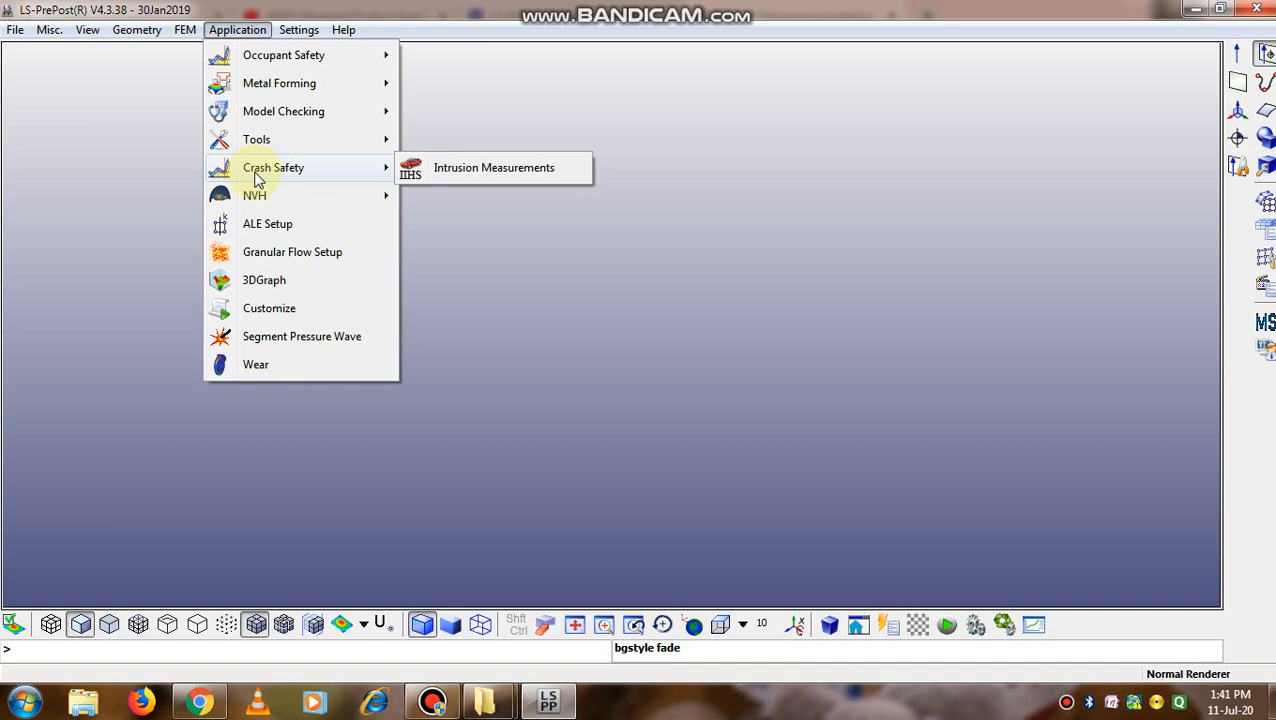
pyautogui.moveTo(493, 167)
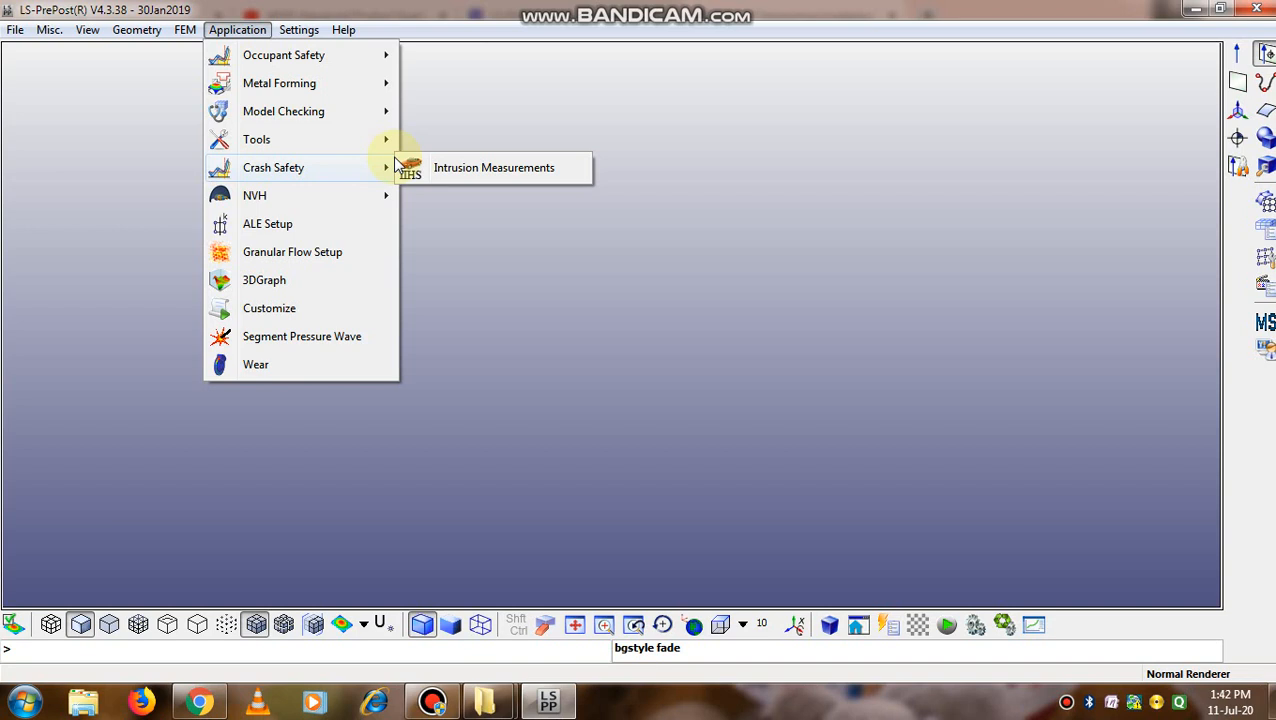
pyautogui.moveTo(300, 111)
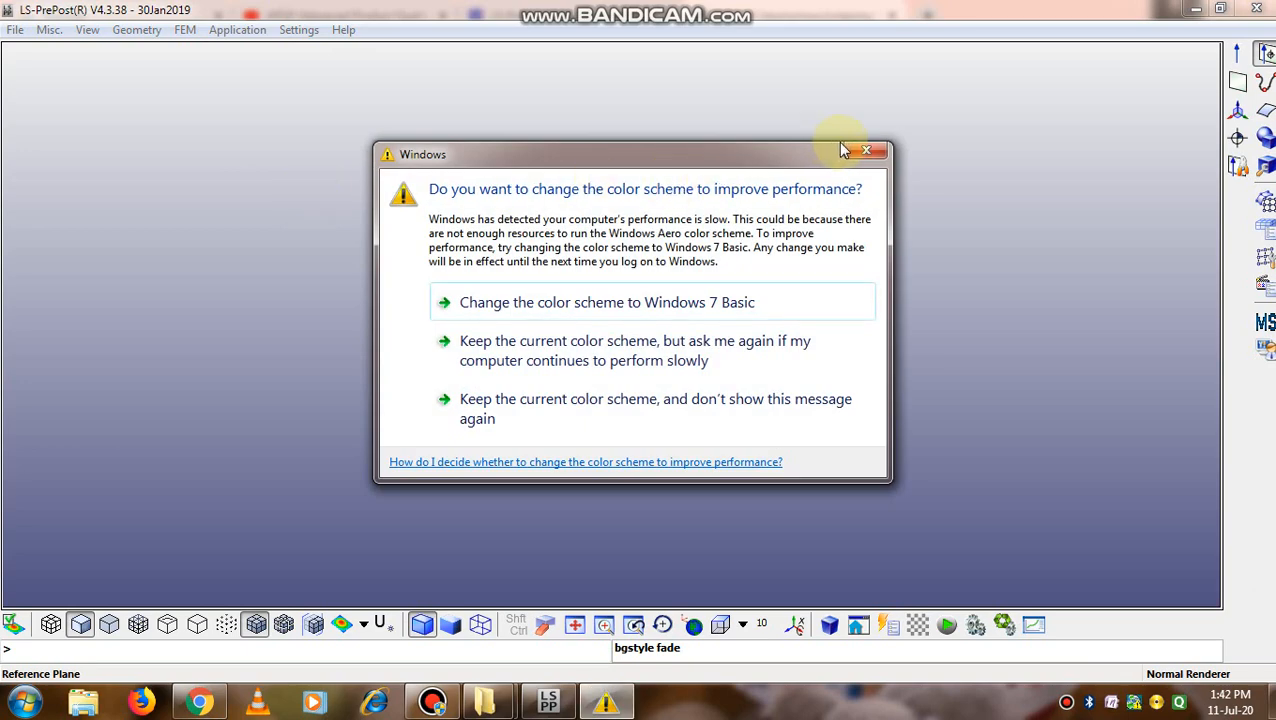
pyautogui.click(866, 151)
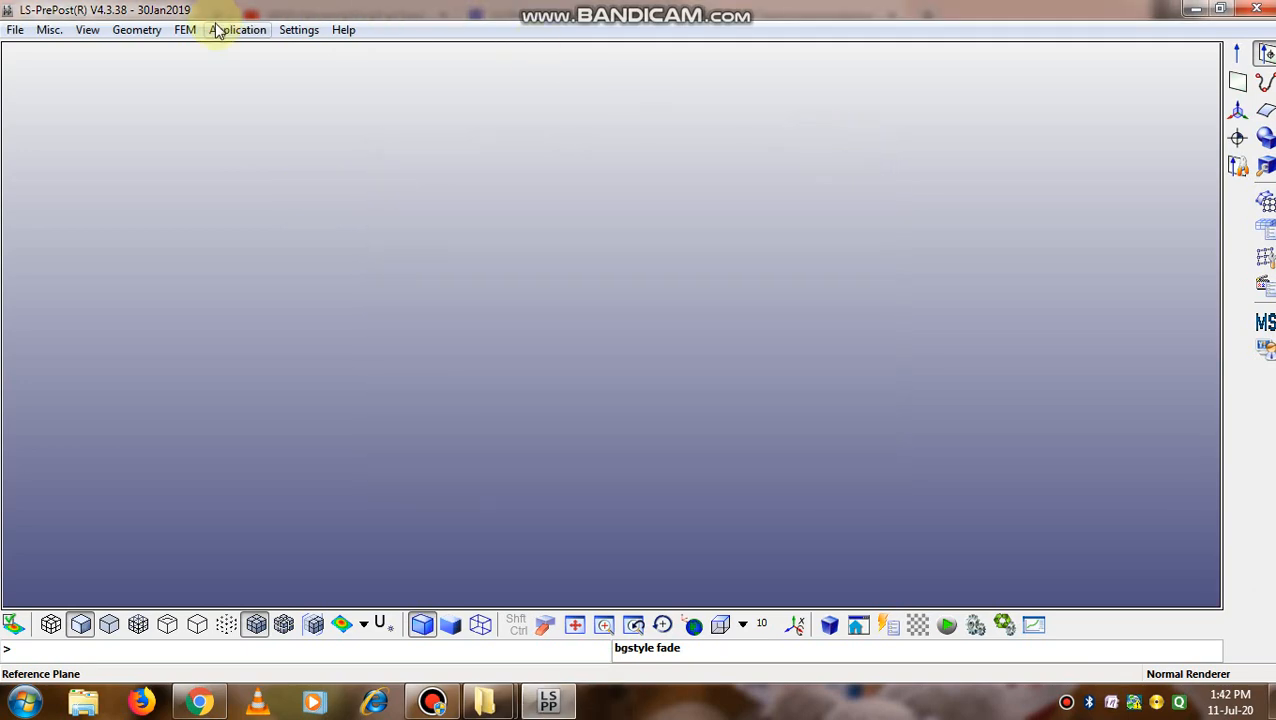
pyautogui.click(237, 29)
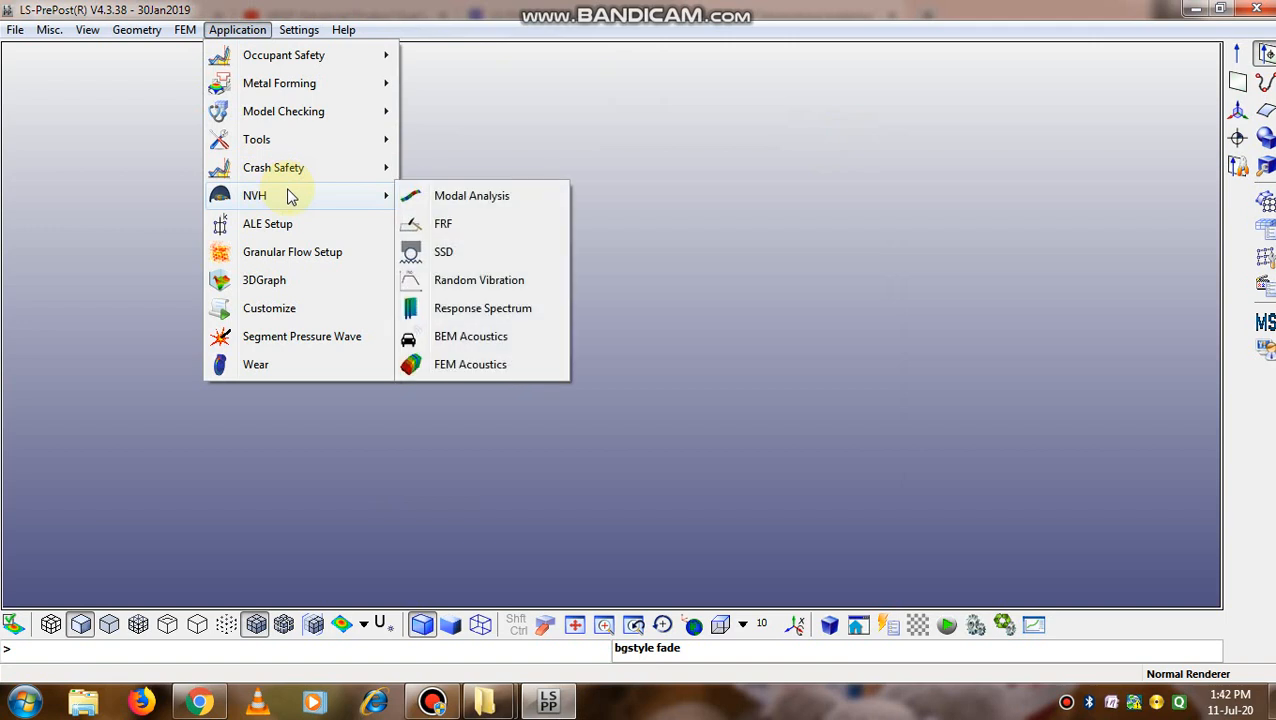
pyautogui.moveTo(325, 200)
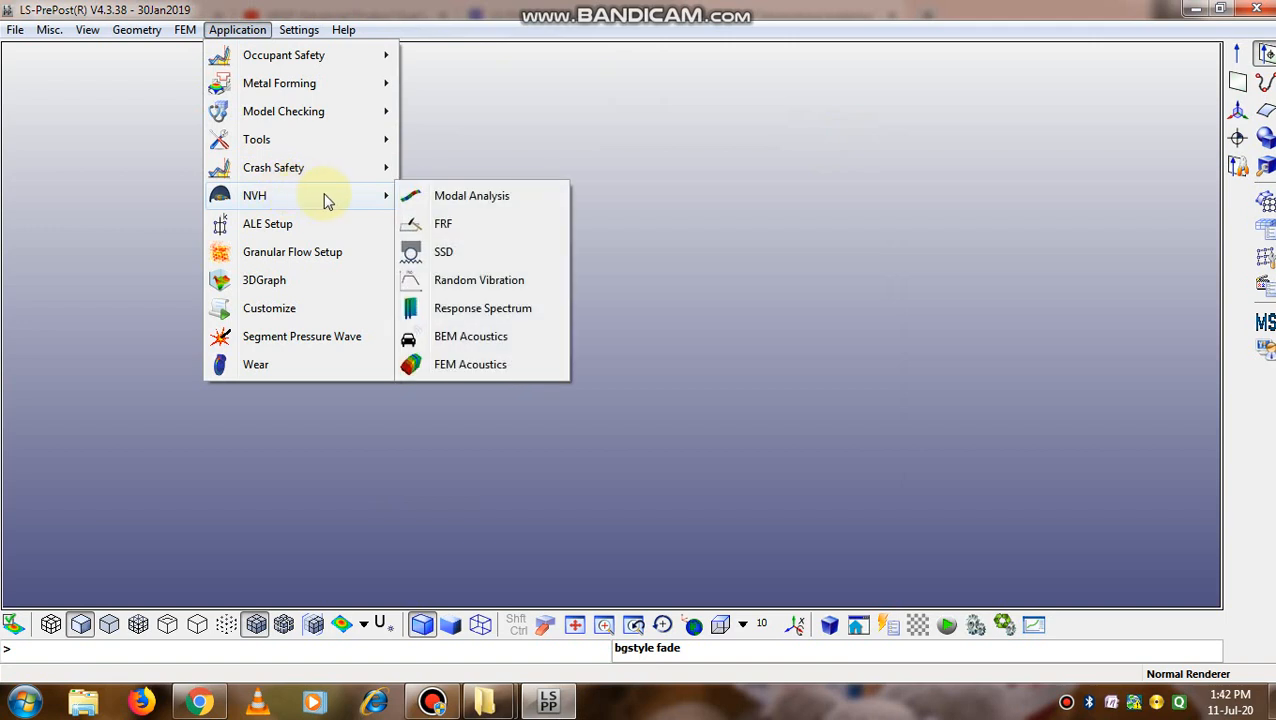
pyautogui.moveTo(375, 210)
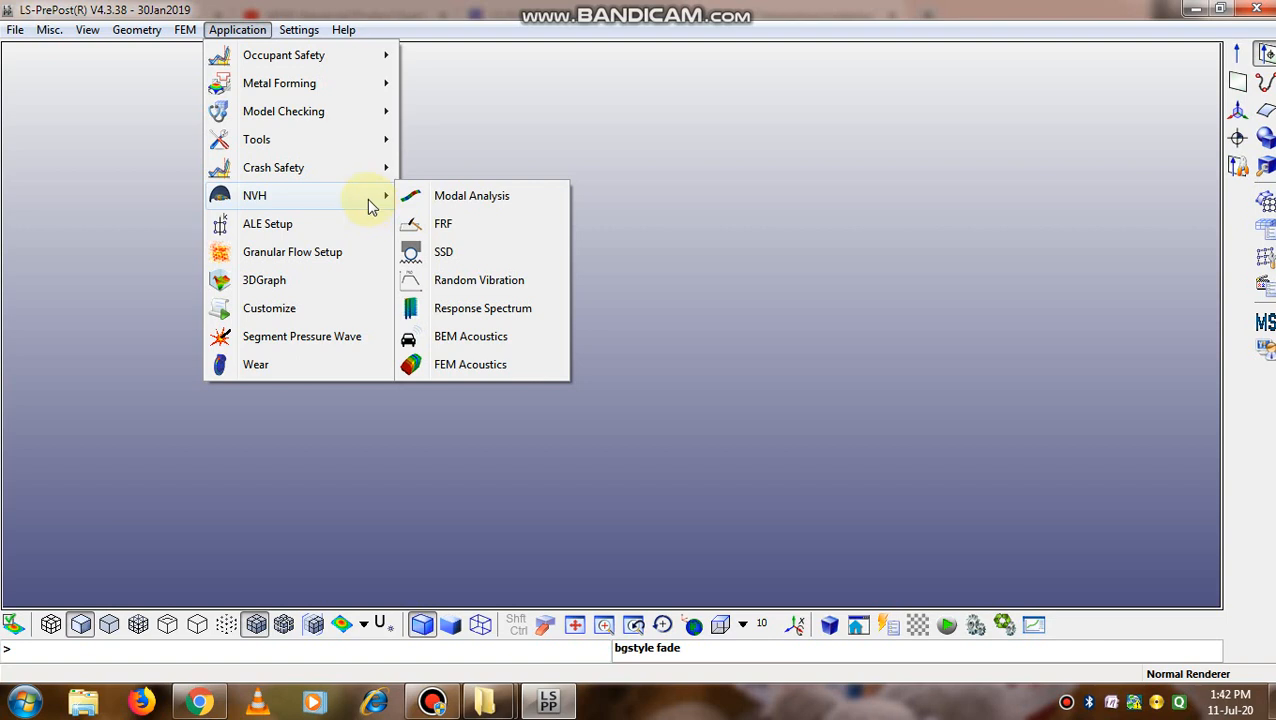
pyautogui.moveTo(363, 207)
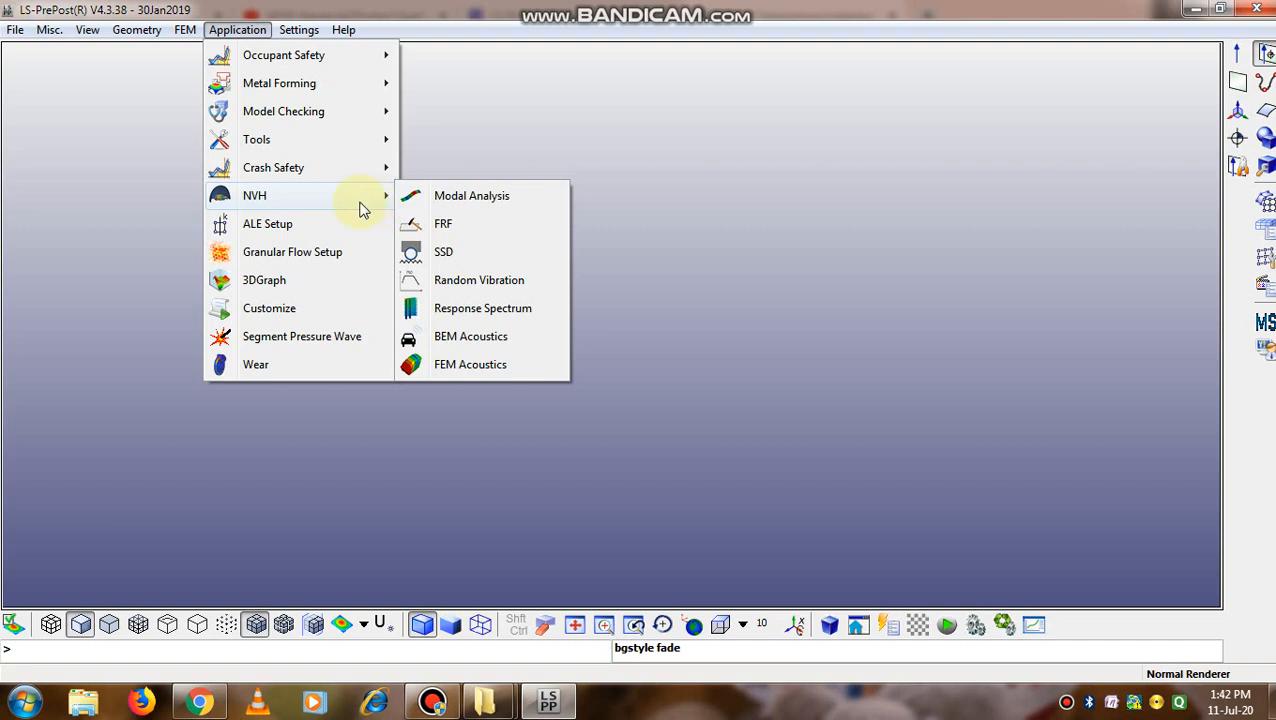
pyautogui.moveTo(335, 223)
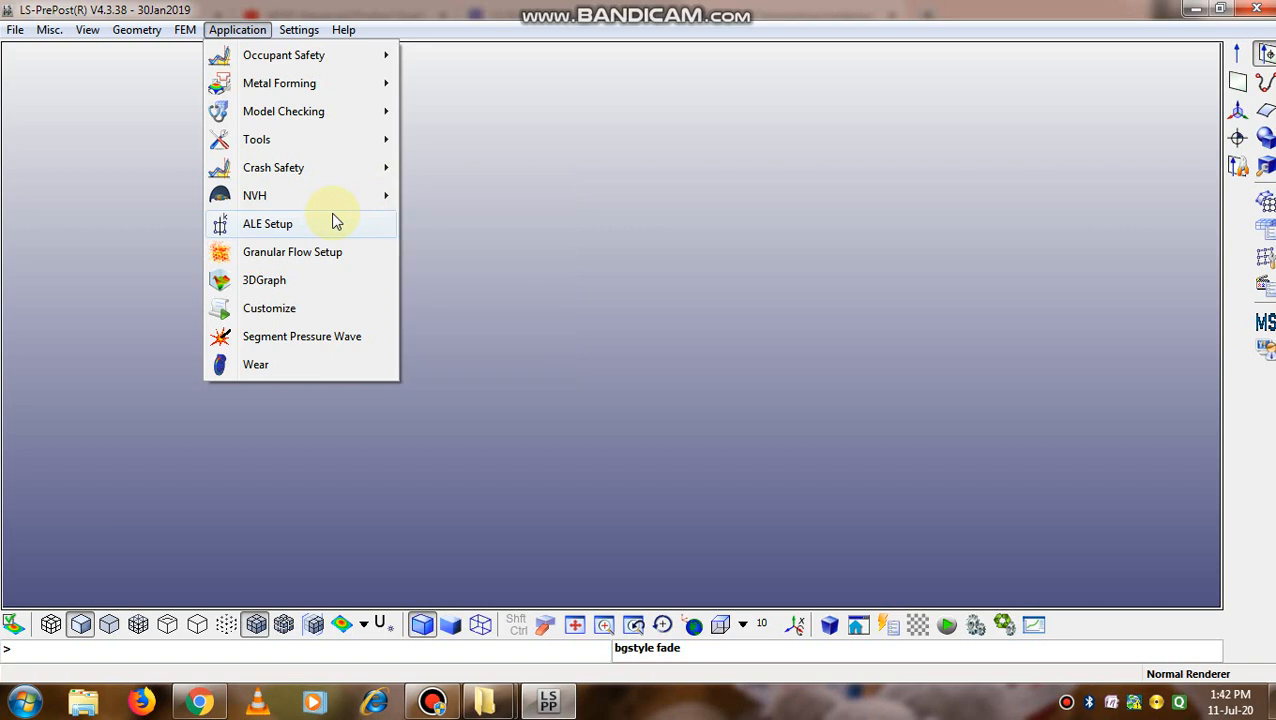
pyautogui.click(299, 29)
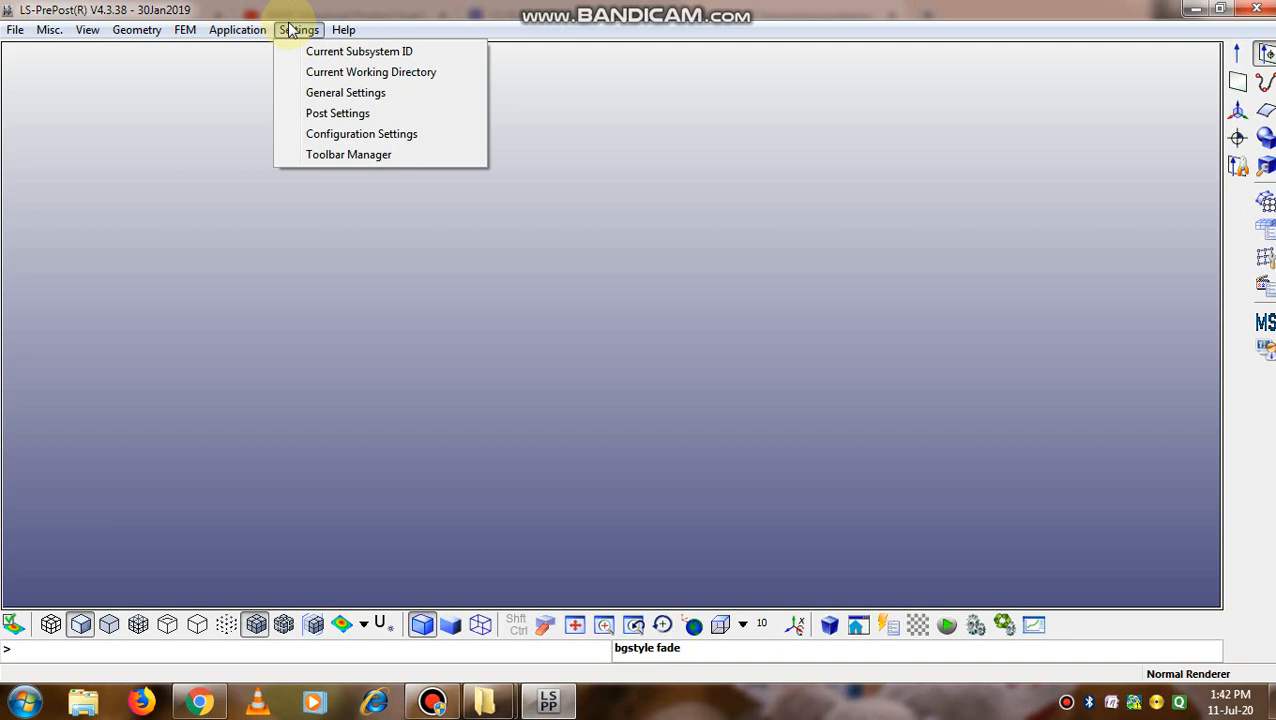
pyautogui.click(343, 29)
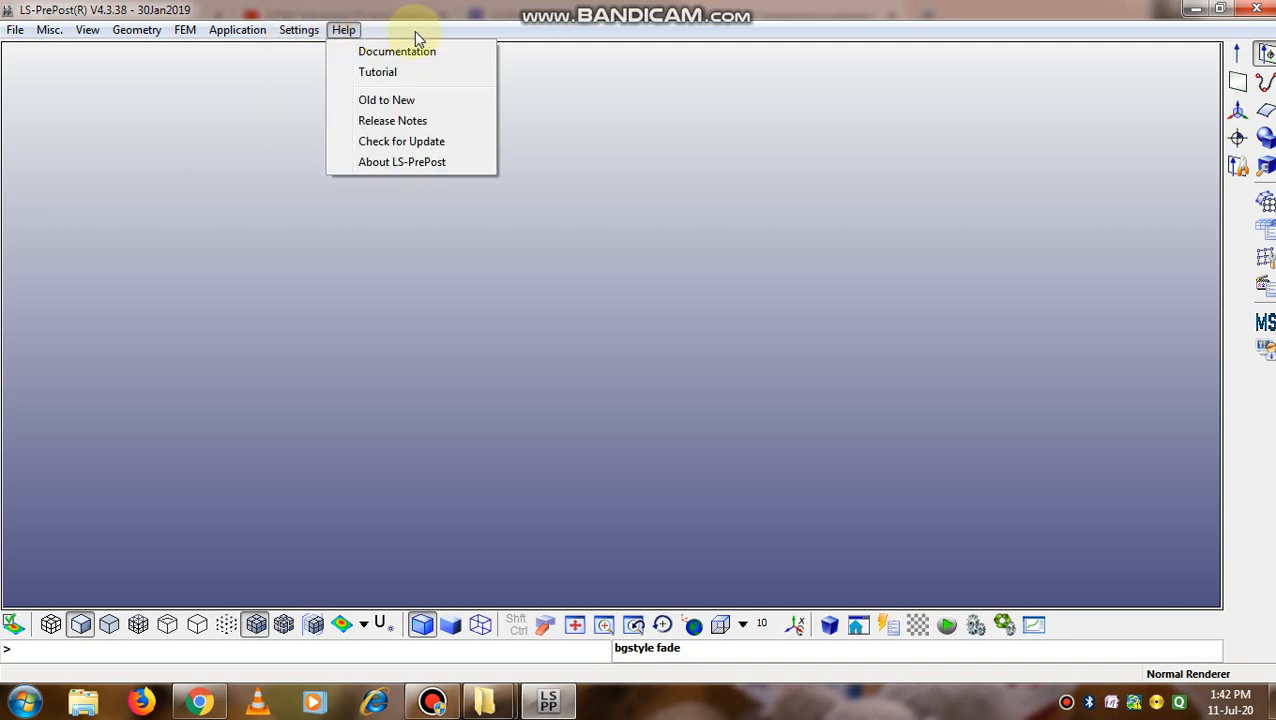
pyautogui.click(299, 29)
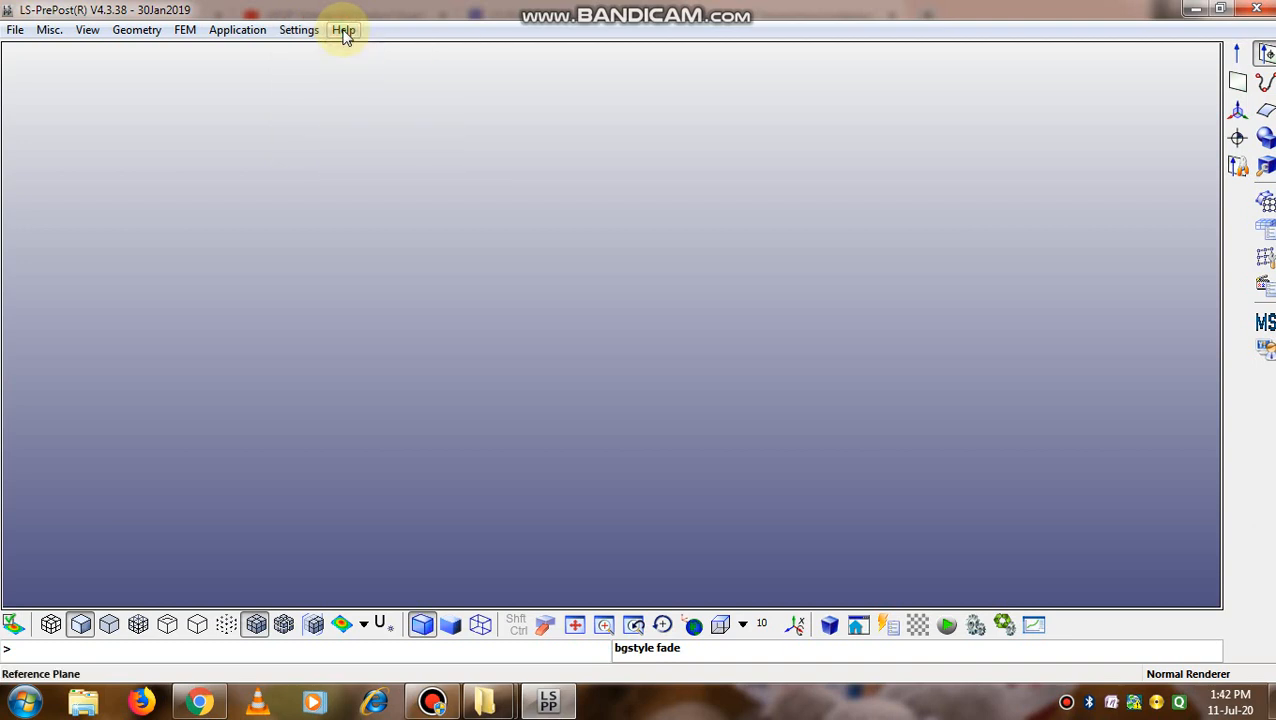
pyautogui.click(343, 29)
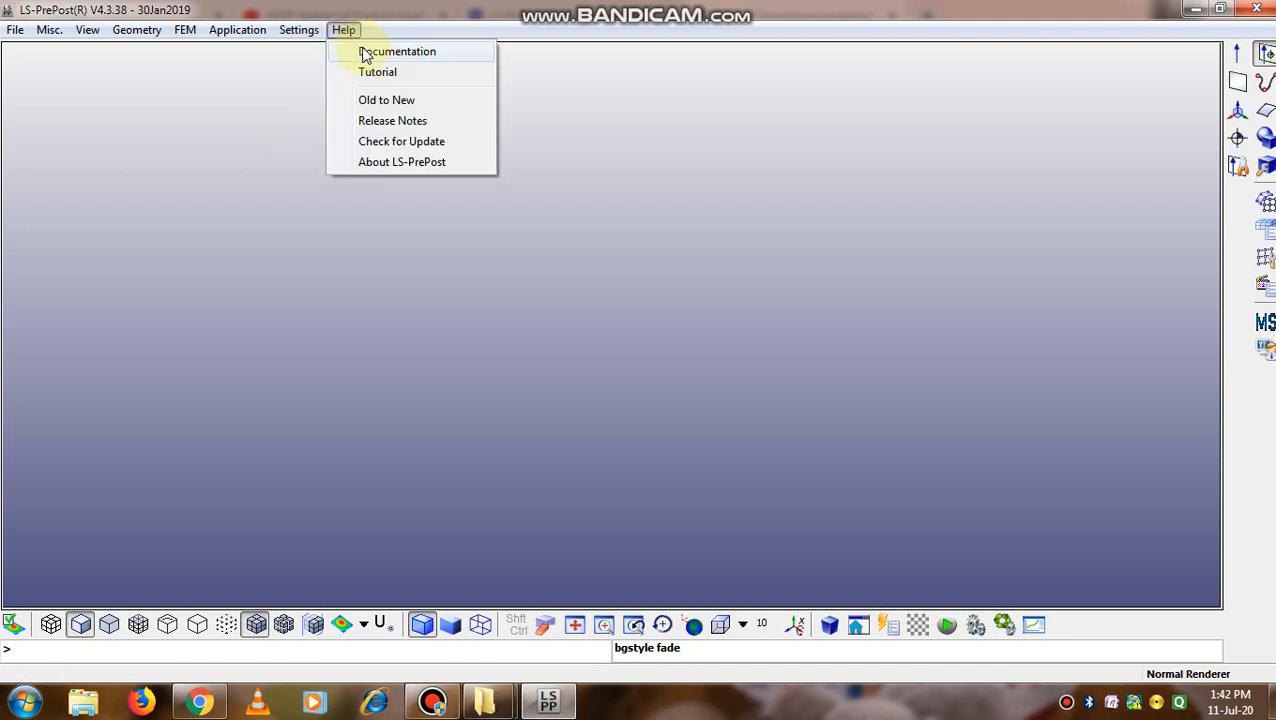
pyautogui.click(343, 29)
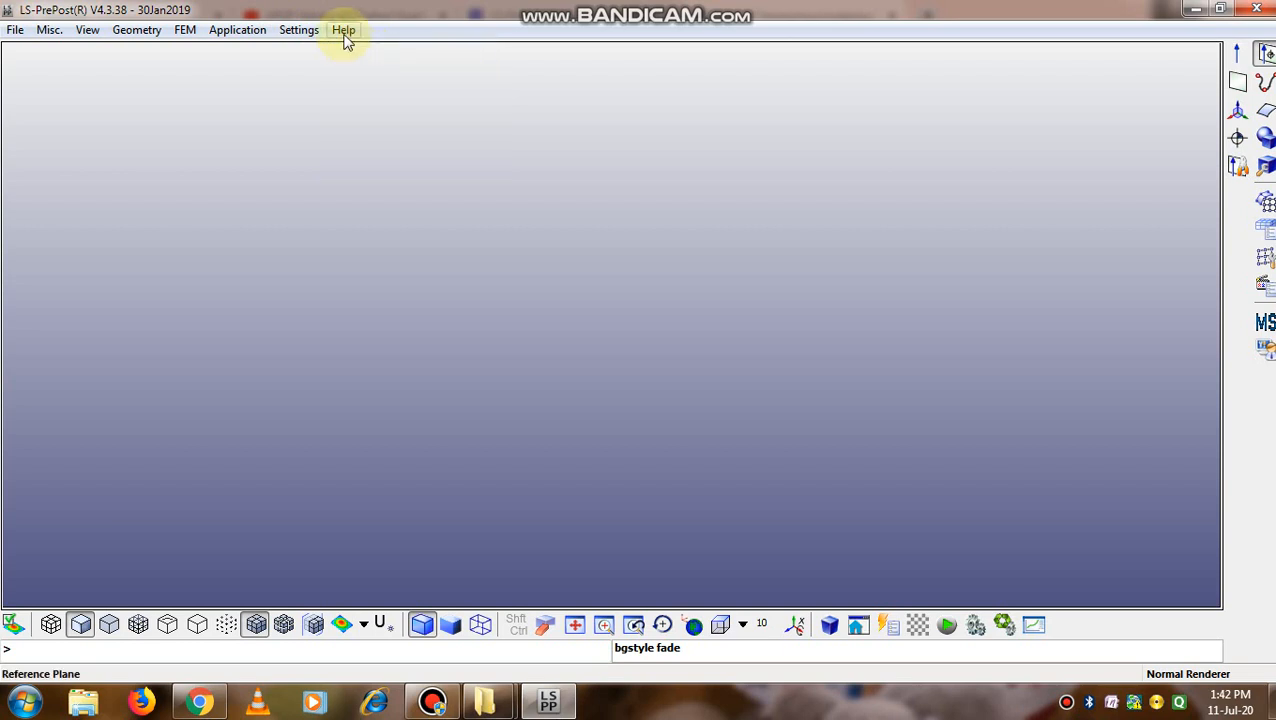
pyautogui.click(343, 29)
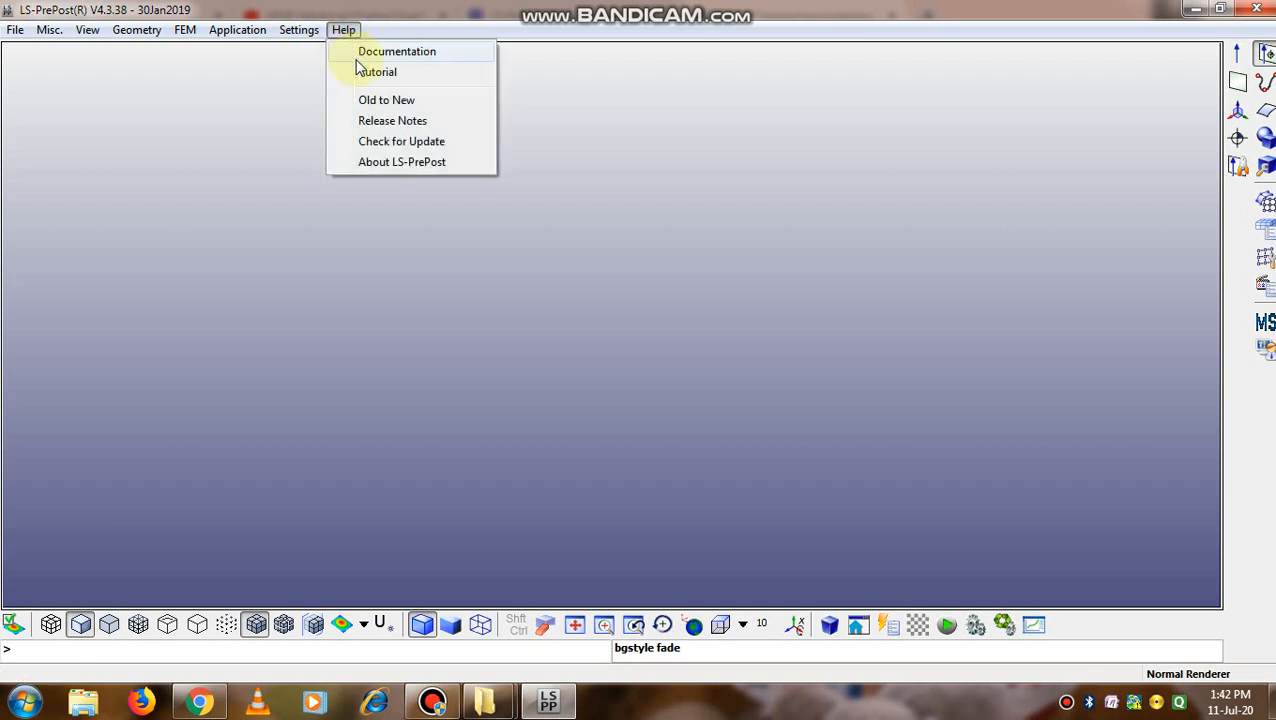
pyautogui.click(343, 29)
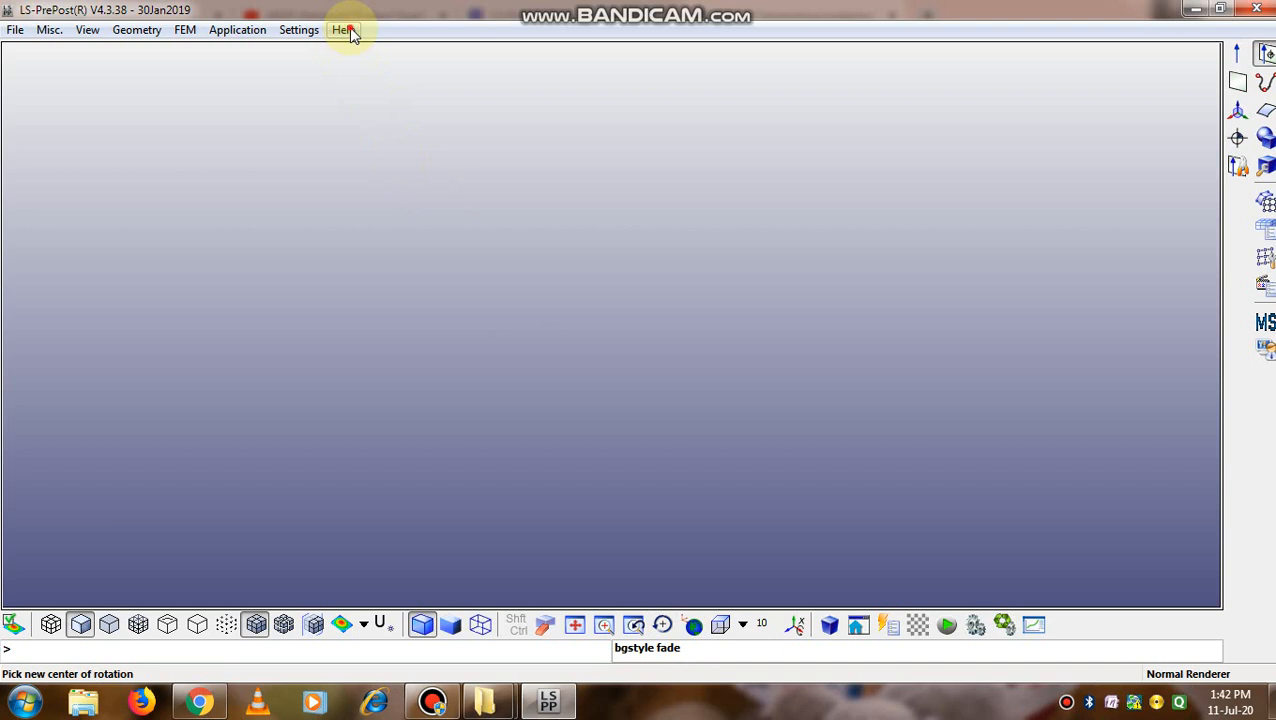
pyautogui.click(343, 29)
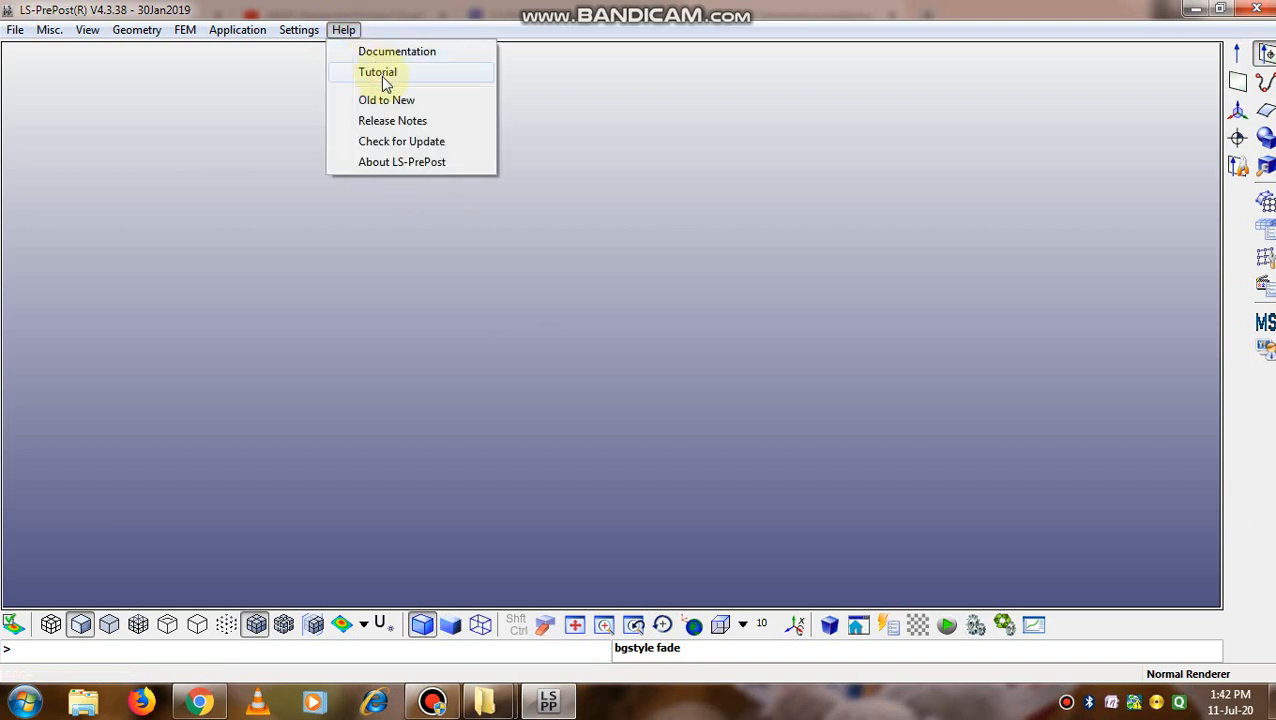
pyautogui.click(377, 71)
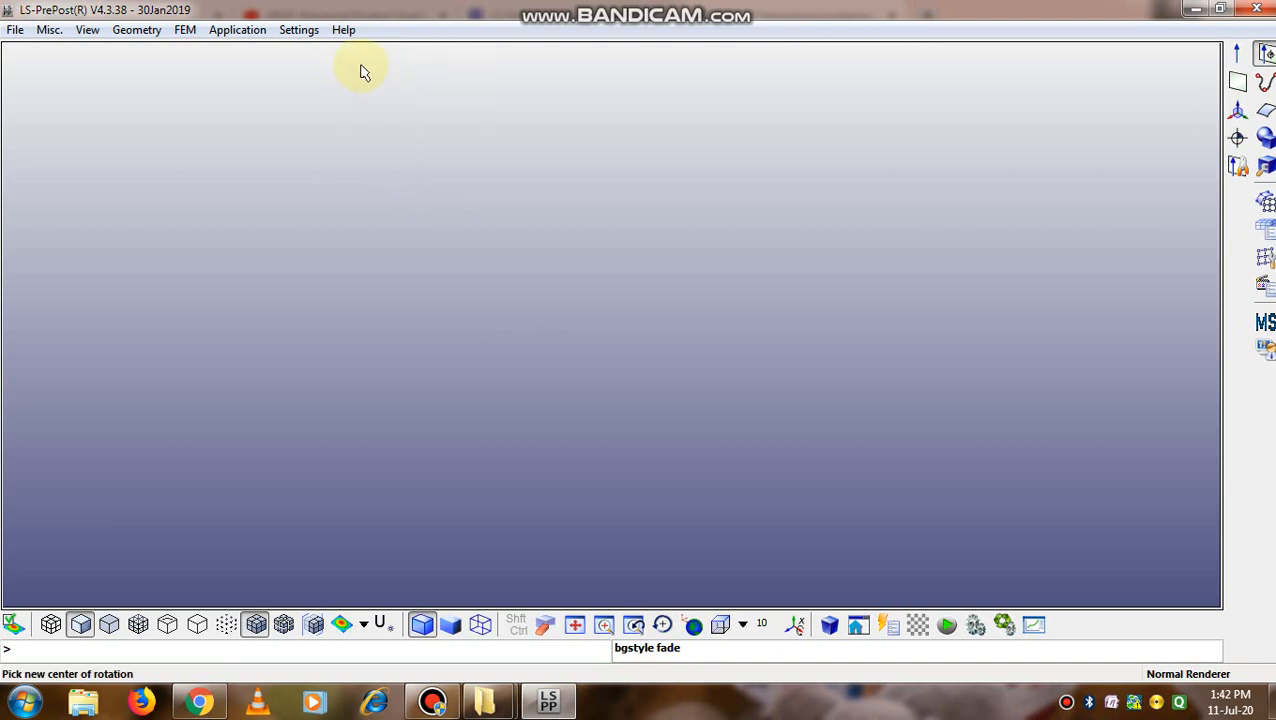
pyautogui.click(343, 29)
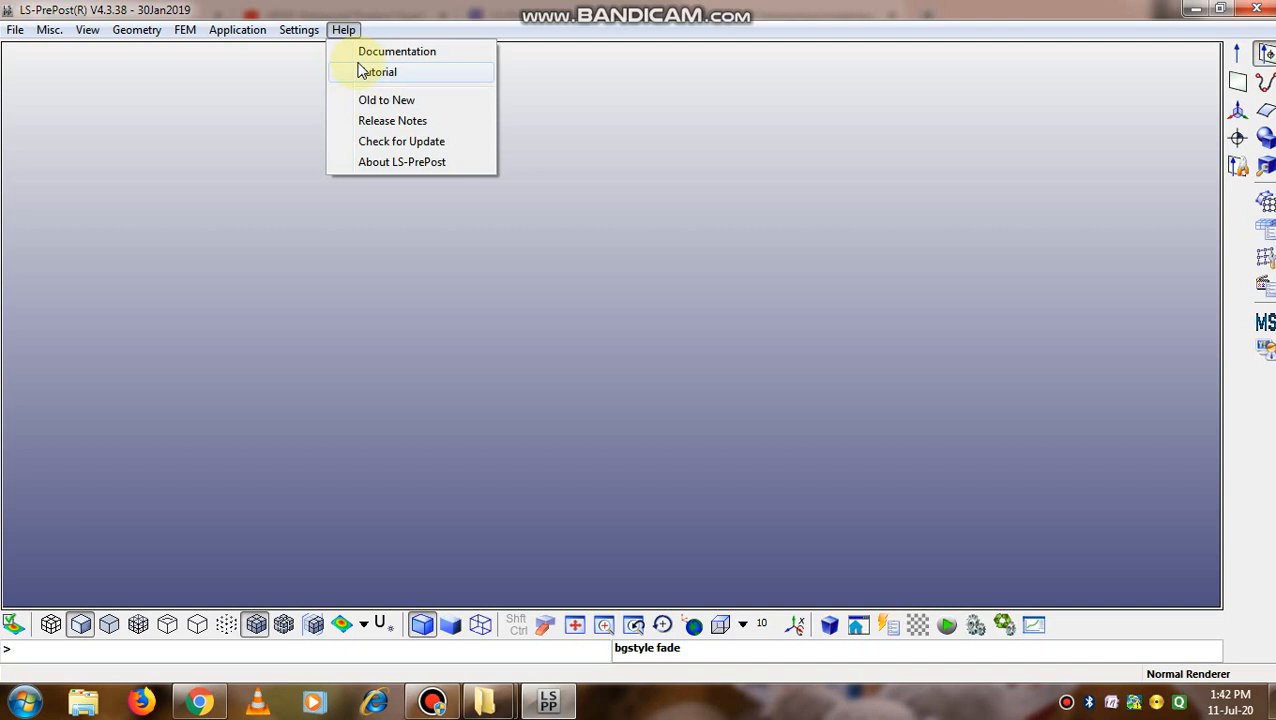
pyautogui.moveTo(358, 45)
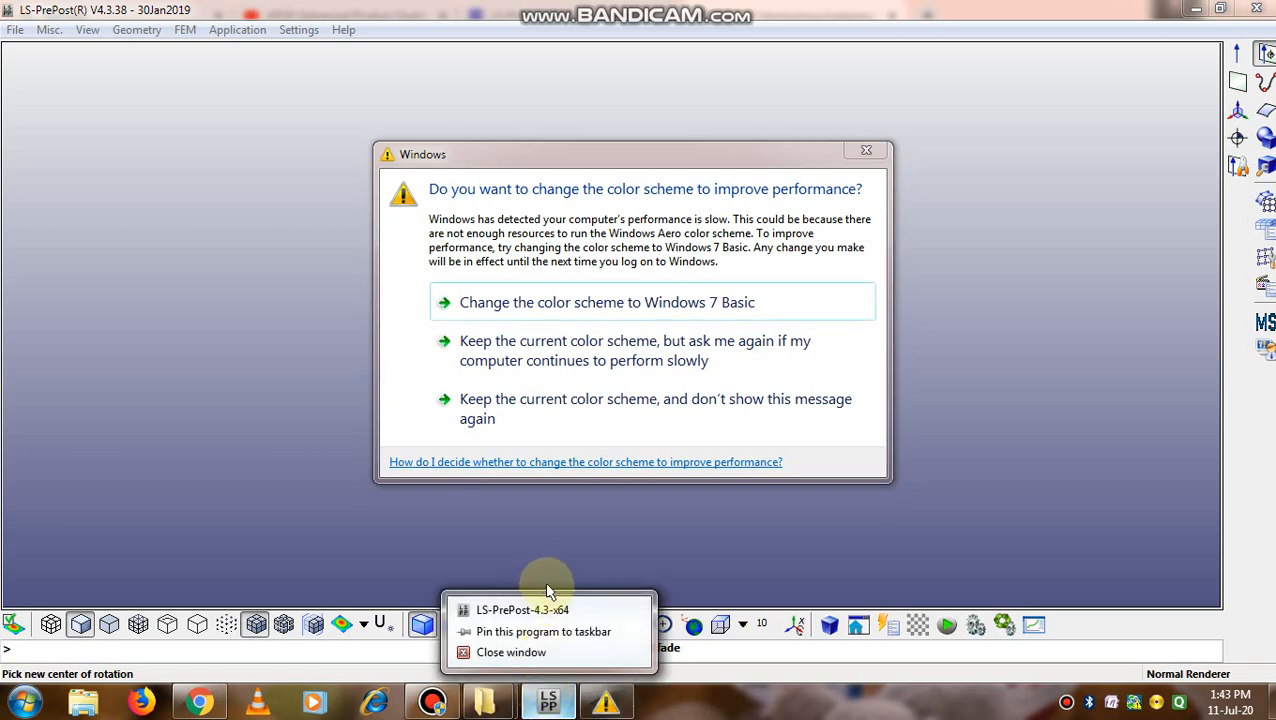
pyautogui.moveTo(343, 113)
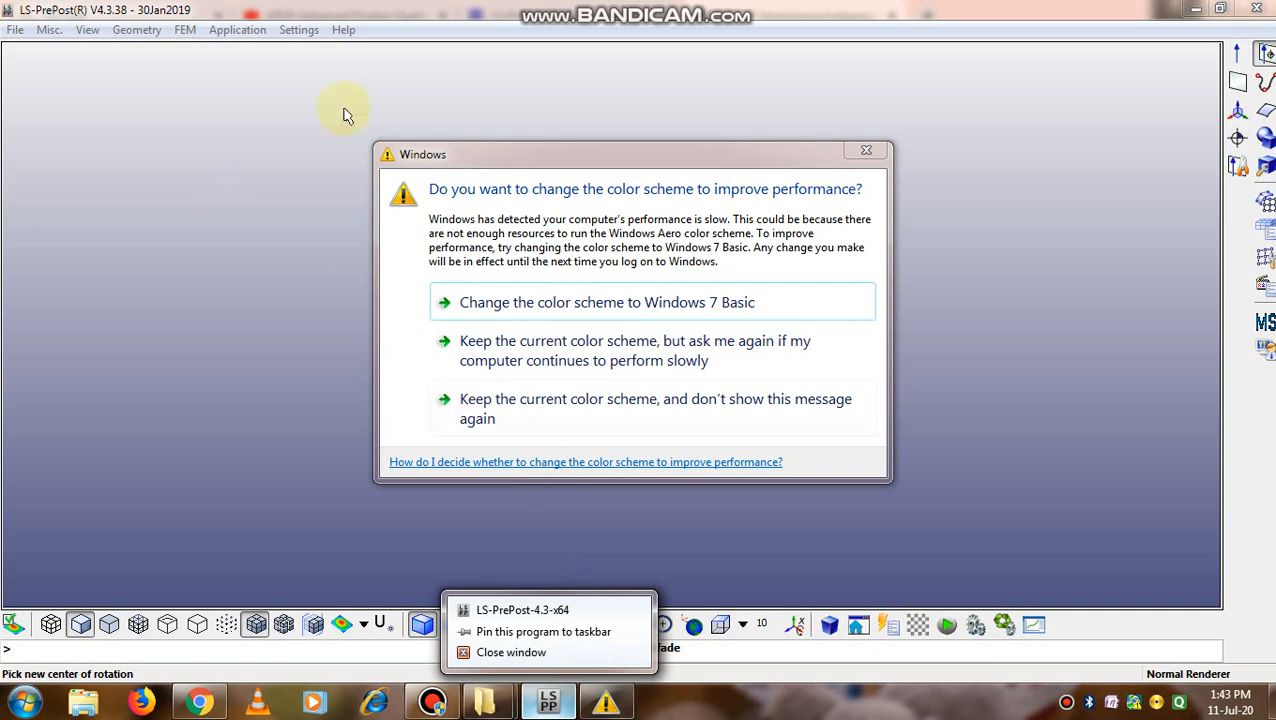
pyautogui.click(866, 150)
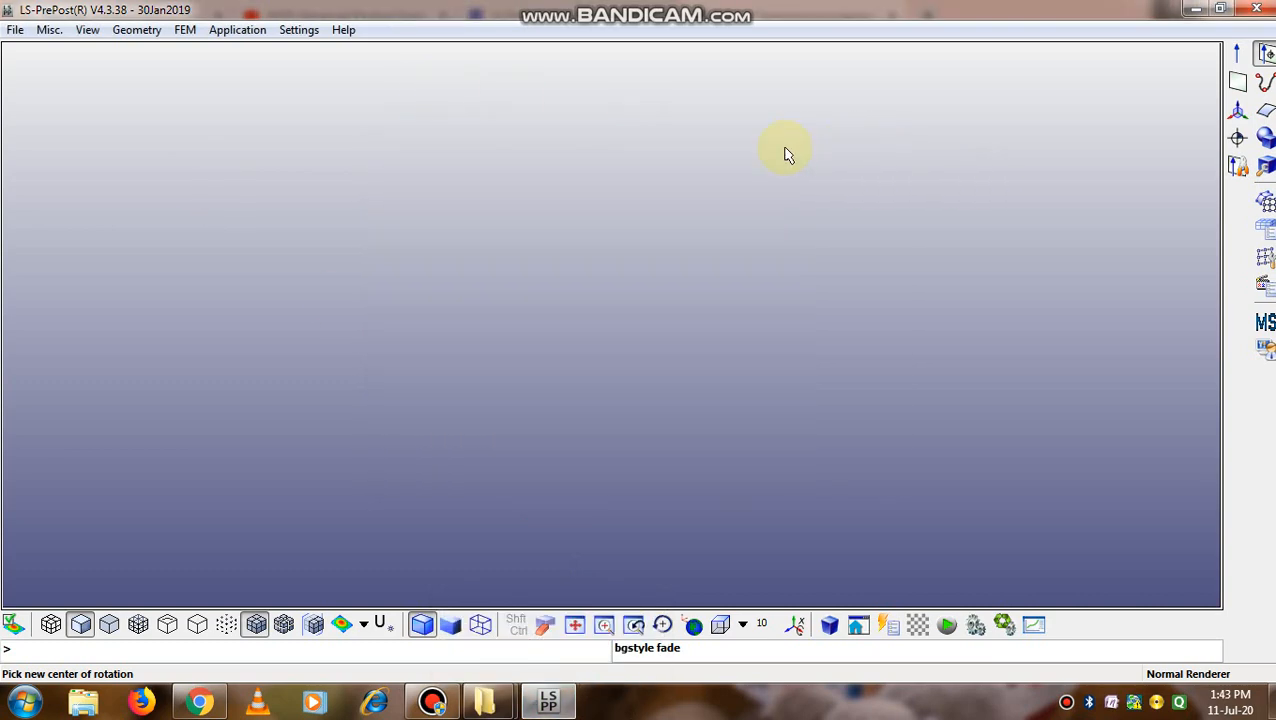
pyautogui.click(343, 29)
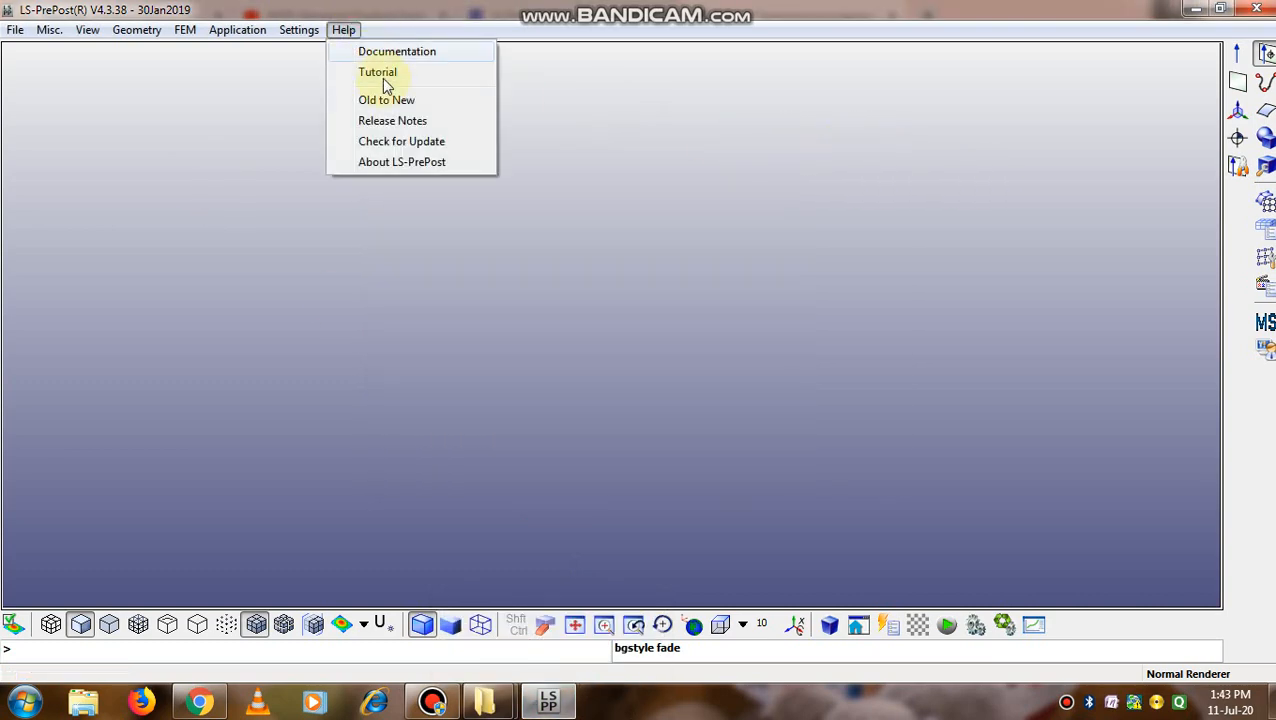
pyautogui.moveTo(396, 51)
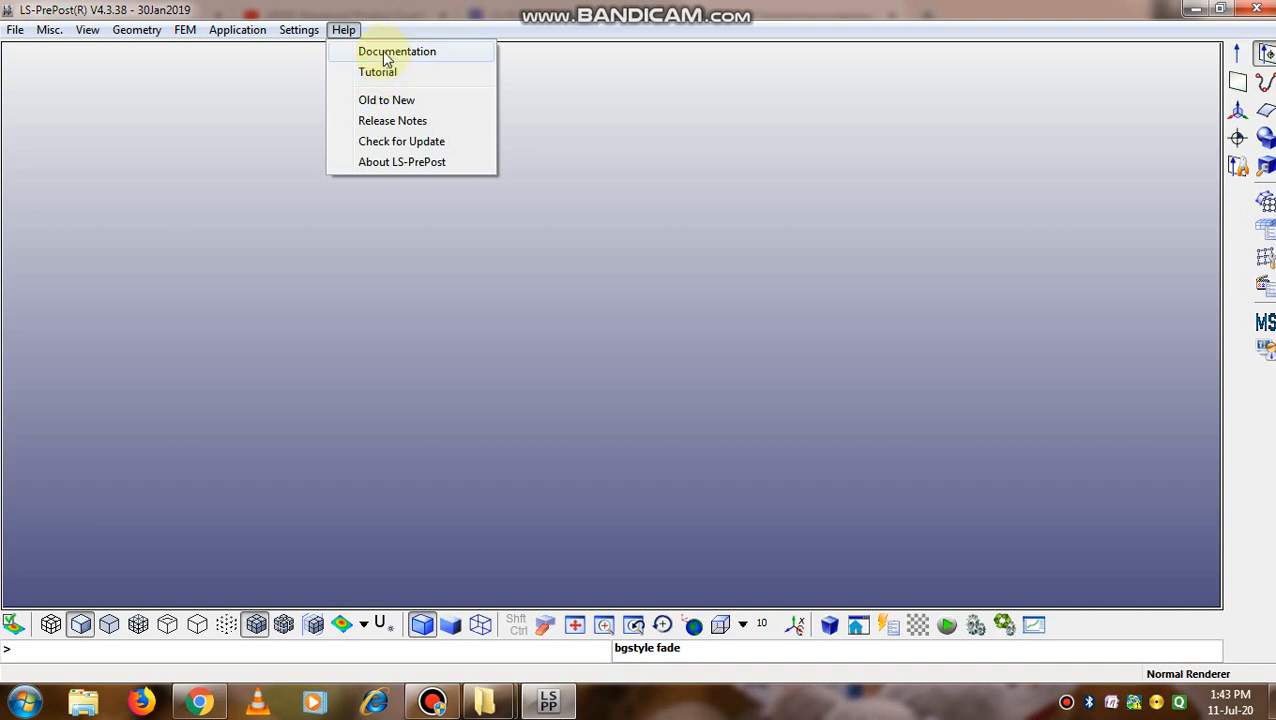
pyautogui.click(343, 29)
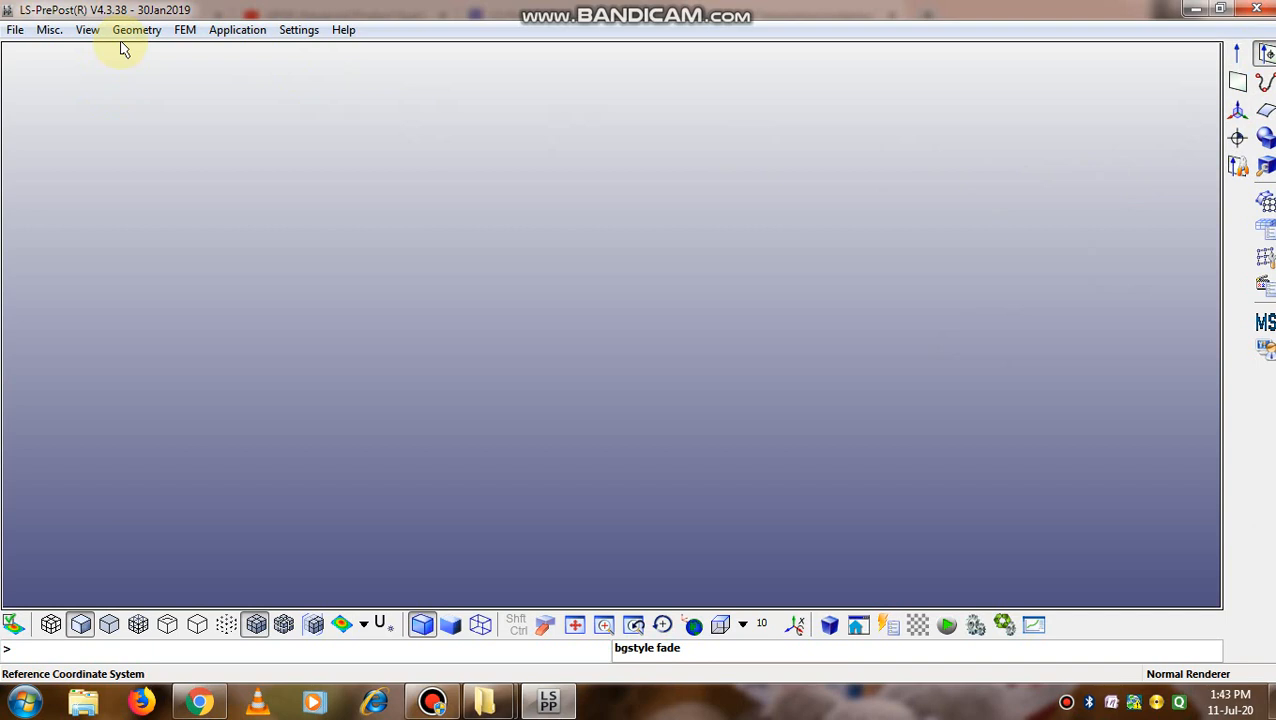
pyautogui.moveTo(138, 48)
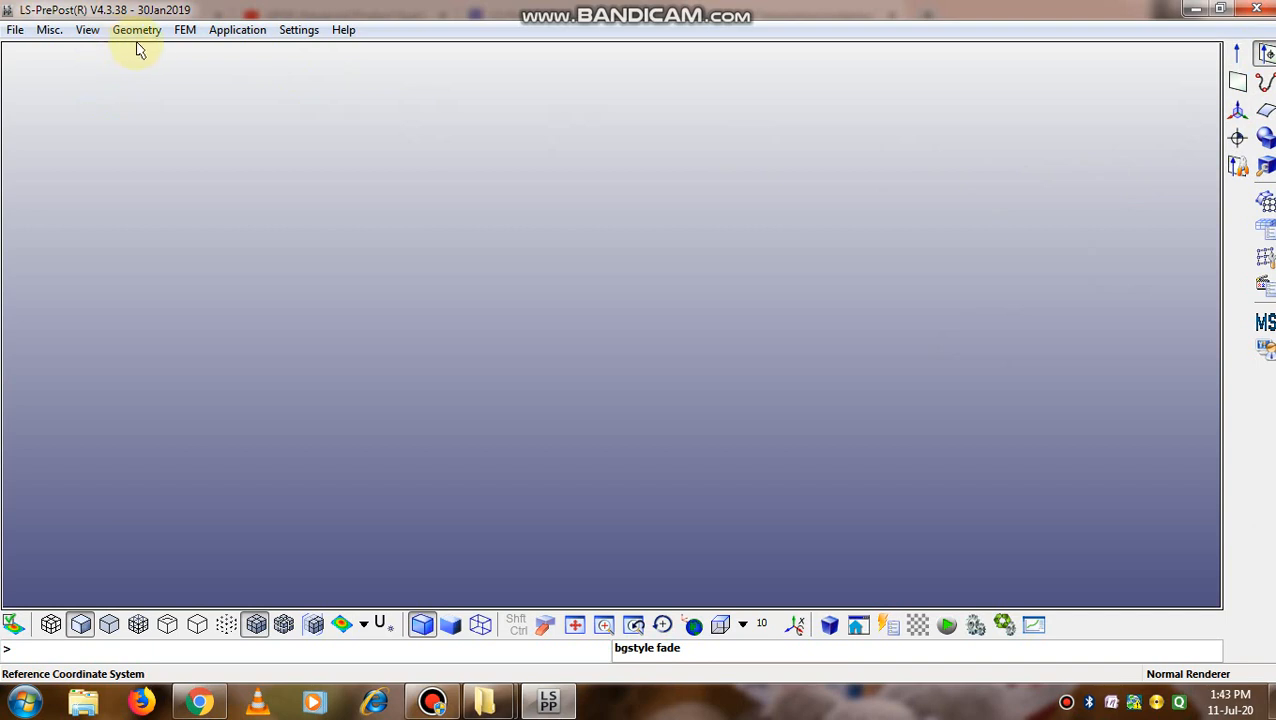
# - Show the Solid geometry toolbar column with sweep, draft and primitive solid tools
pyautogui.click(136, 29)
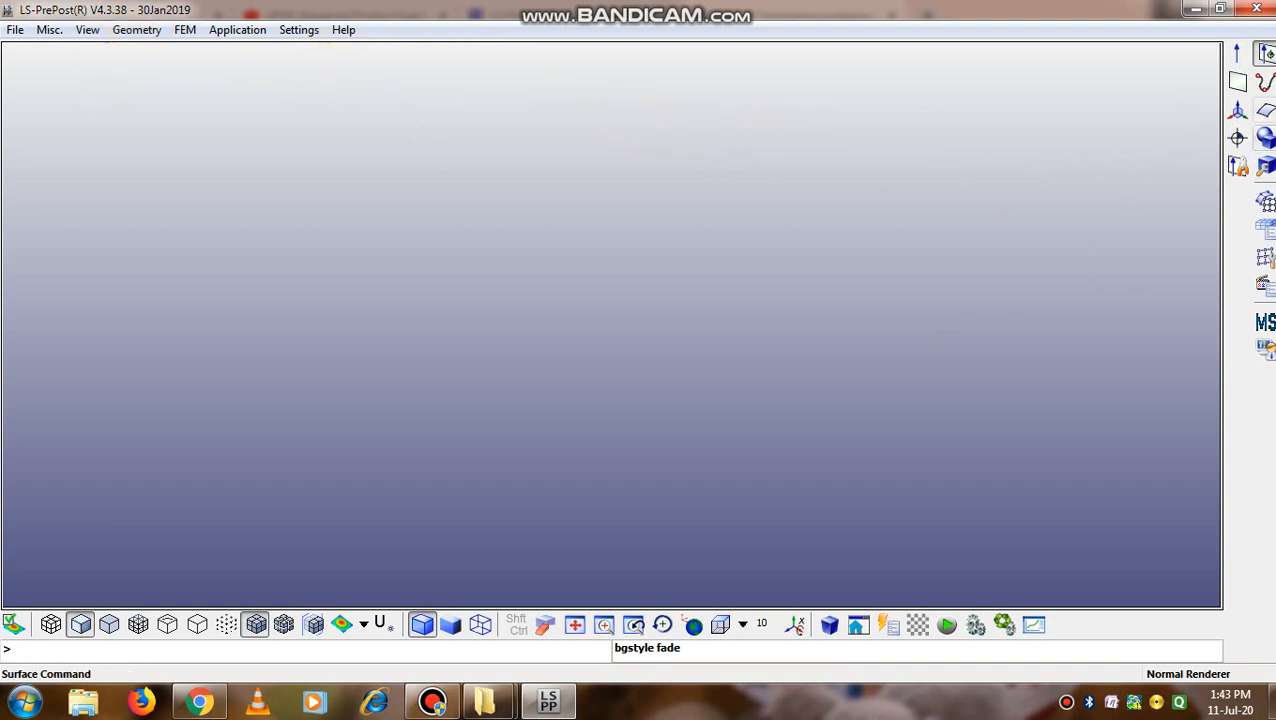
pyautogui.moveTo(1238, 110)
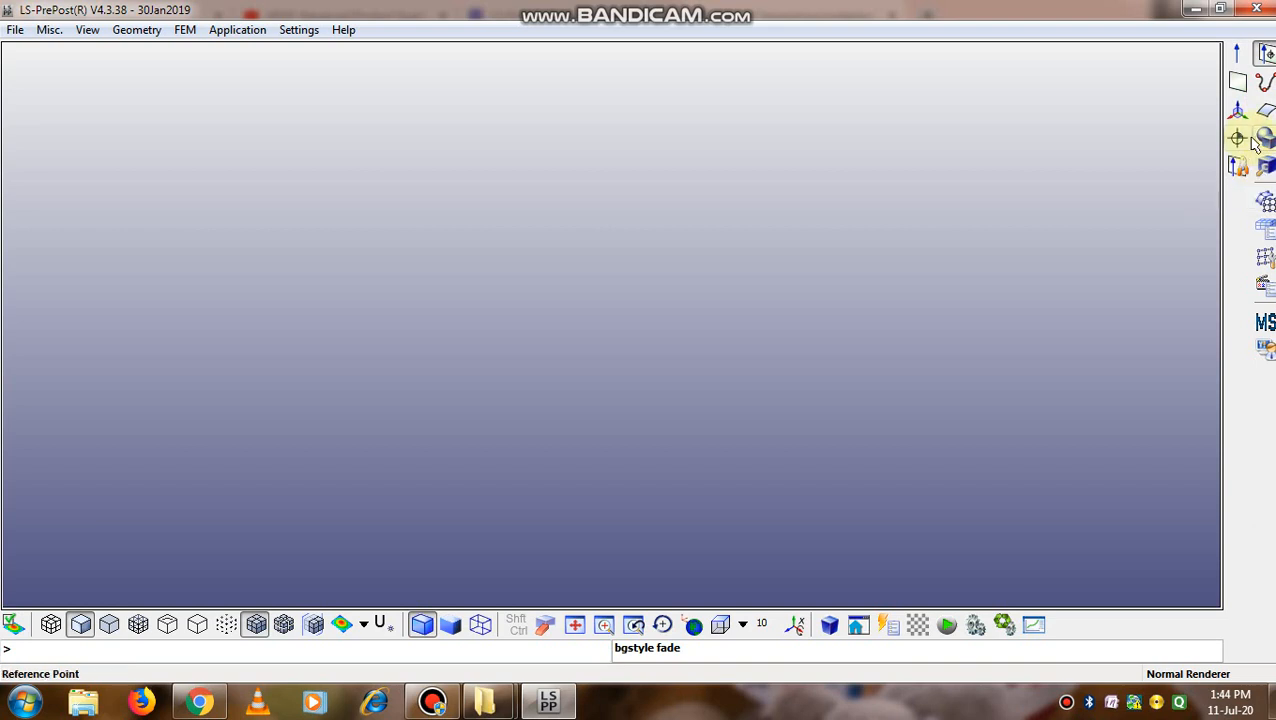
pyautogui.moveTo(1265, 138)
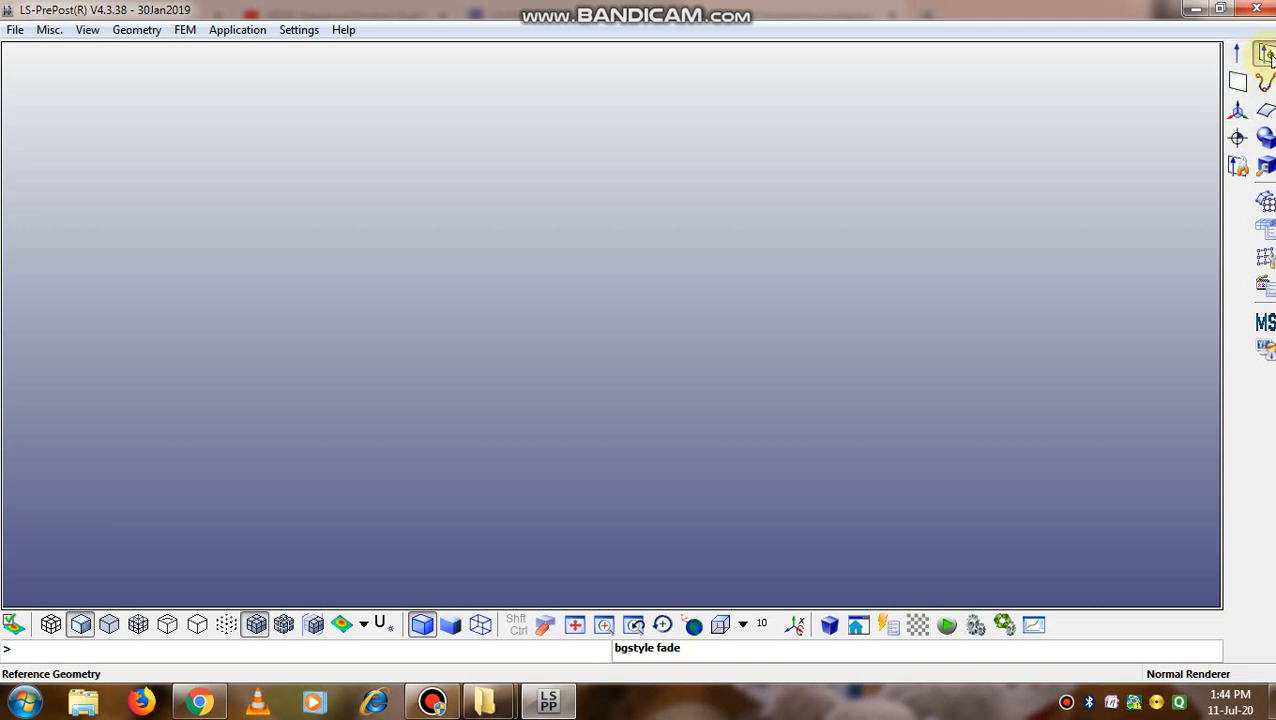
pyautogui.click(1264, 56)
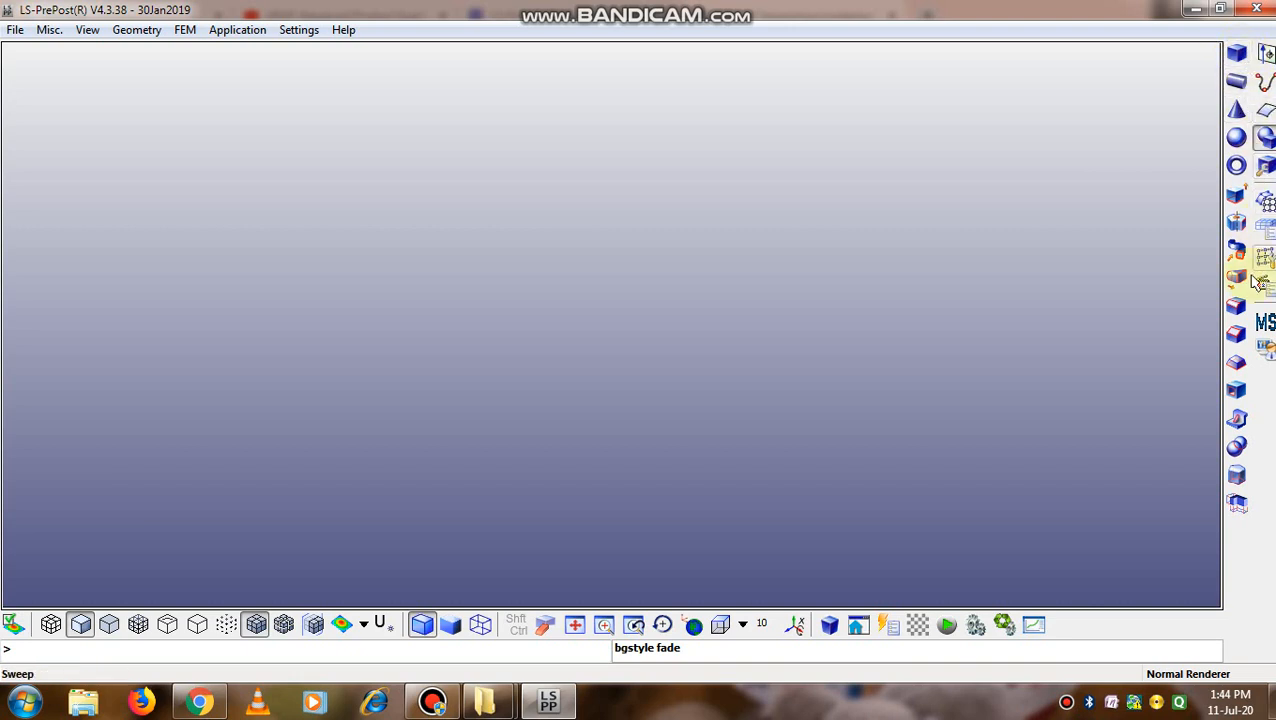
pyautogui.moveTo(1237, 362)
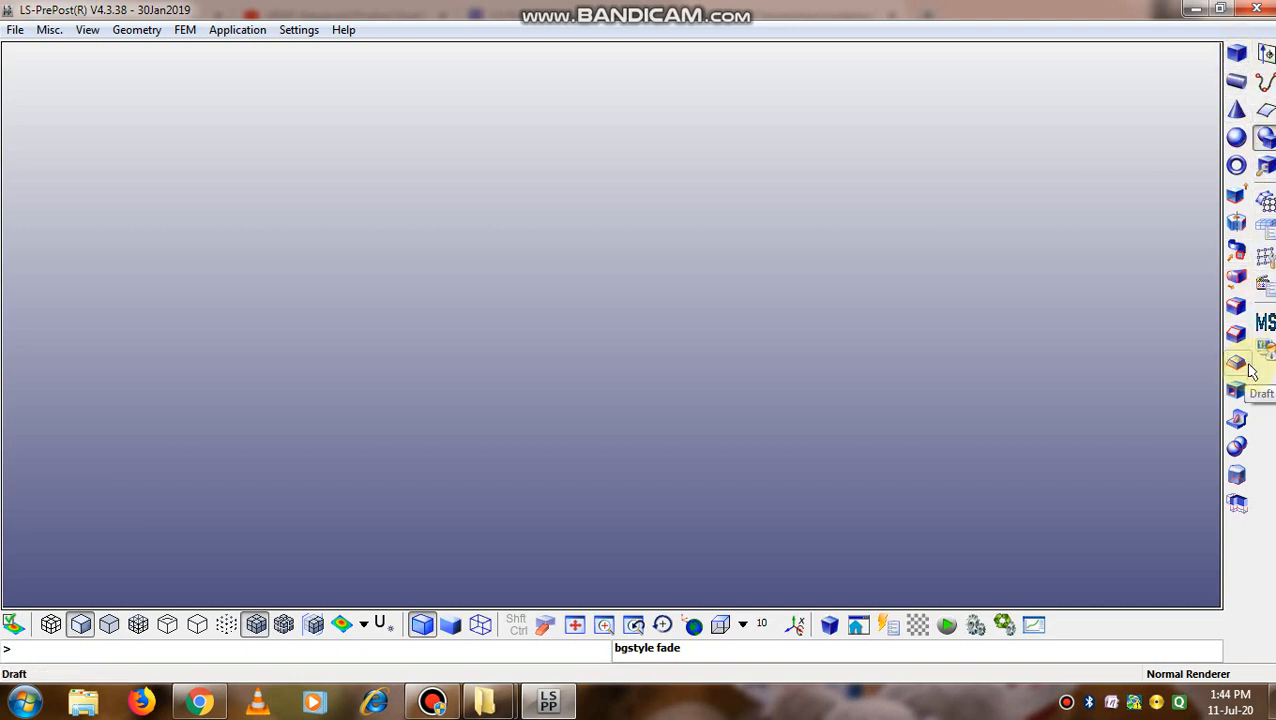
pyautogui.moveTo(1247, 554)
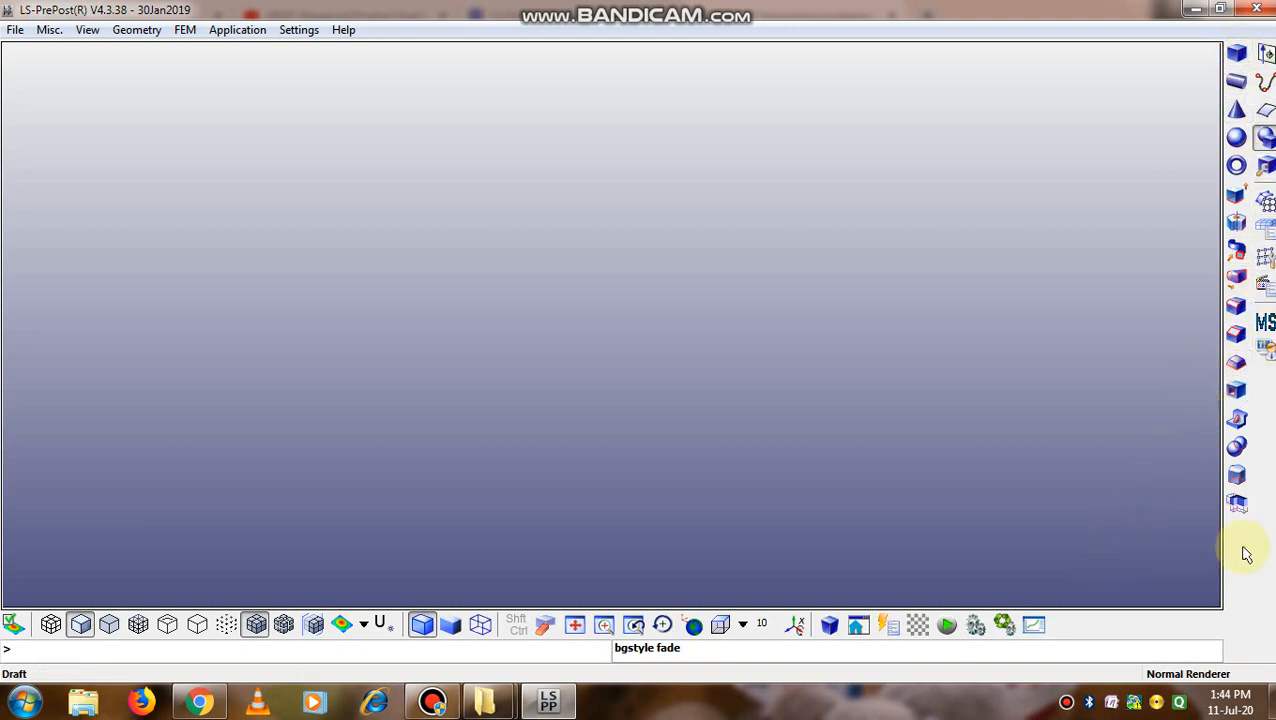
pyautogui.moveTo(1270, 460)
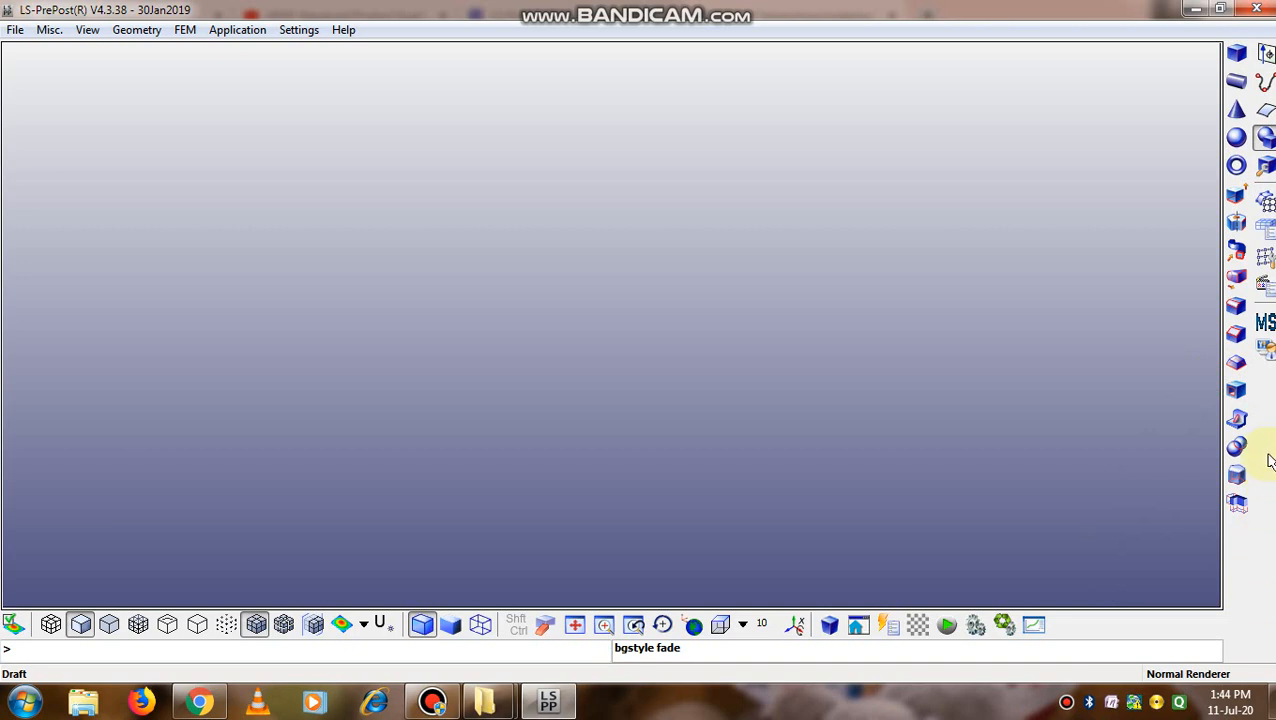
pyautogui.moveTo(1270, 508)
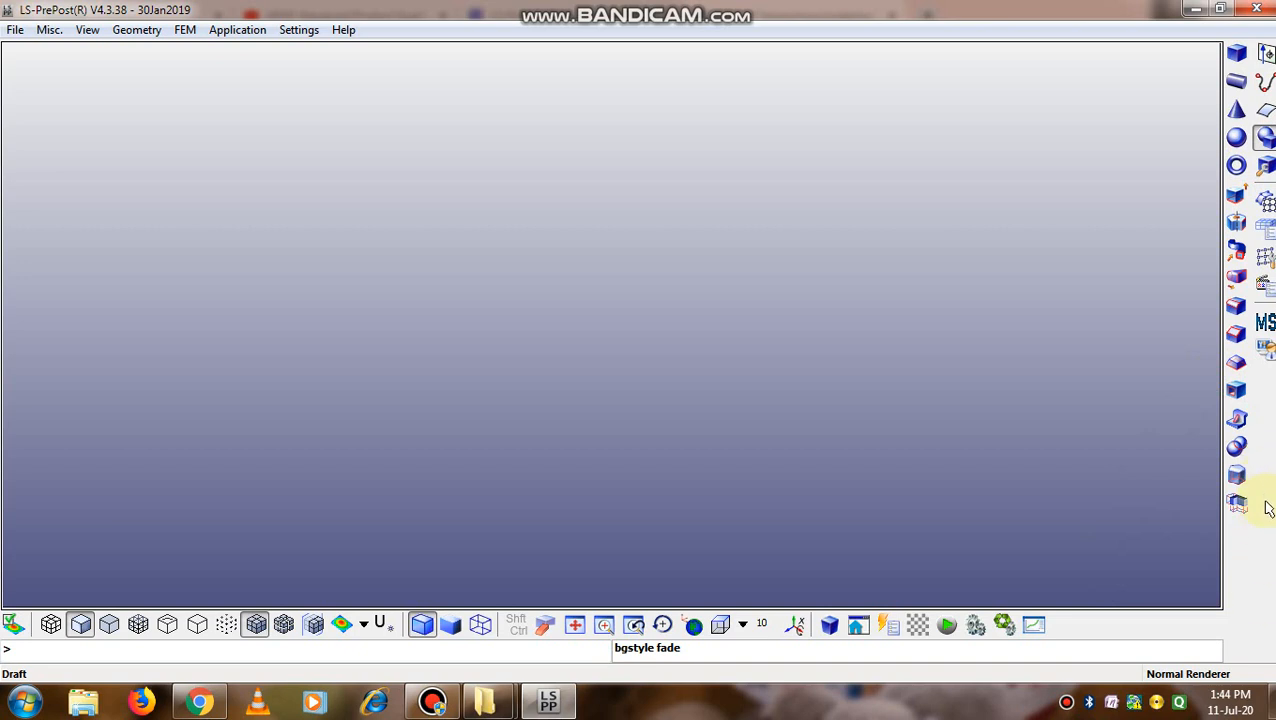
pyautogui.moveTo(1053, 653)
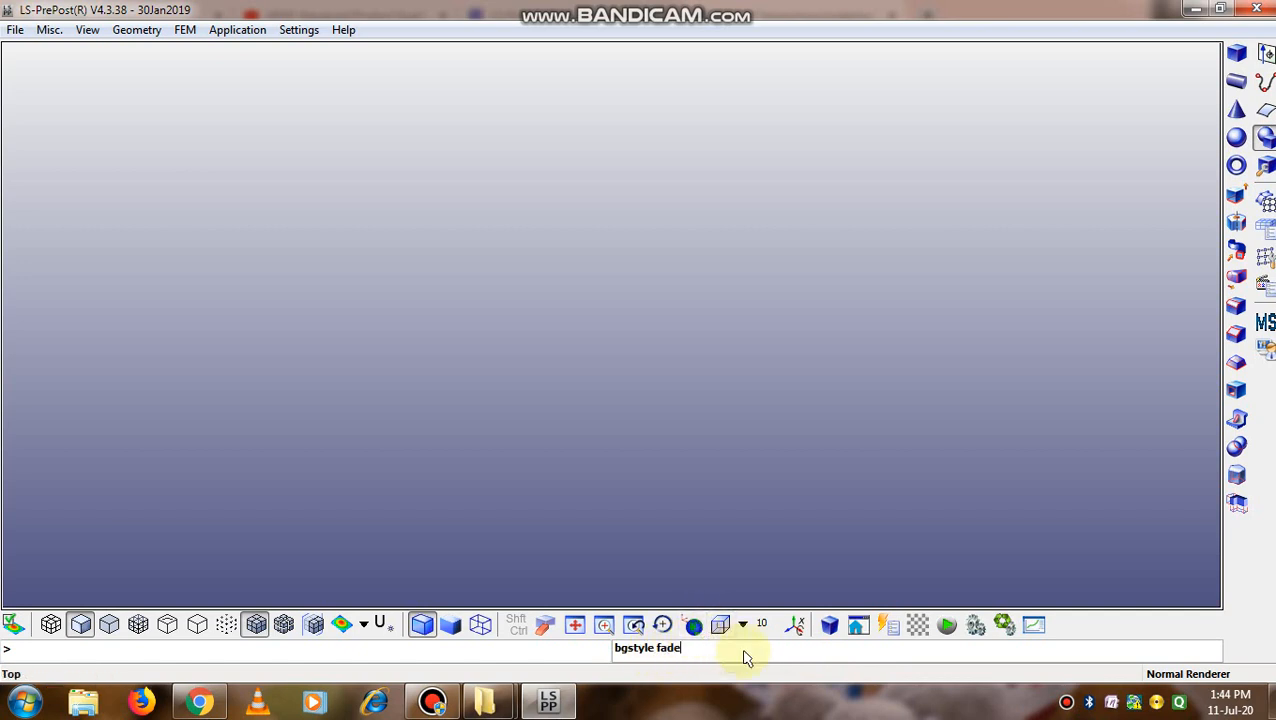
# - Switch the element display to unshaded (noshad) mode using the bottom toolbar icons
pyautogui.click(255, 624)
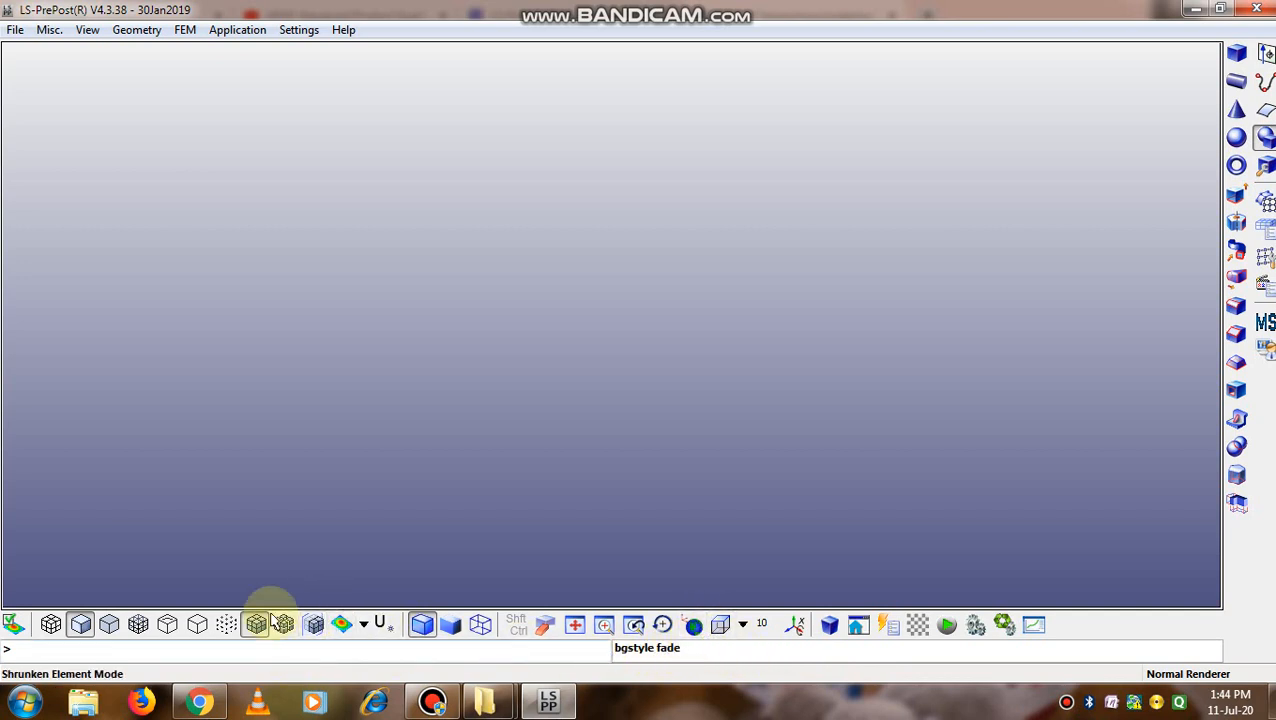
pyautogui.click(255, 624)
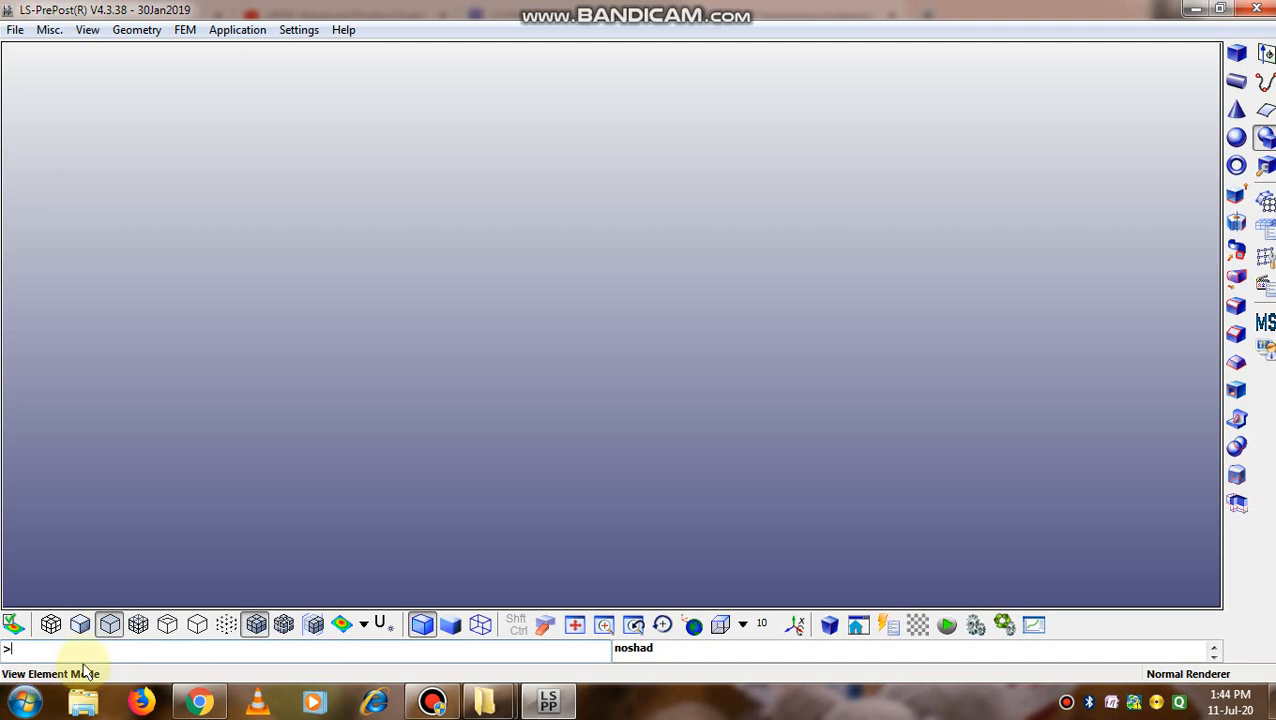
pyautogui.click(109, 624)
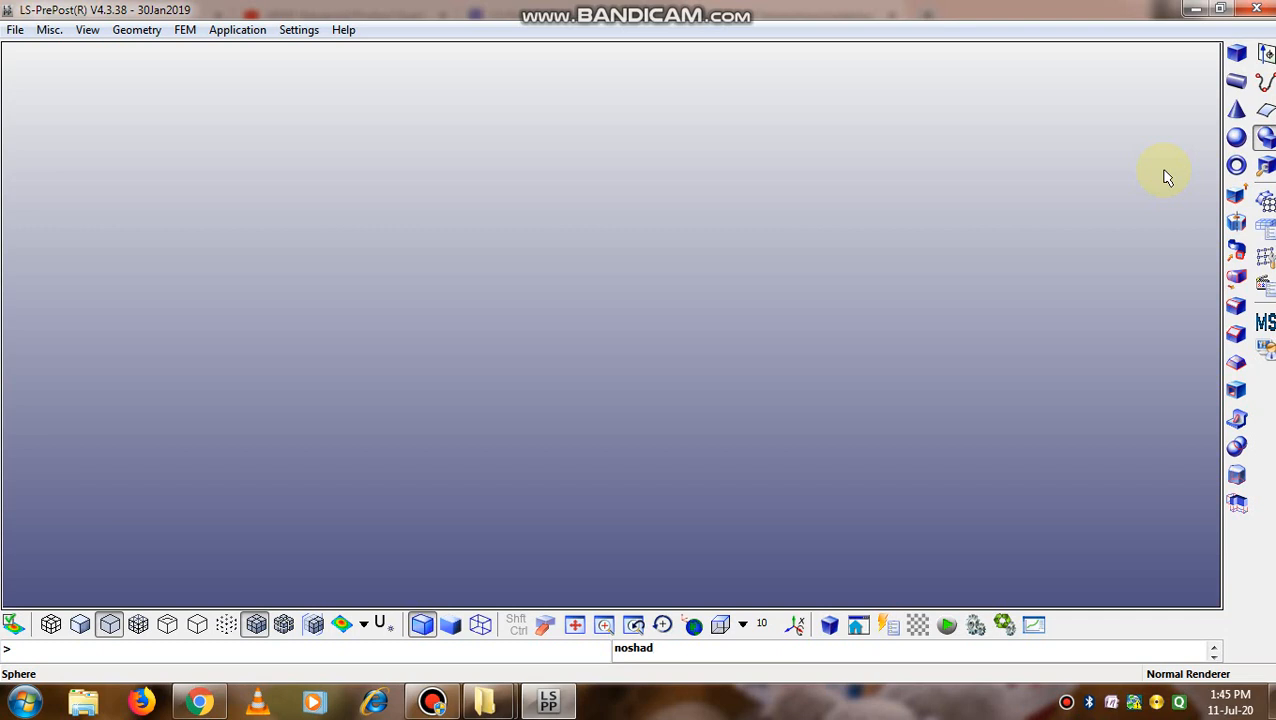
pyautogui.click(655, 647)
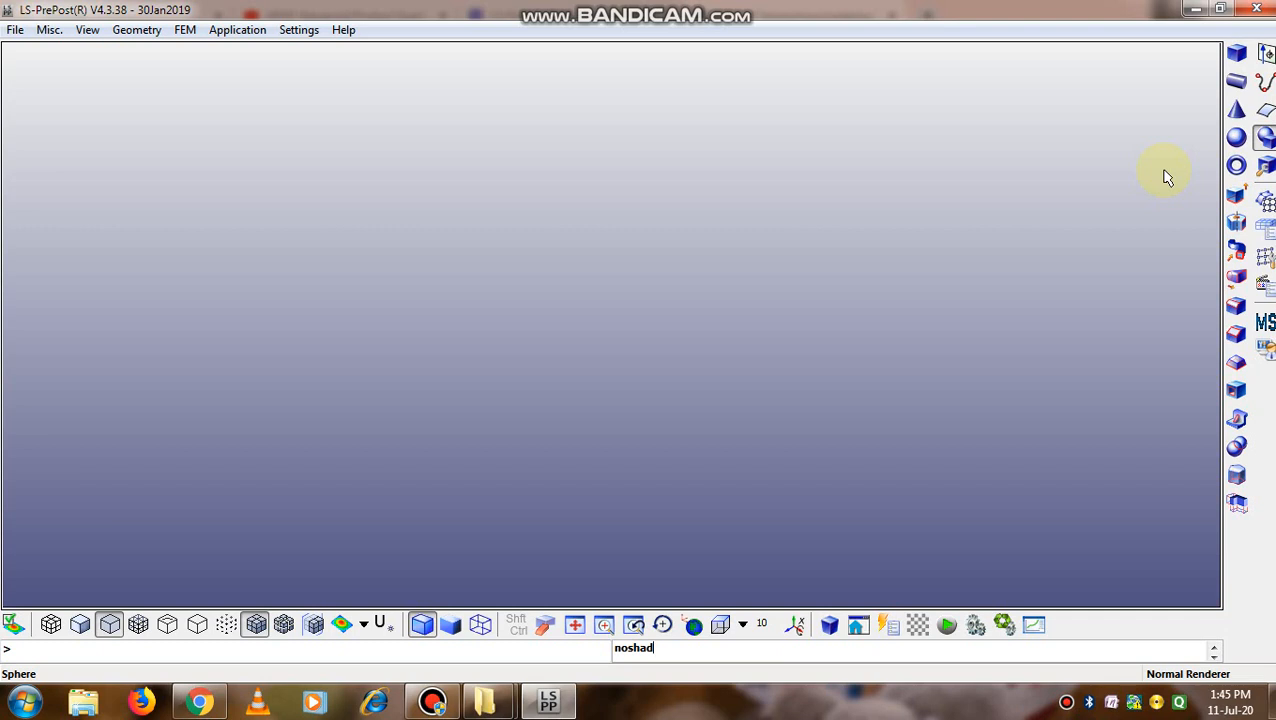